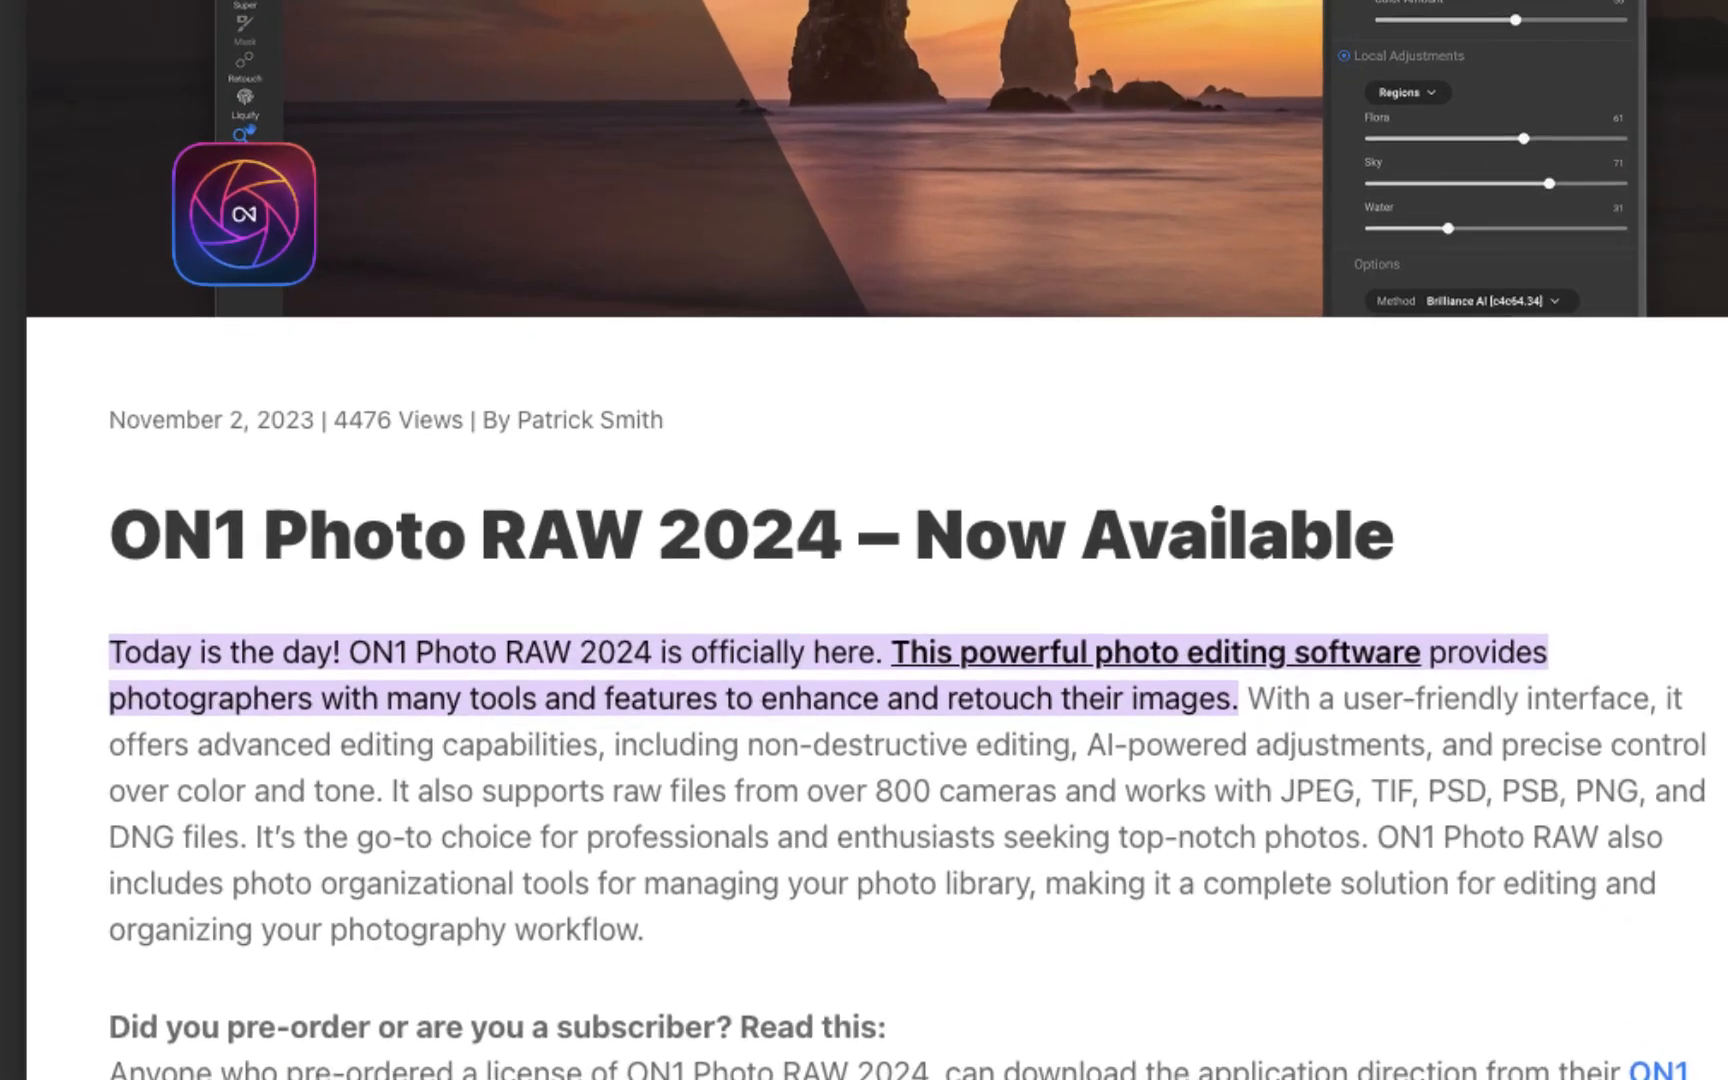
Add a local adjustment layer with an empty mask to the crane ship harbour sunset.
scroll(down, 3)
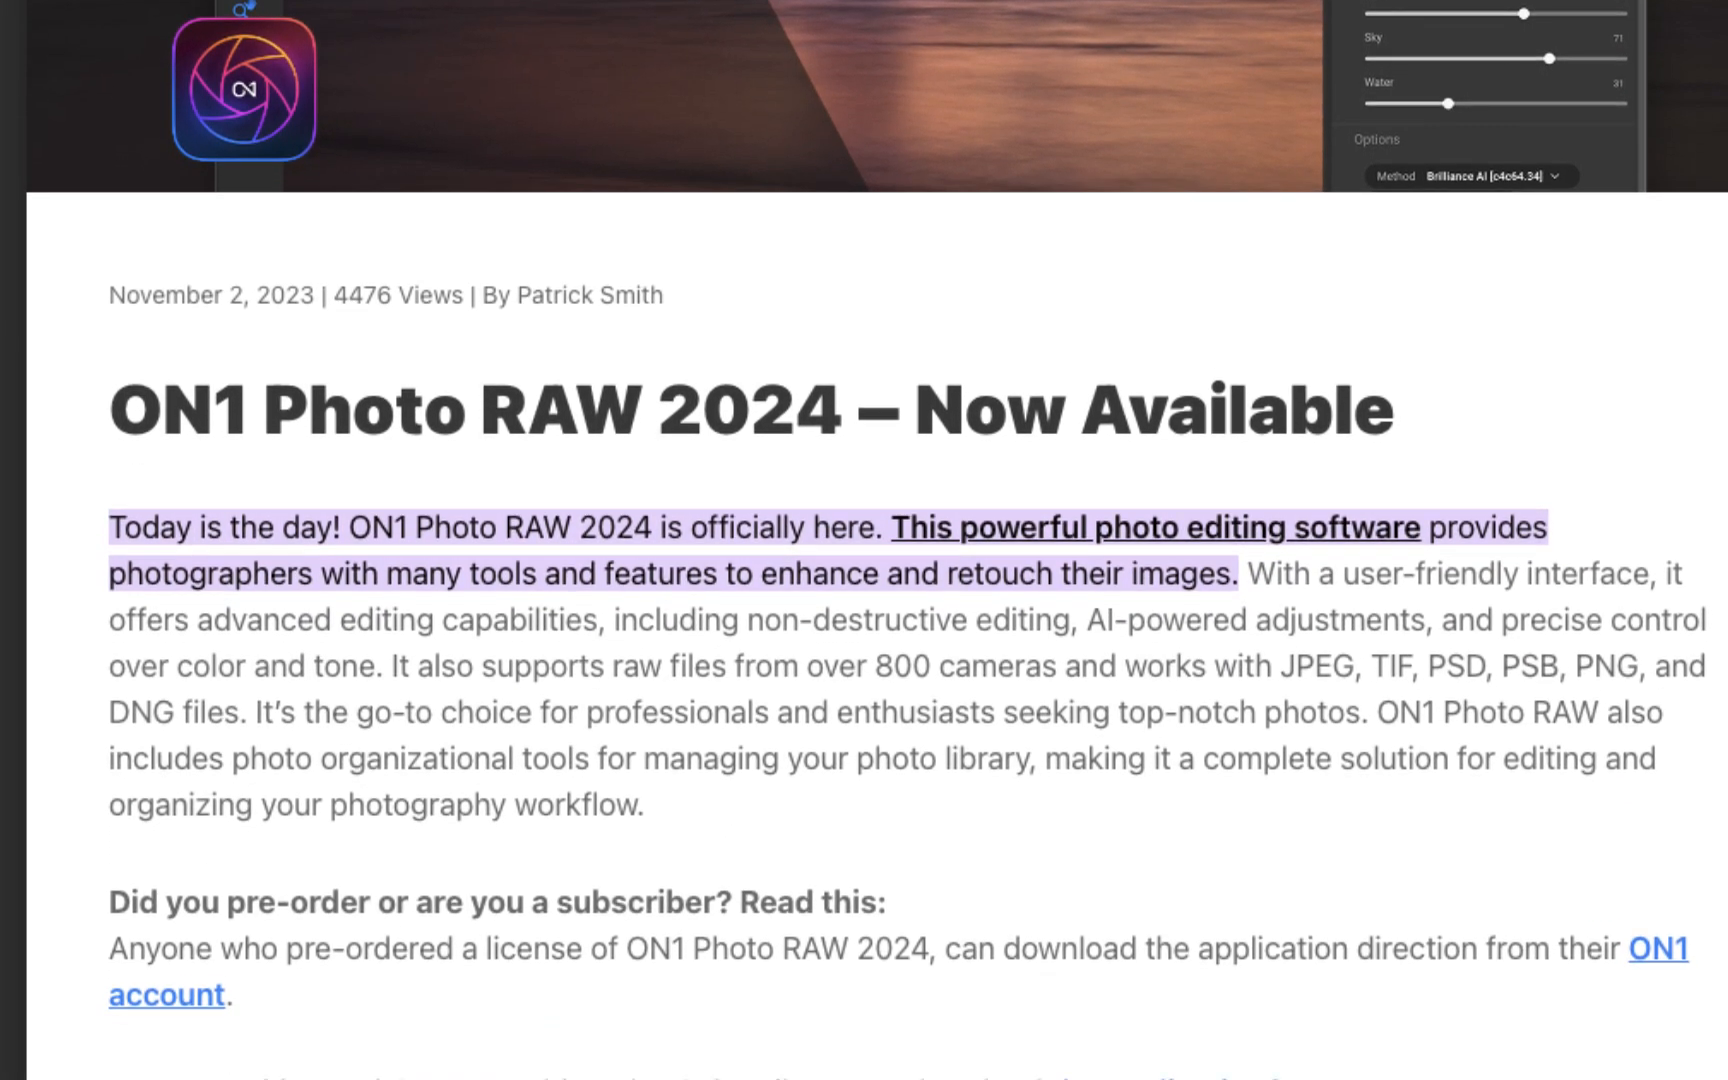
scroll(down, 3)
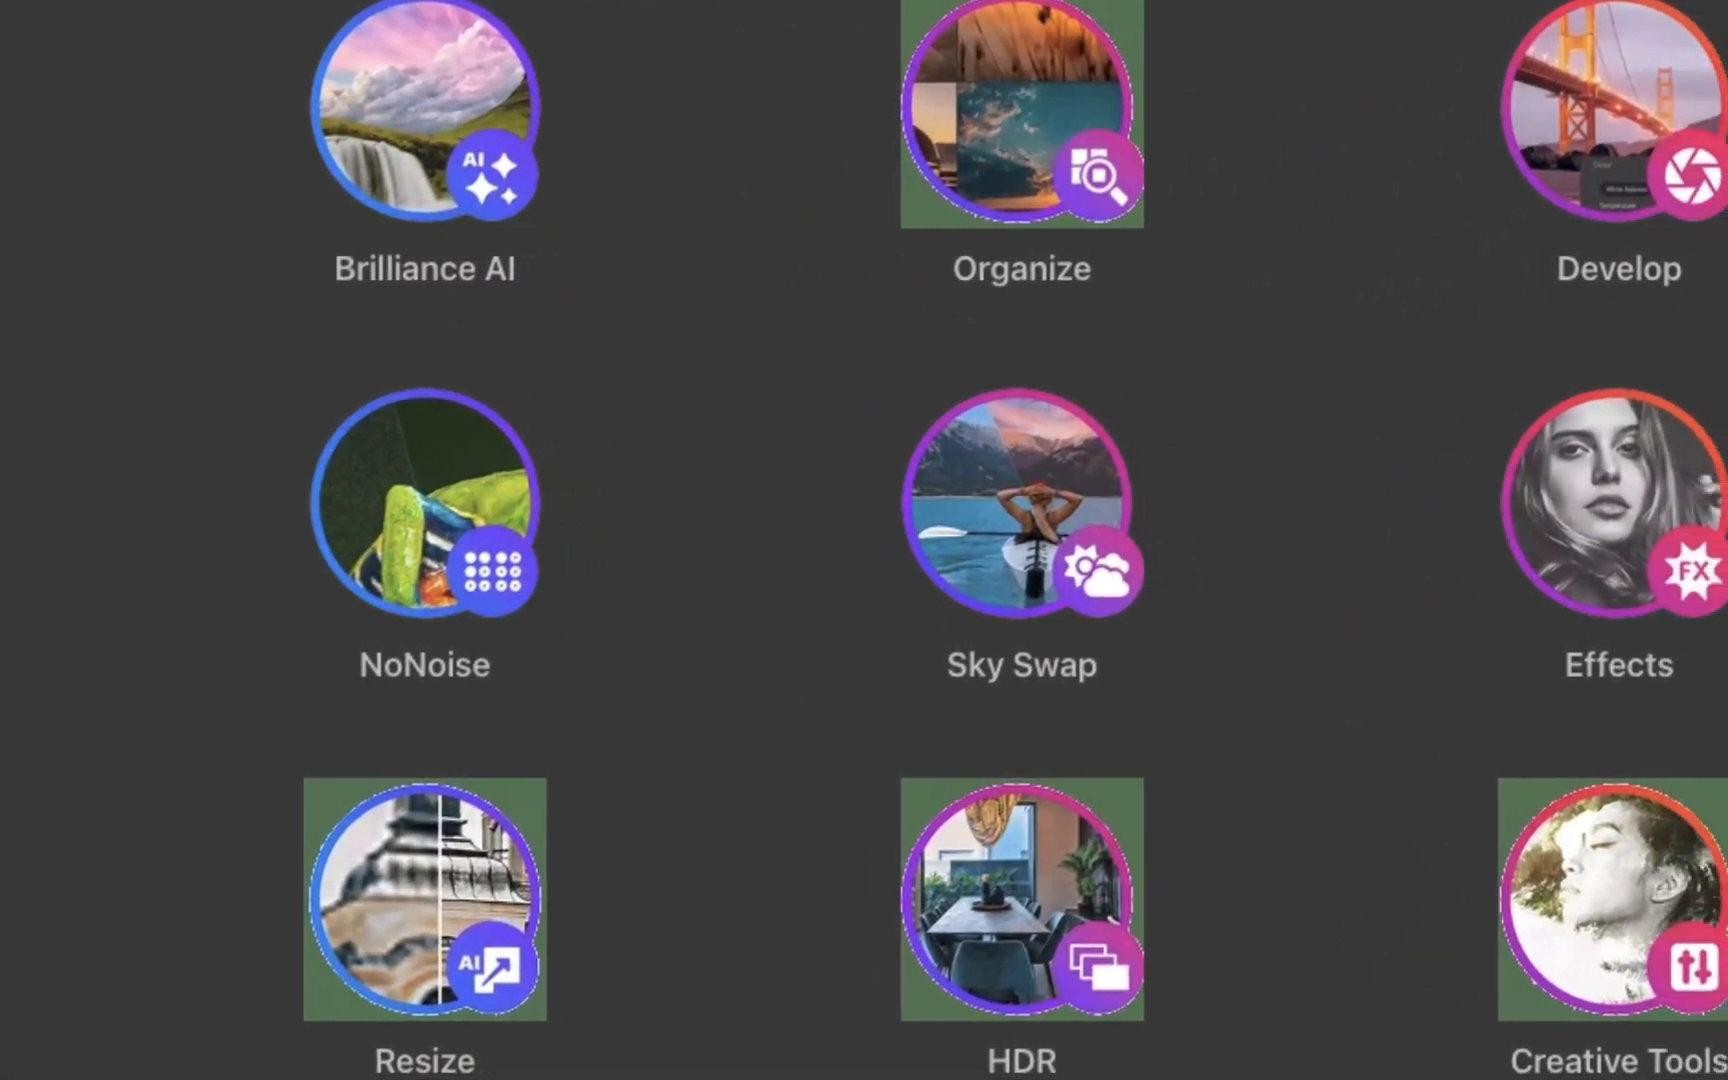
scroll(left, 3)
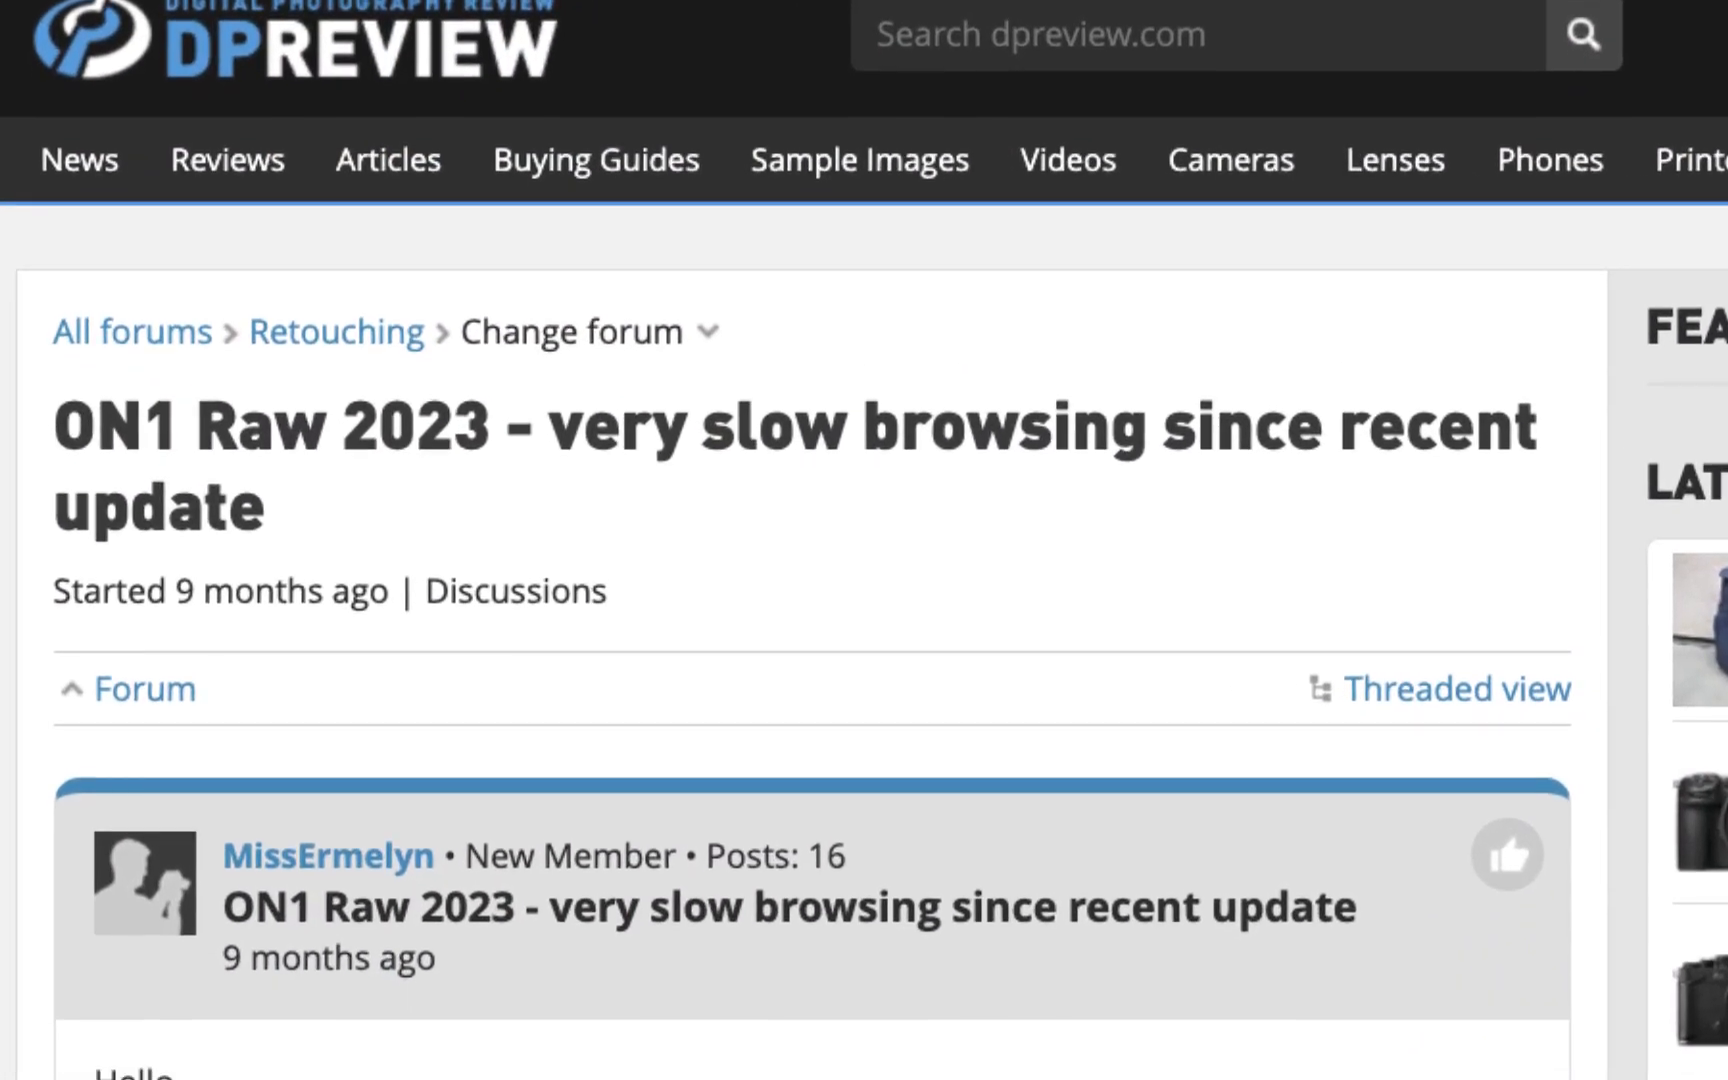
scroll(down, 3)
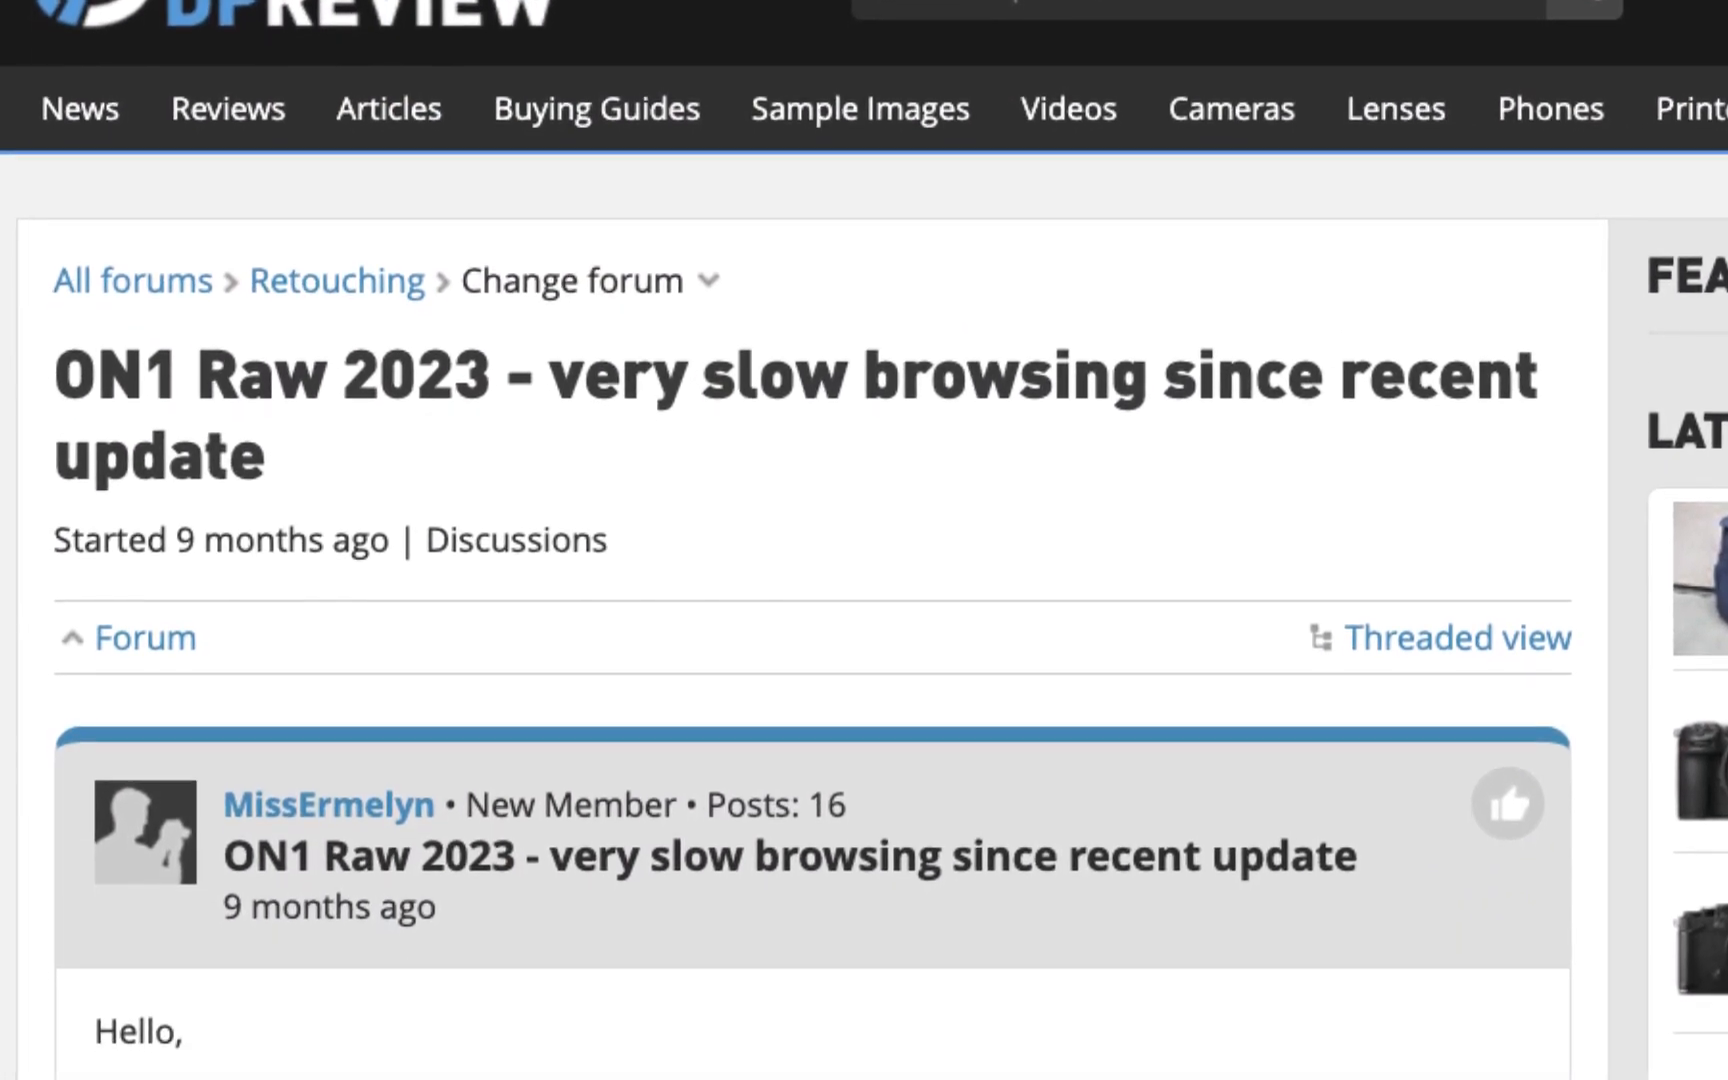
scroll(down, 3)
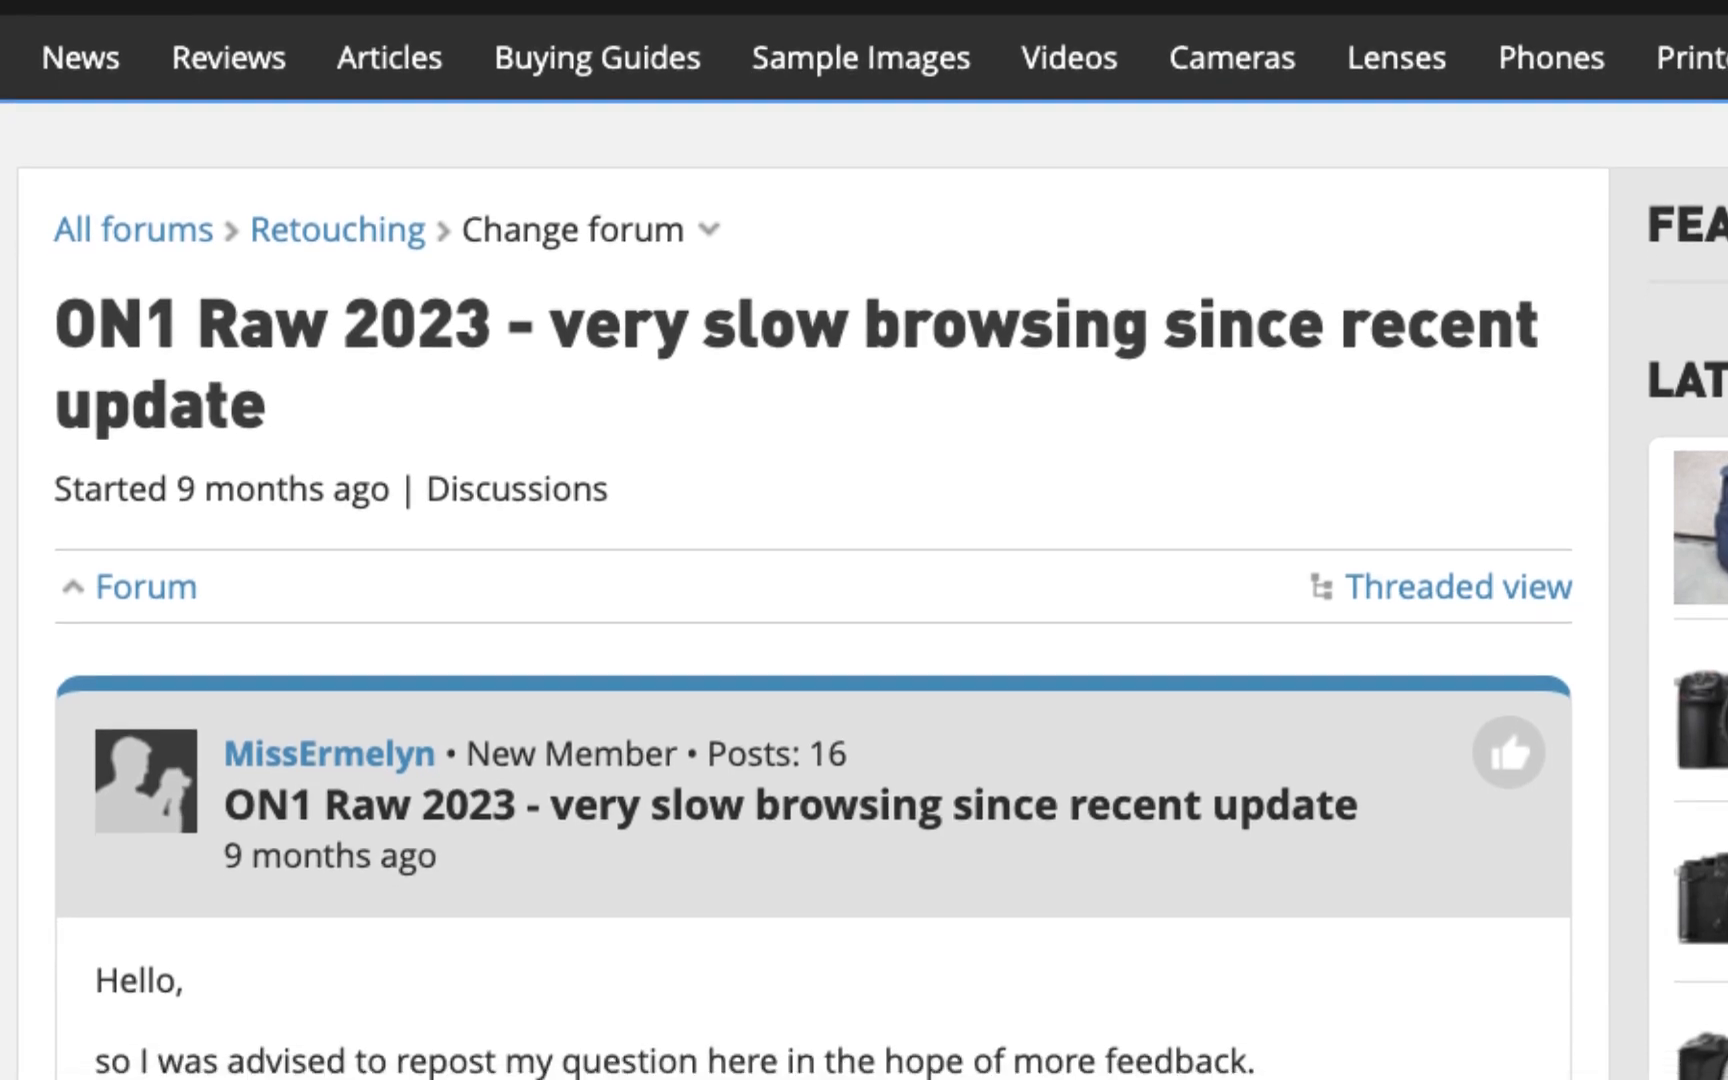
scroll(down, 3)
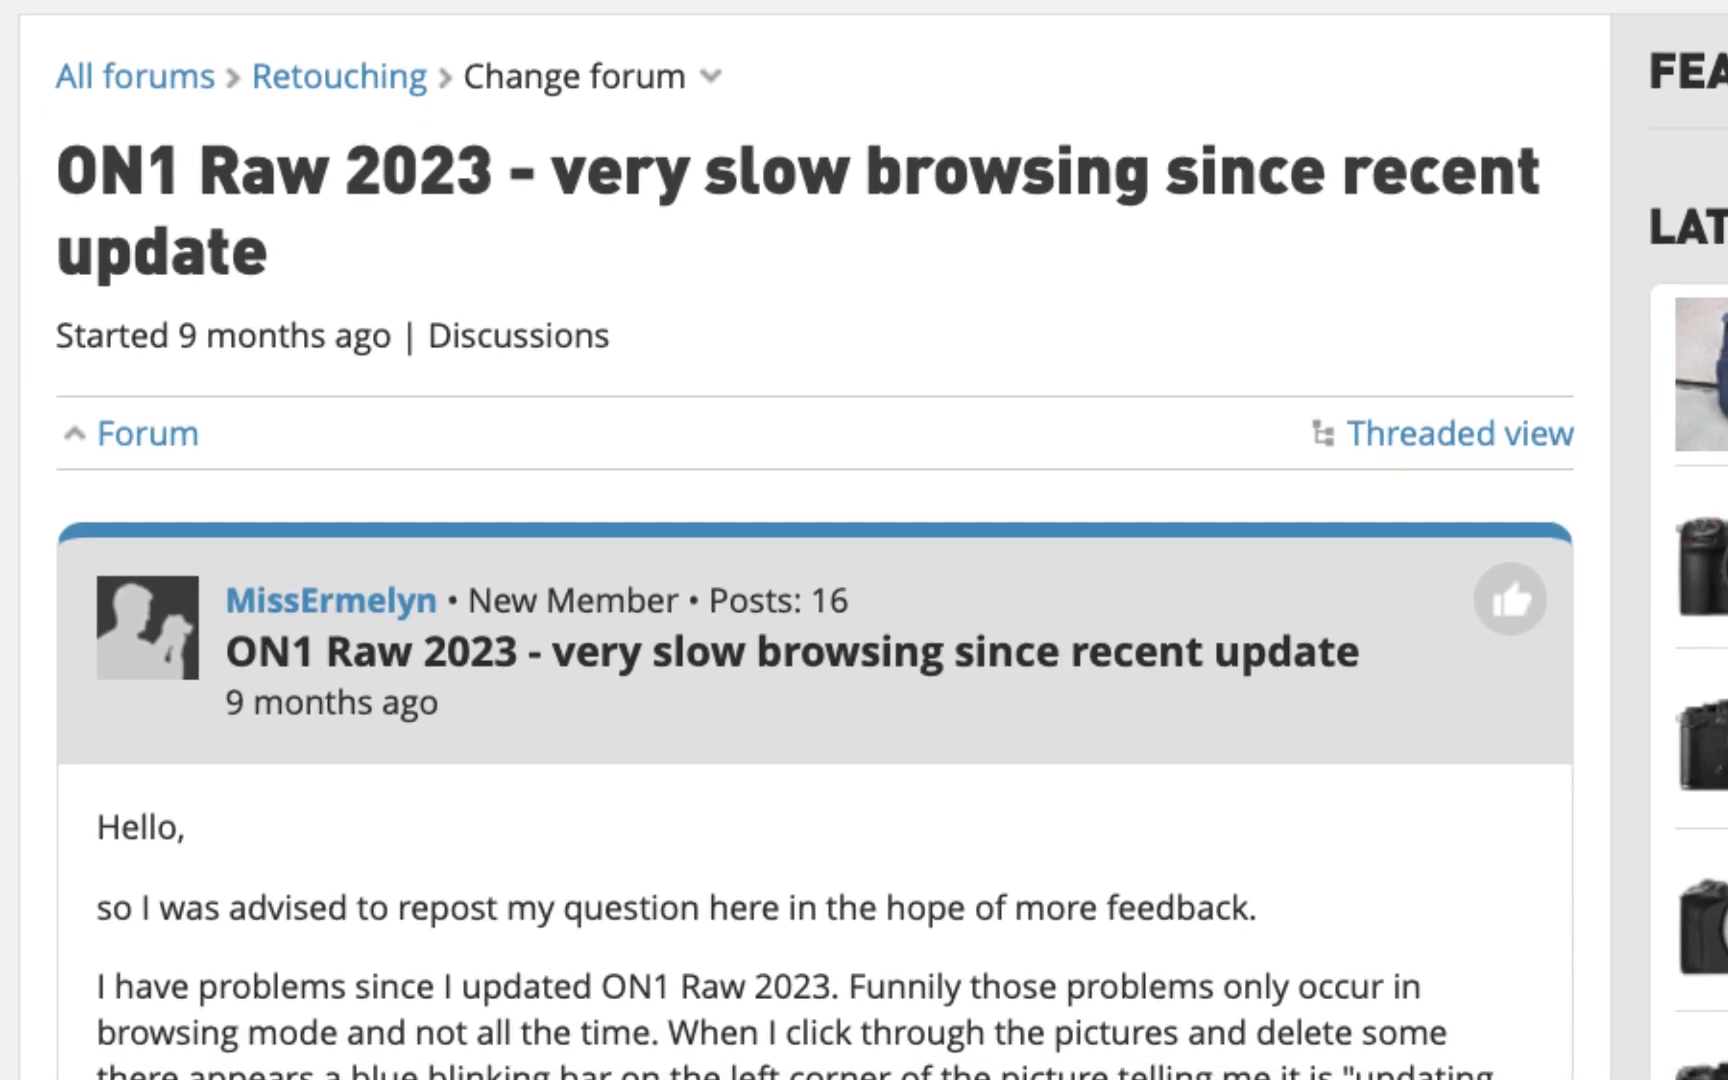
scroll(down, 3)
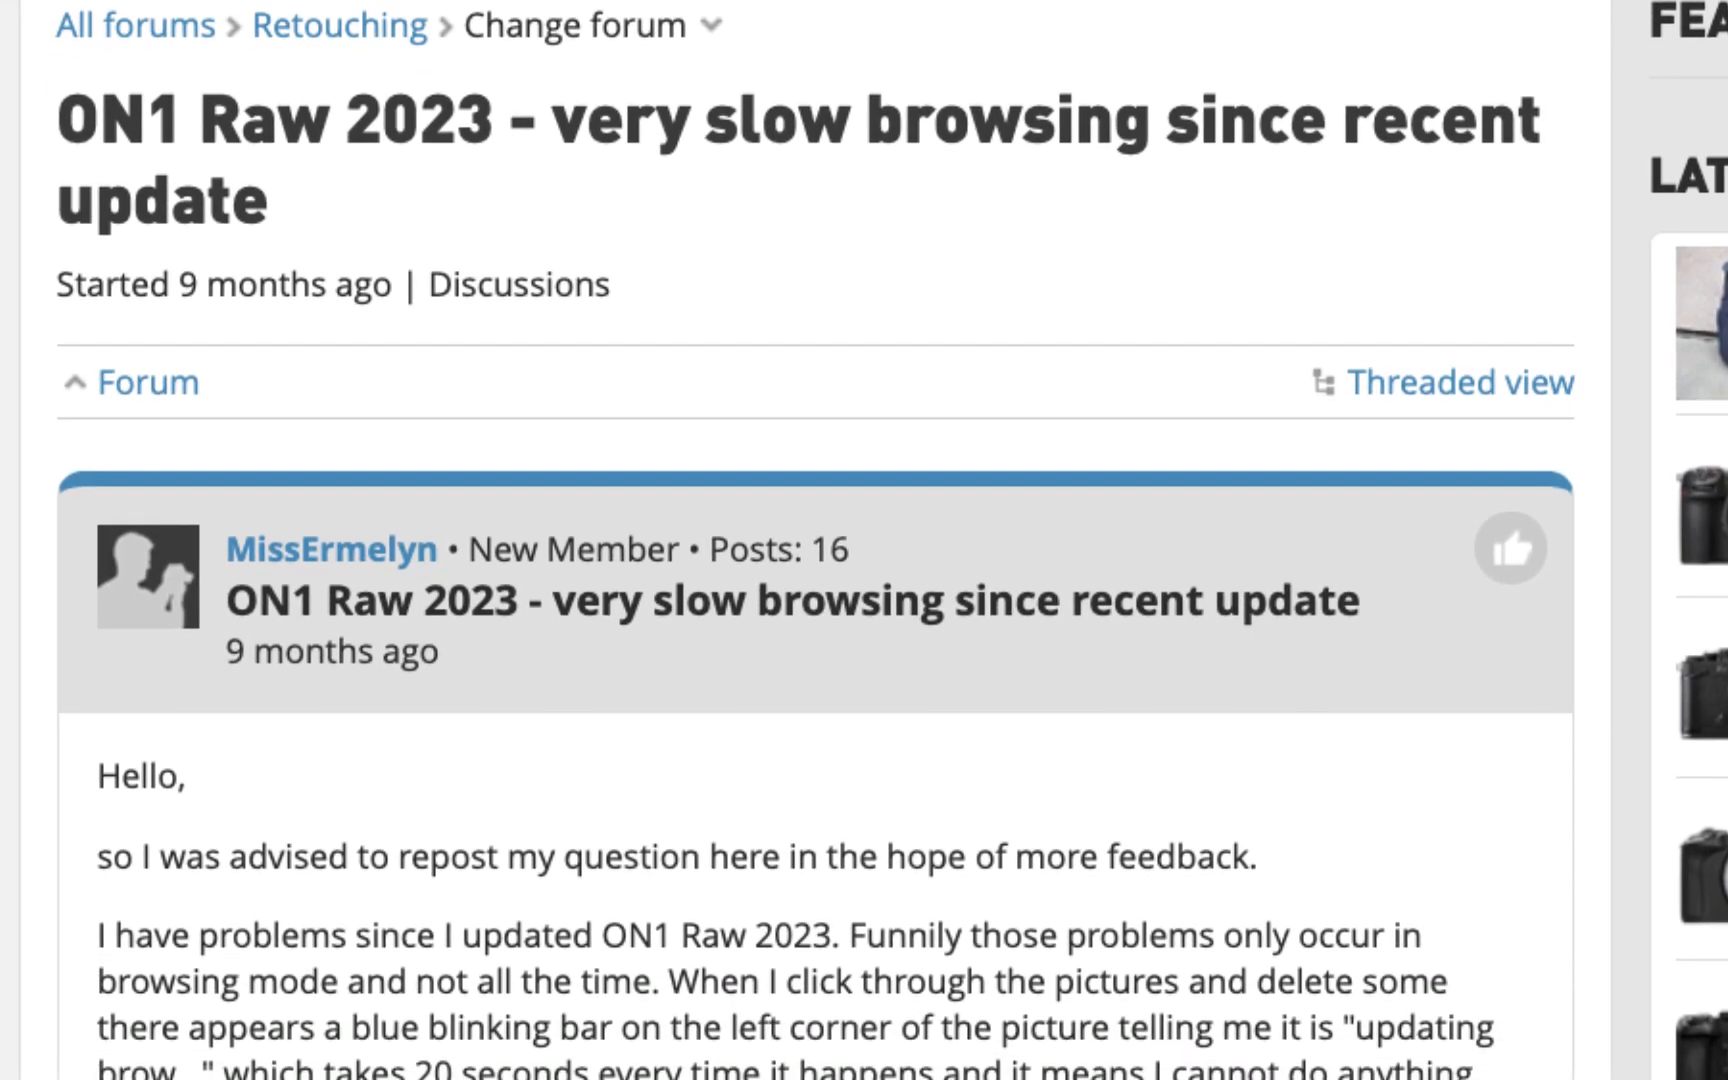
scroll(down, 3)
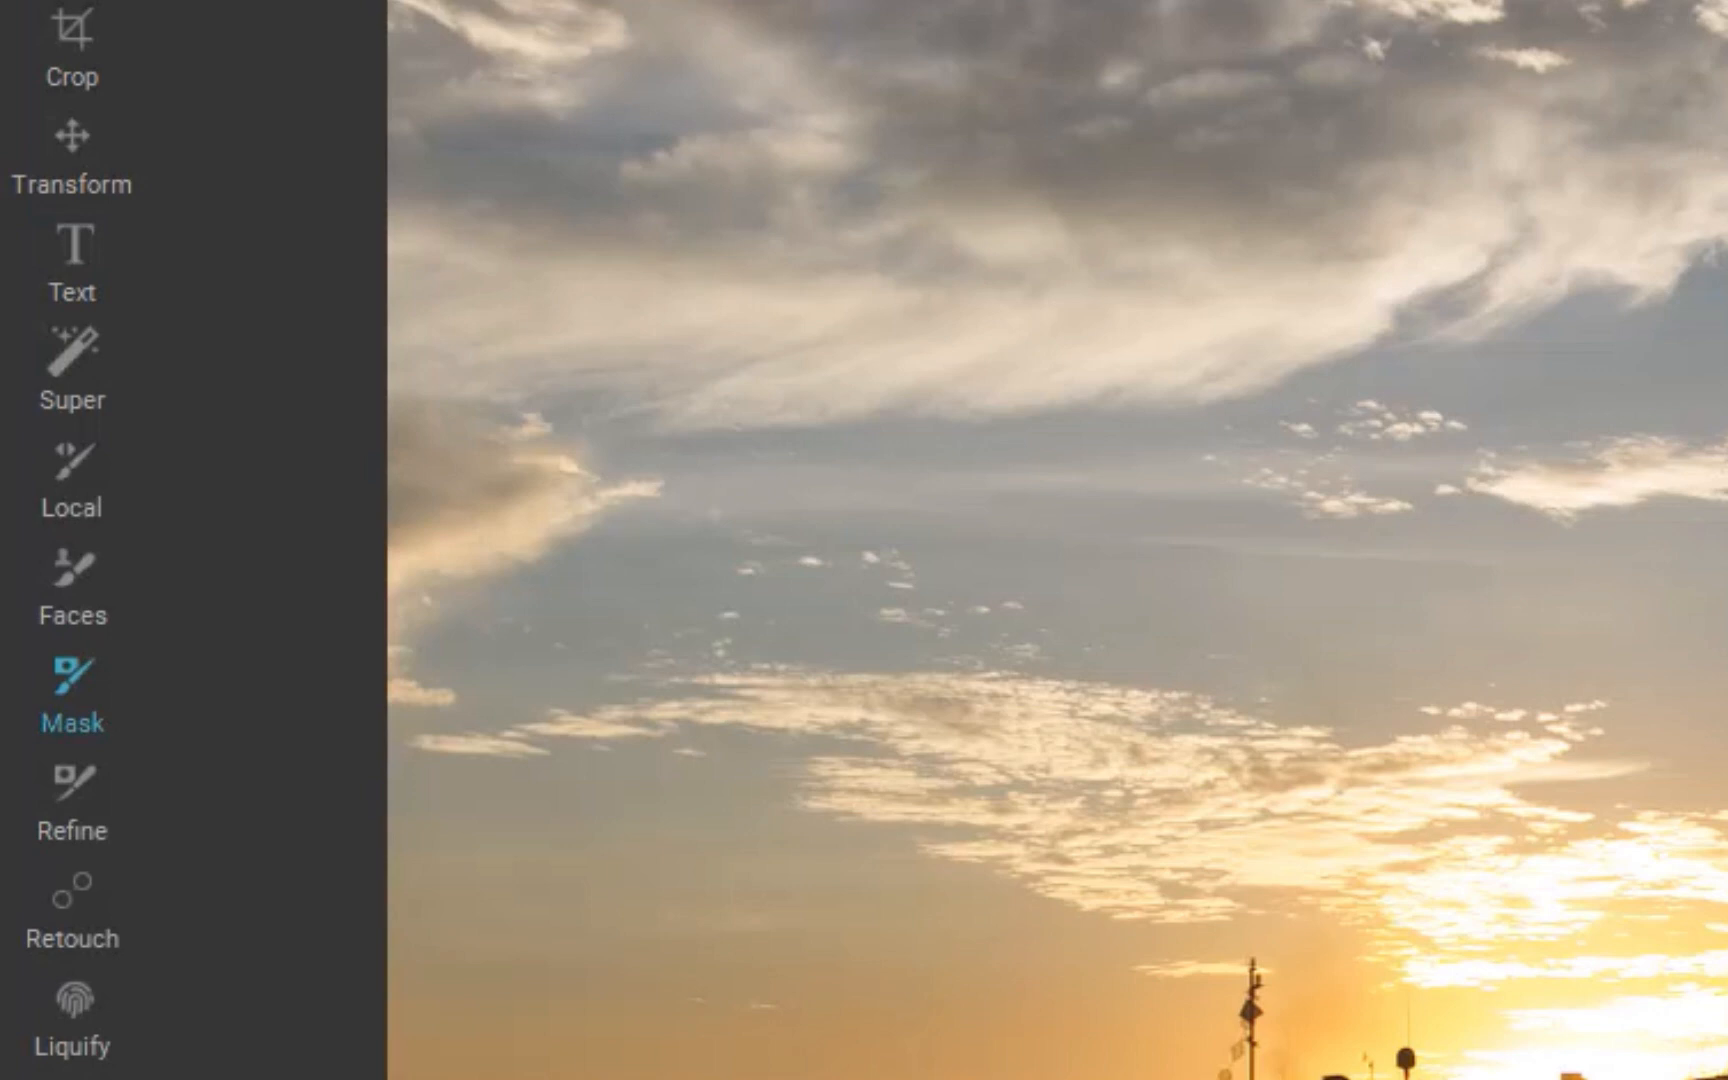
click(72, 694)
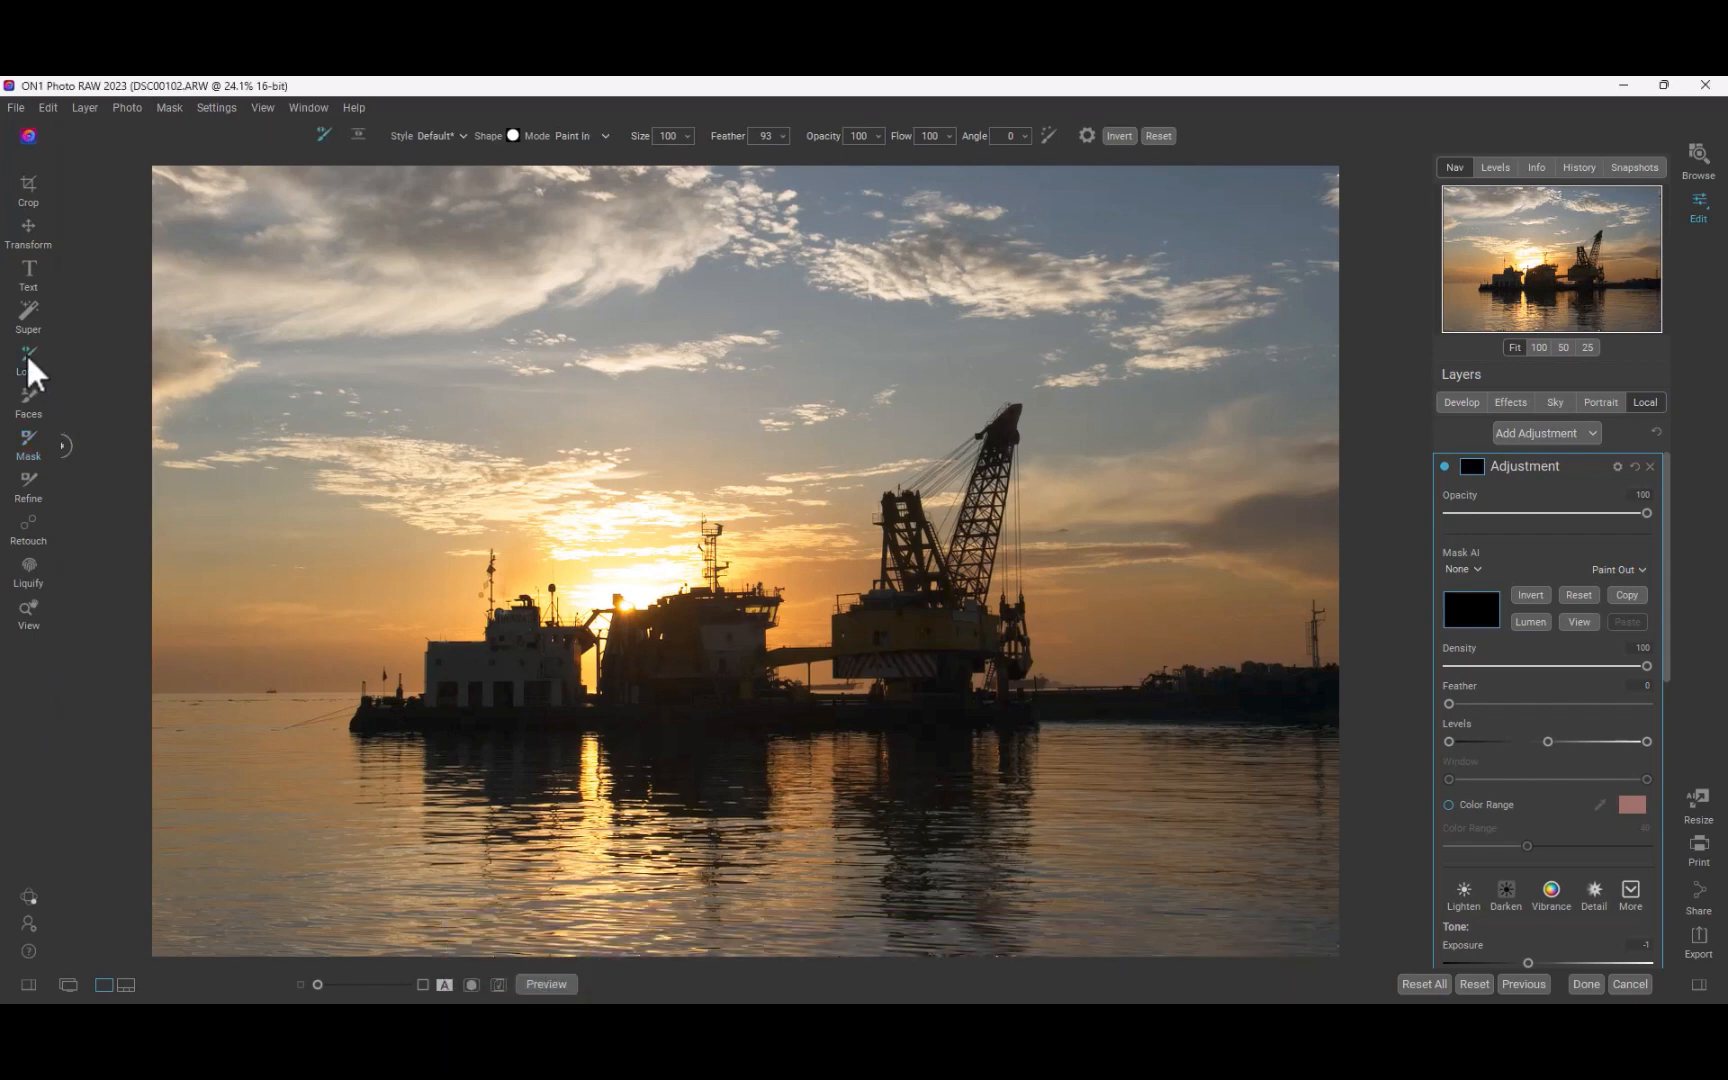
Show the masking brush variants in the top options bar for the beach sunset photo.
click(28, 438)
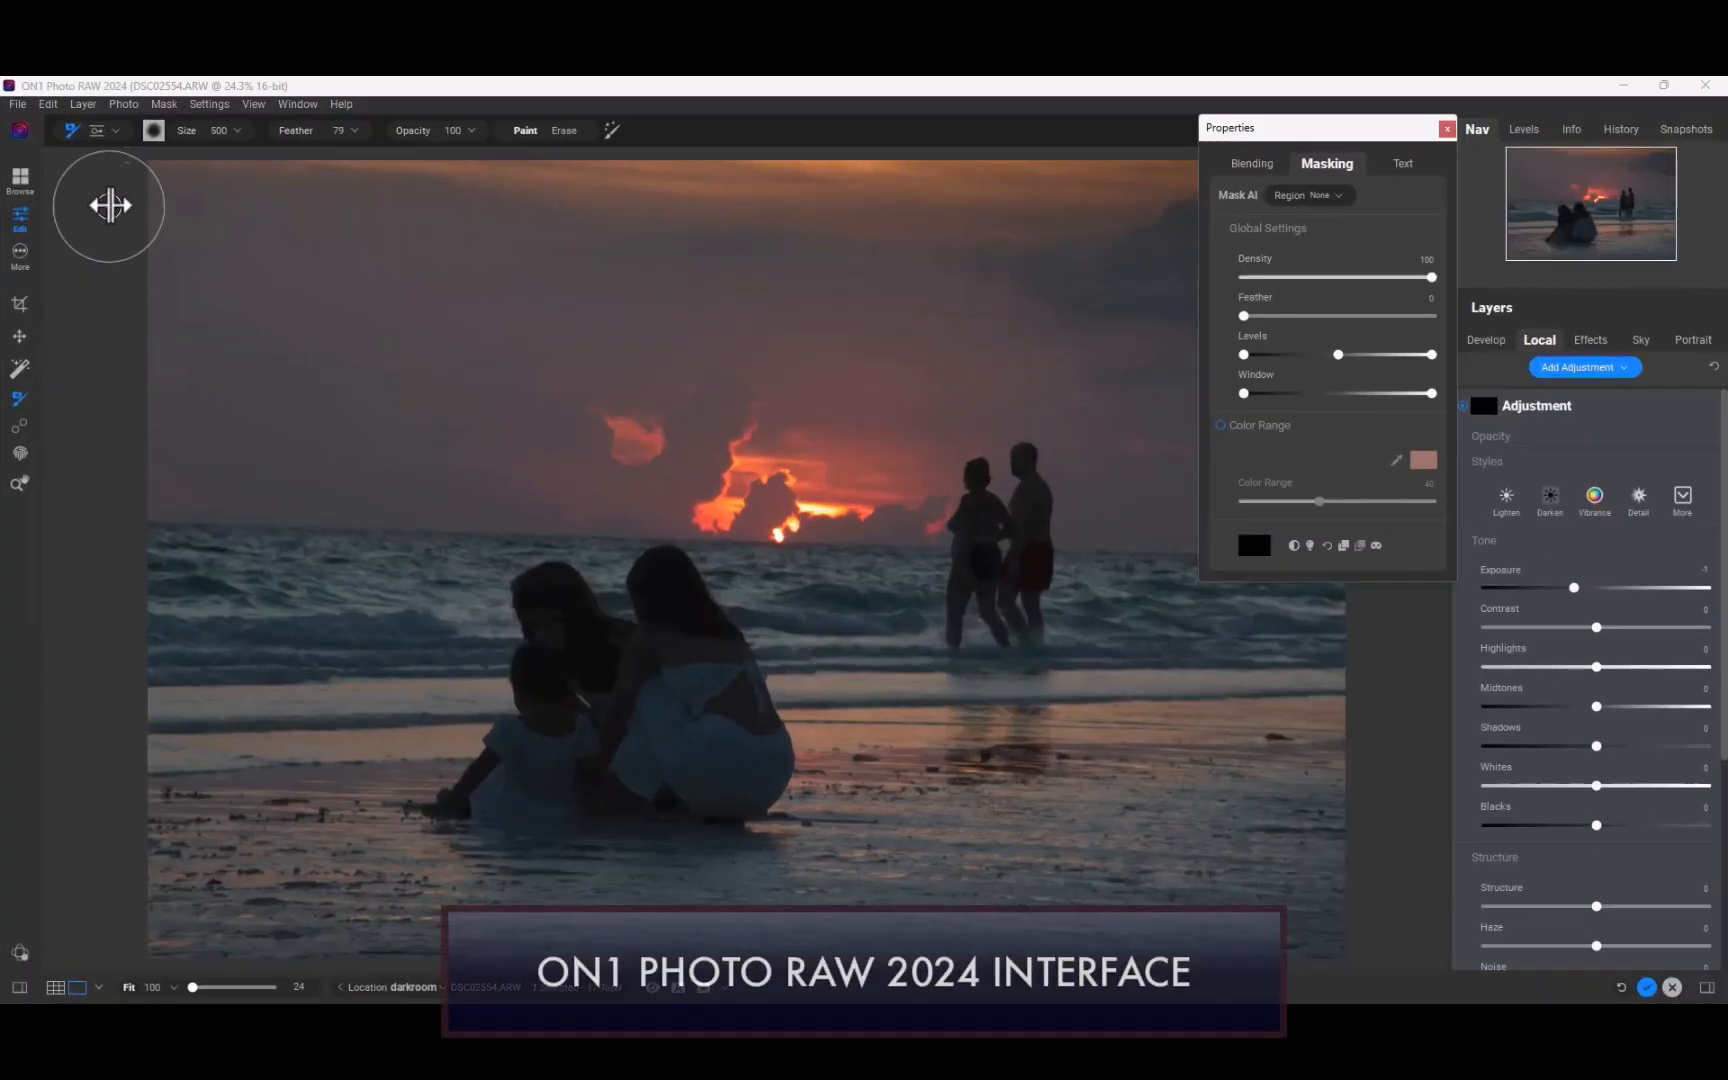
click(116, 130)
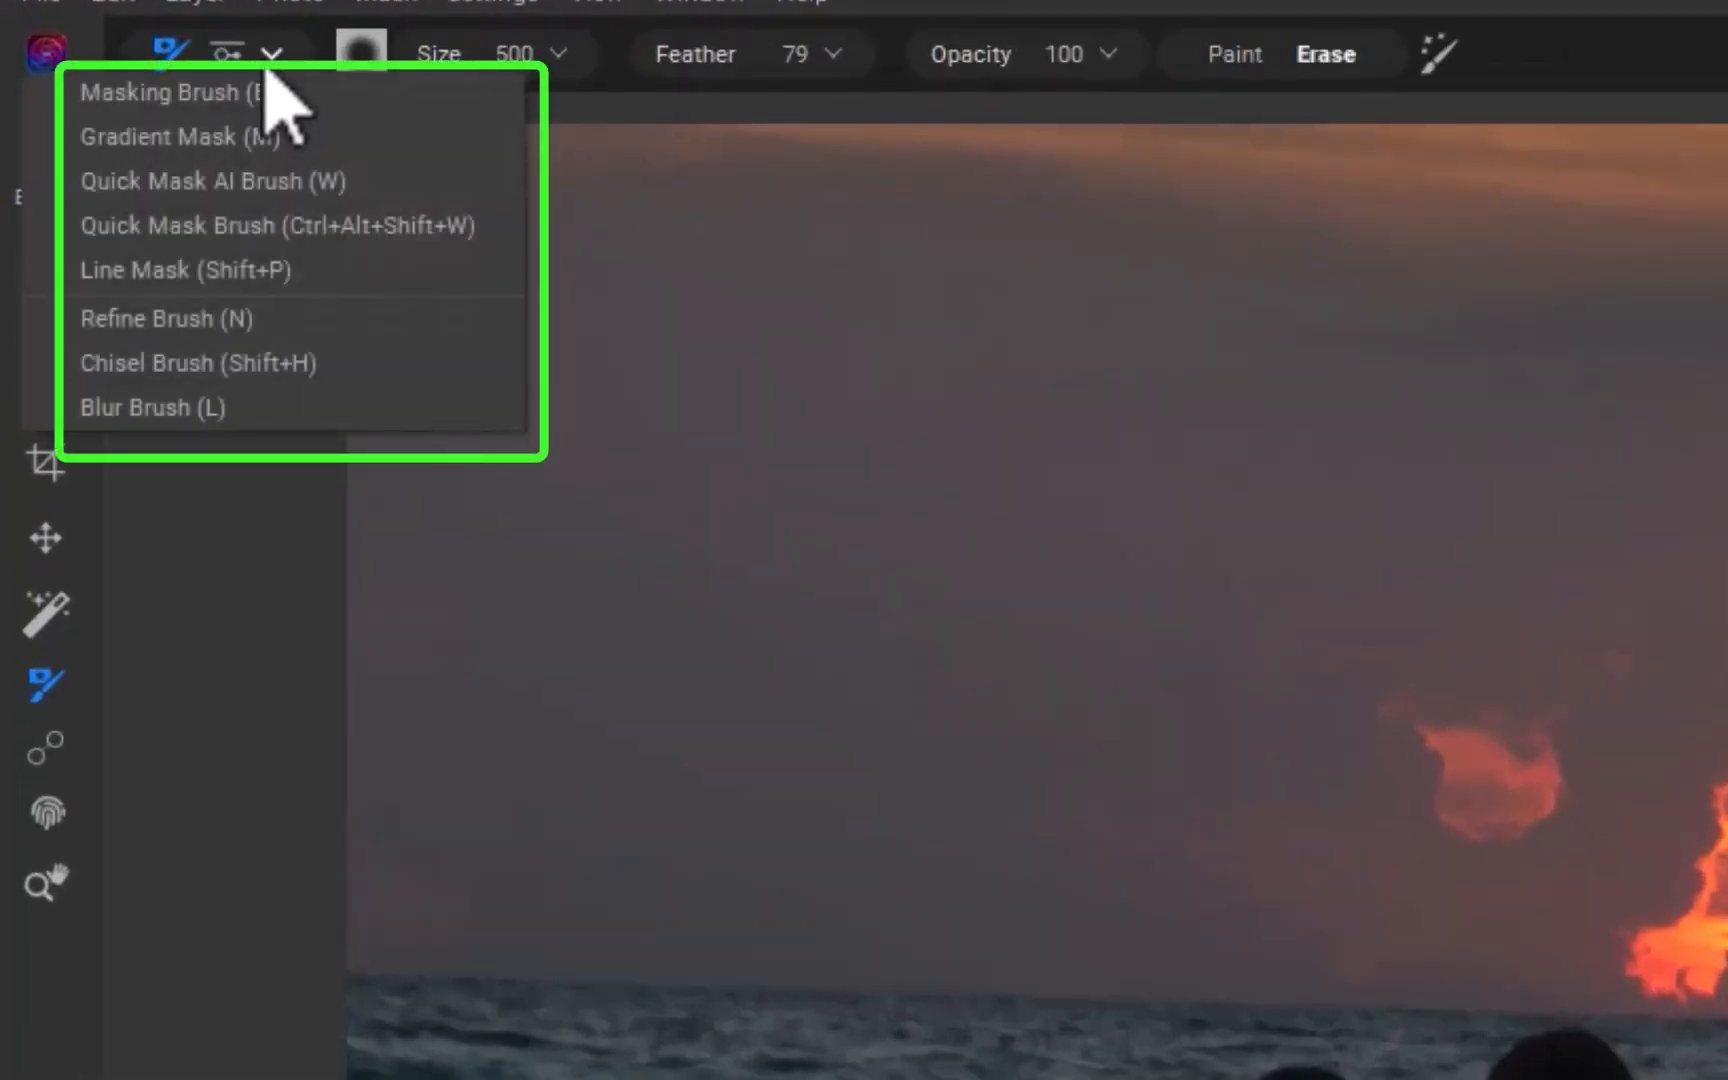
click(158, 137)
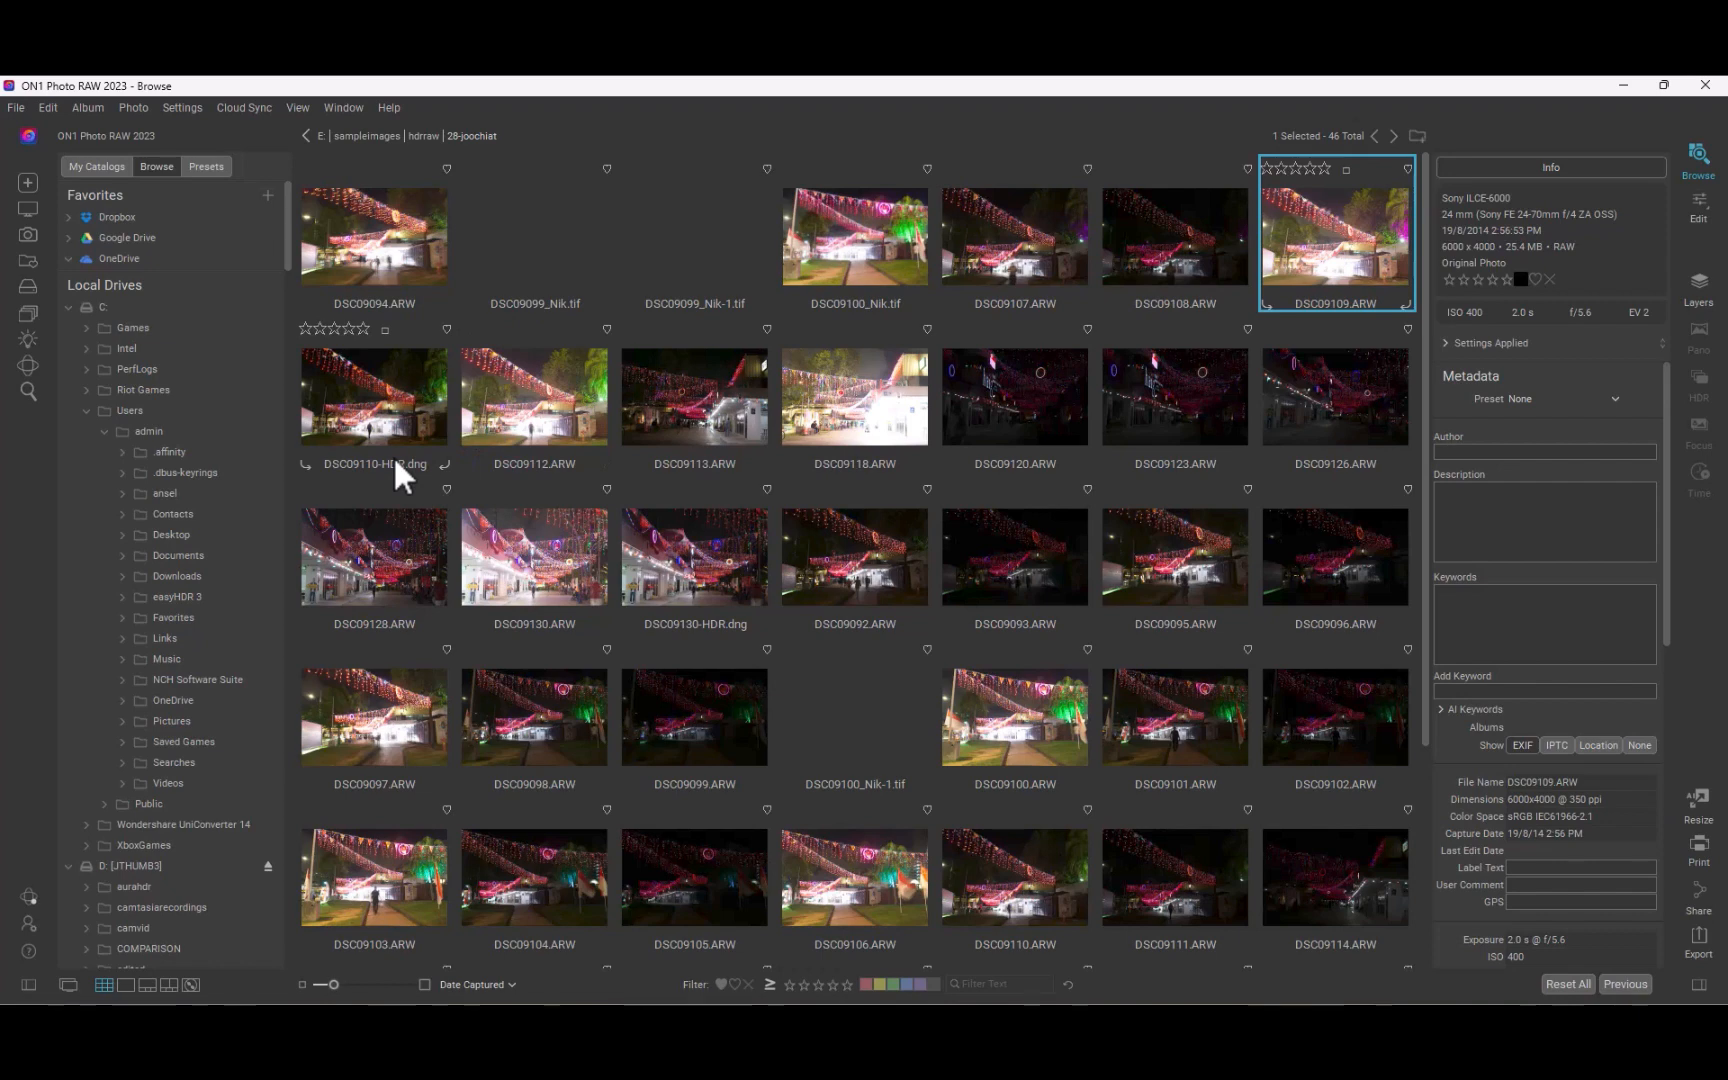
Open the hdrraw sample folder of night street photos in the Browse module.
click(28, 392)
text(a)
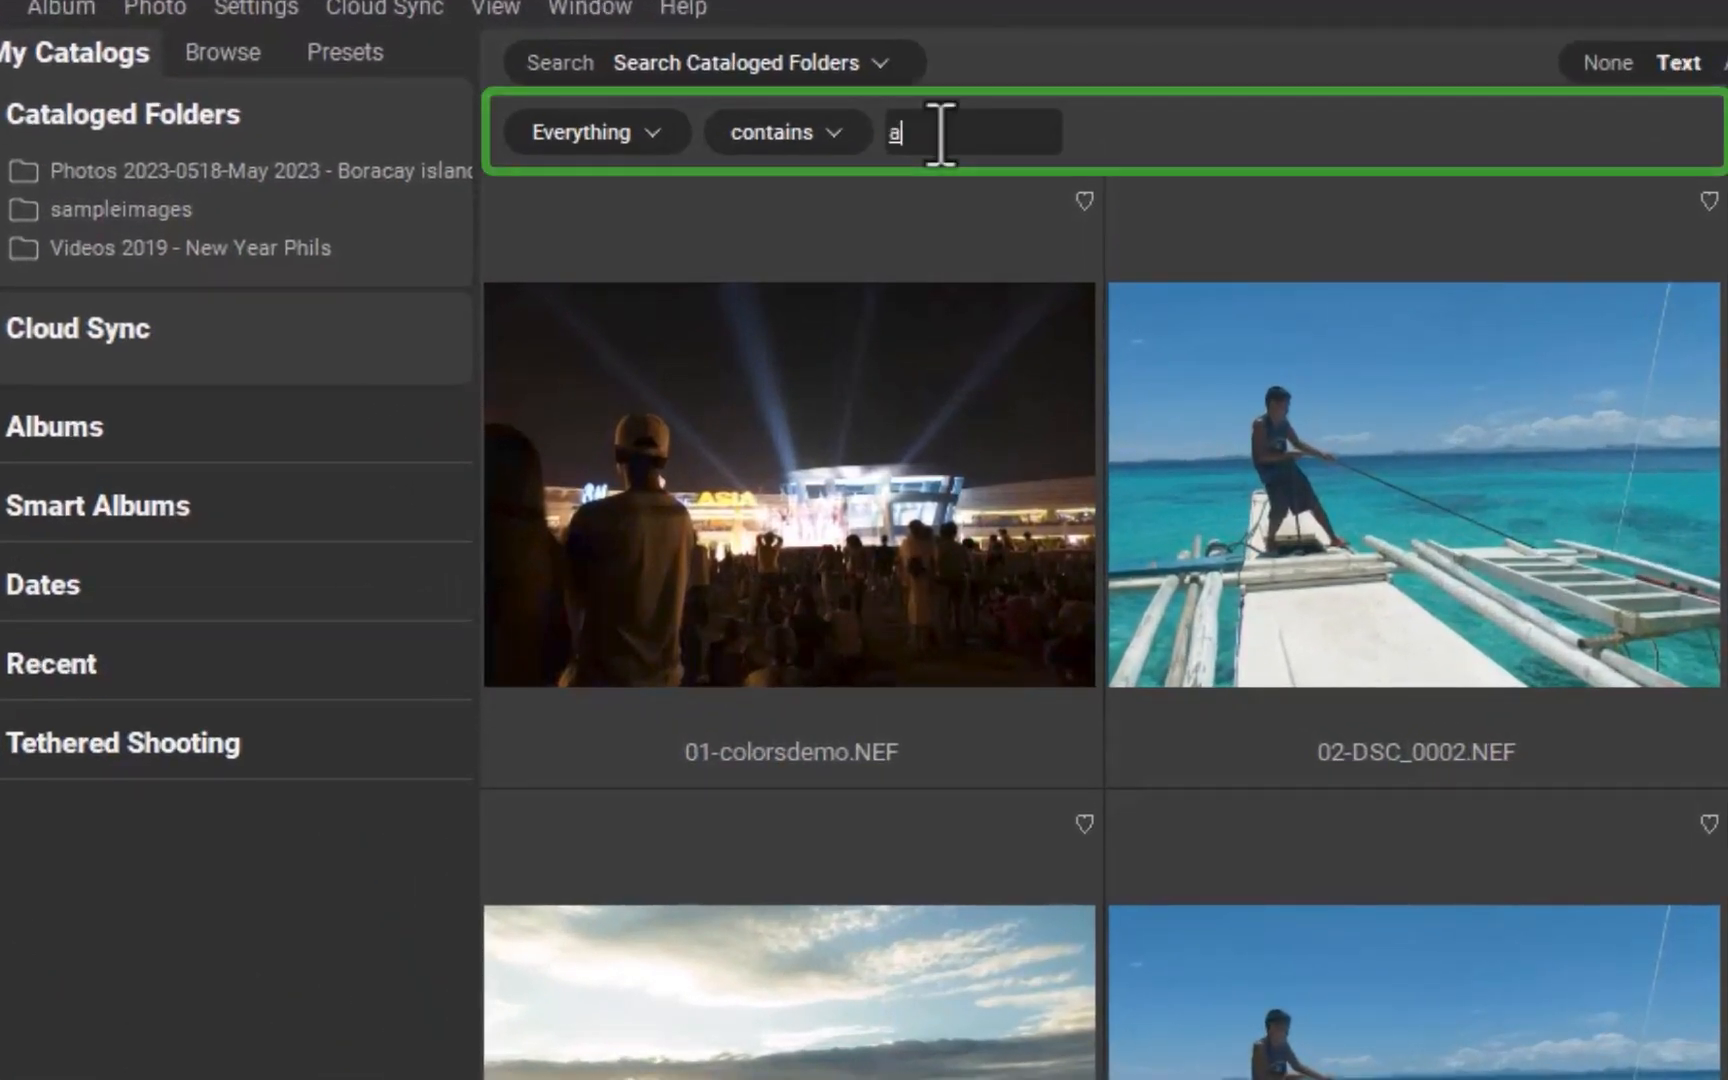
Search cataloged folders for names containing 'rw', then 'cr2'.
text(rw)
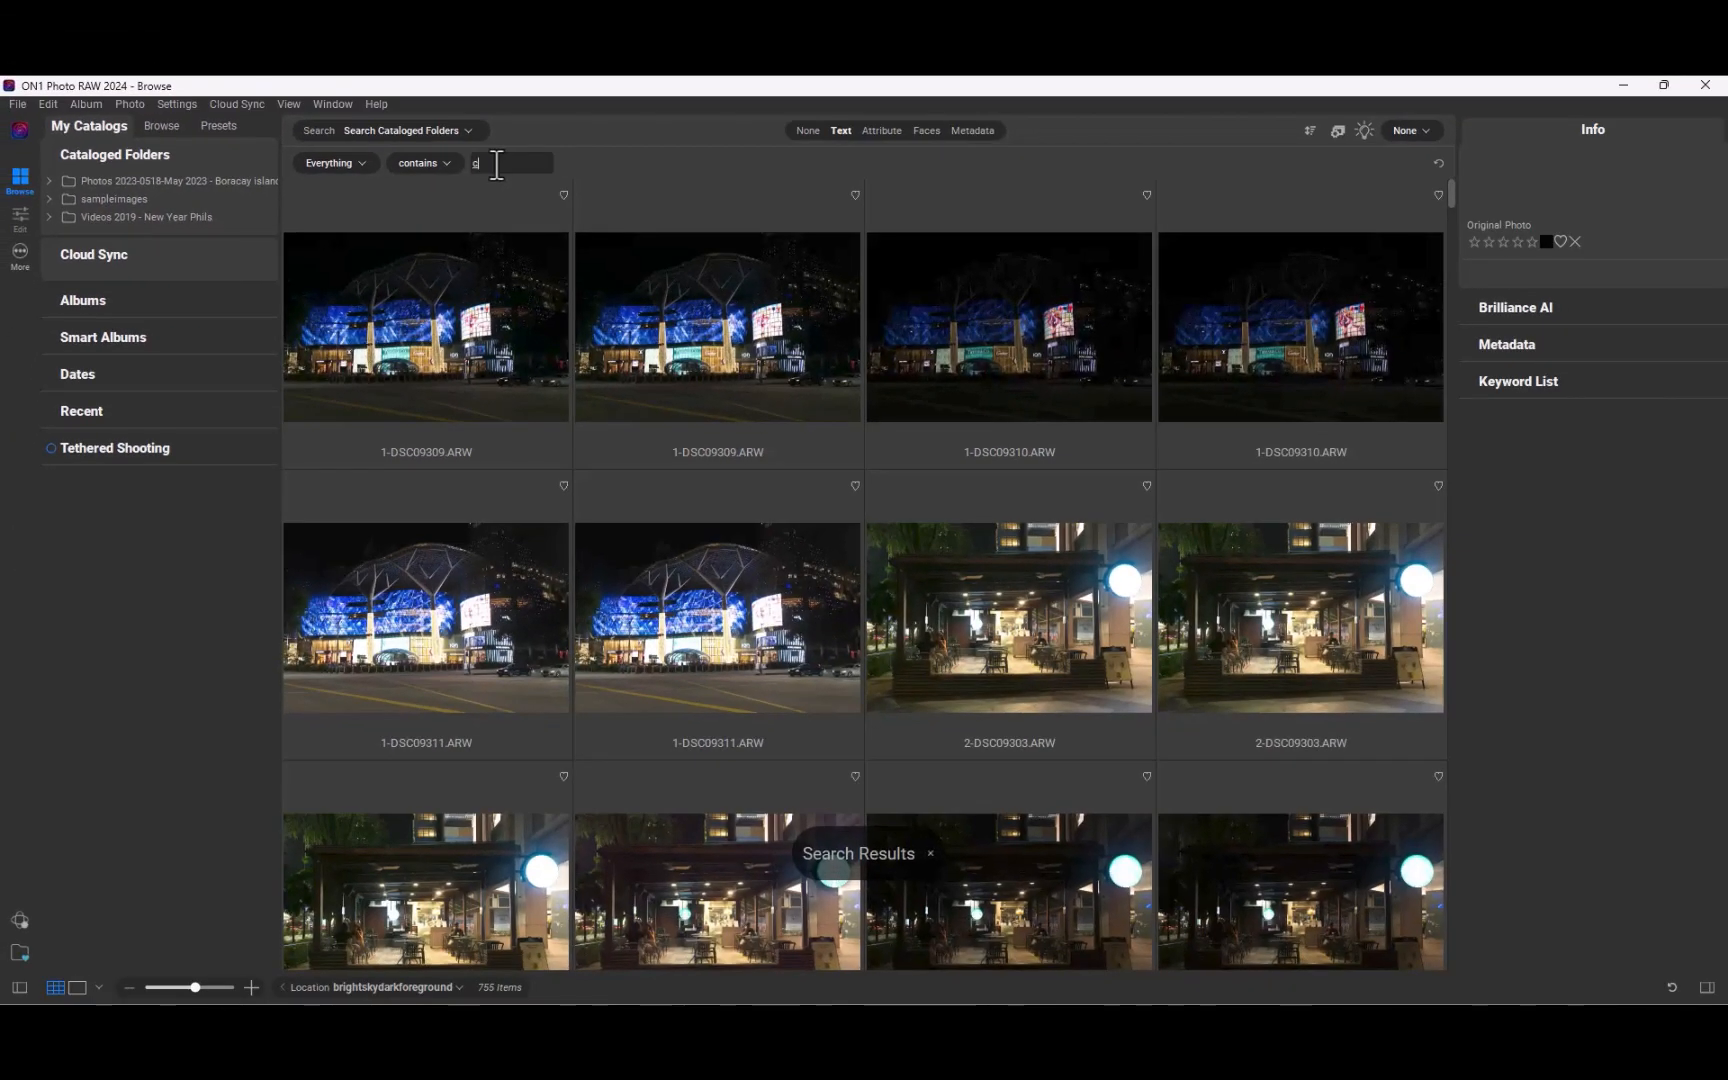
text(cr2)
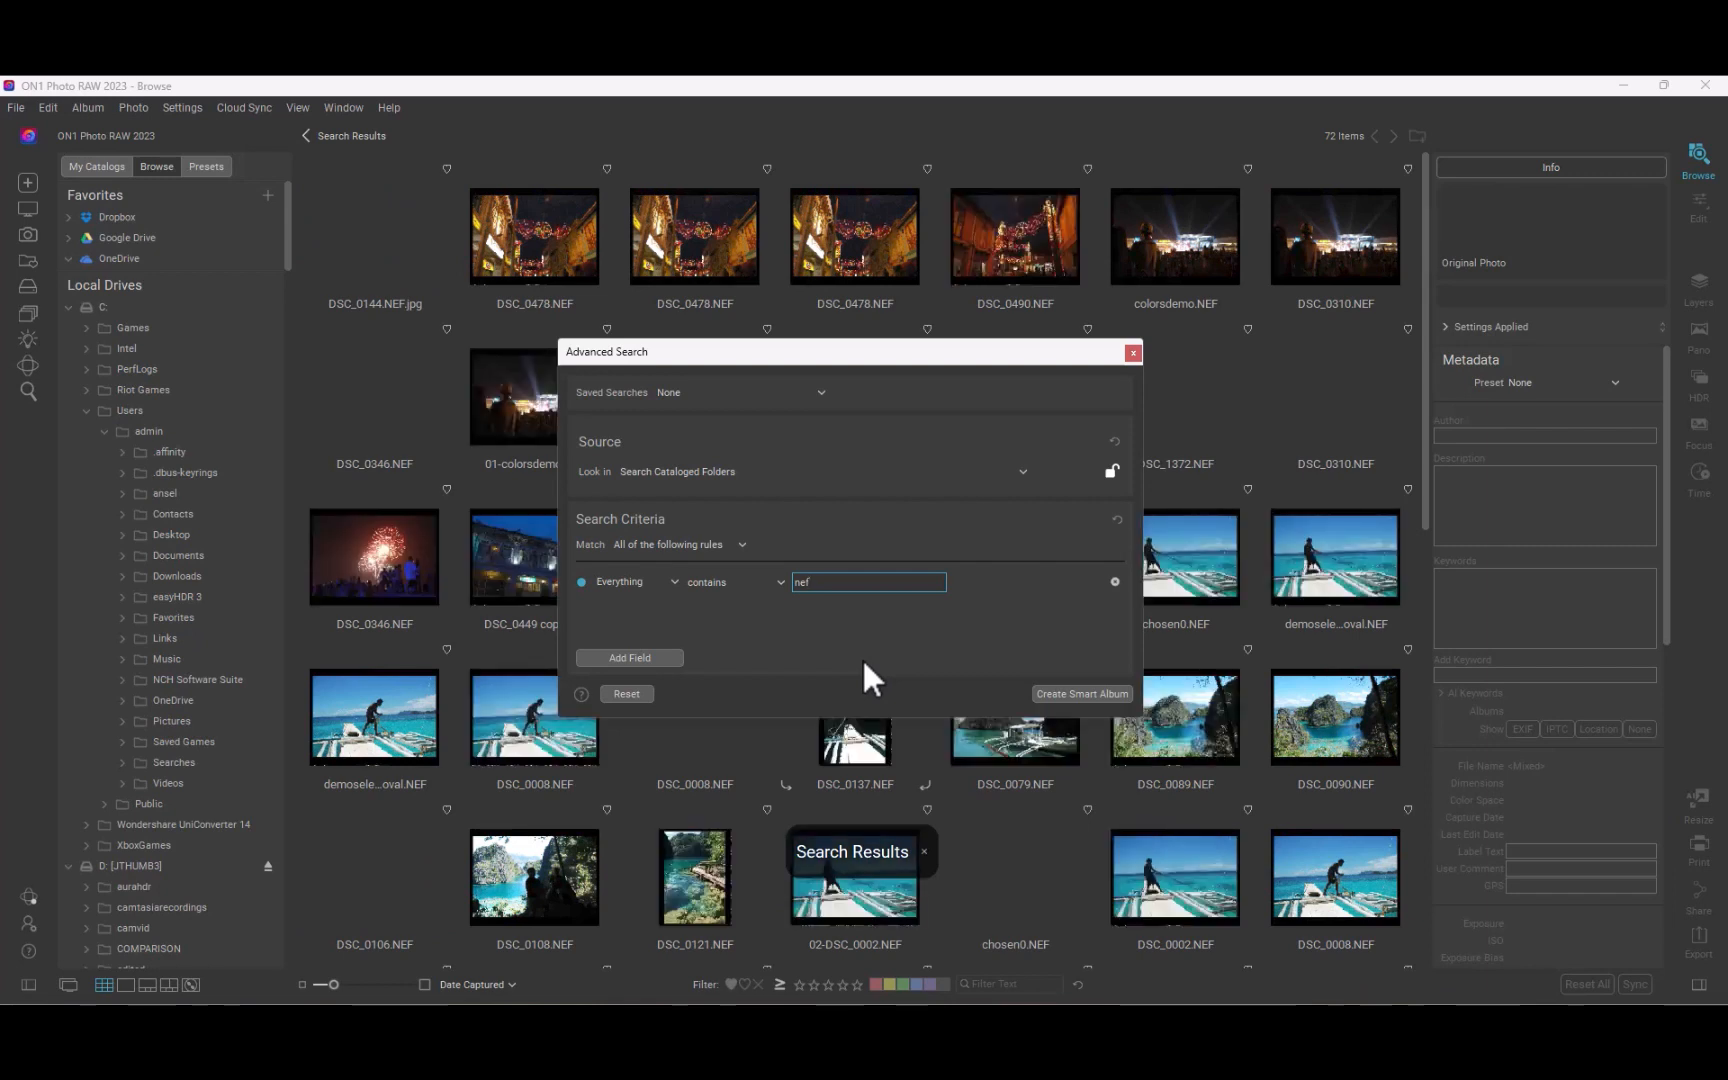
mouse_move(871, 579)
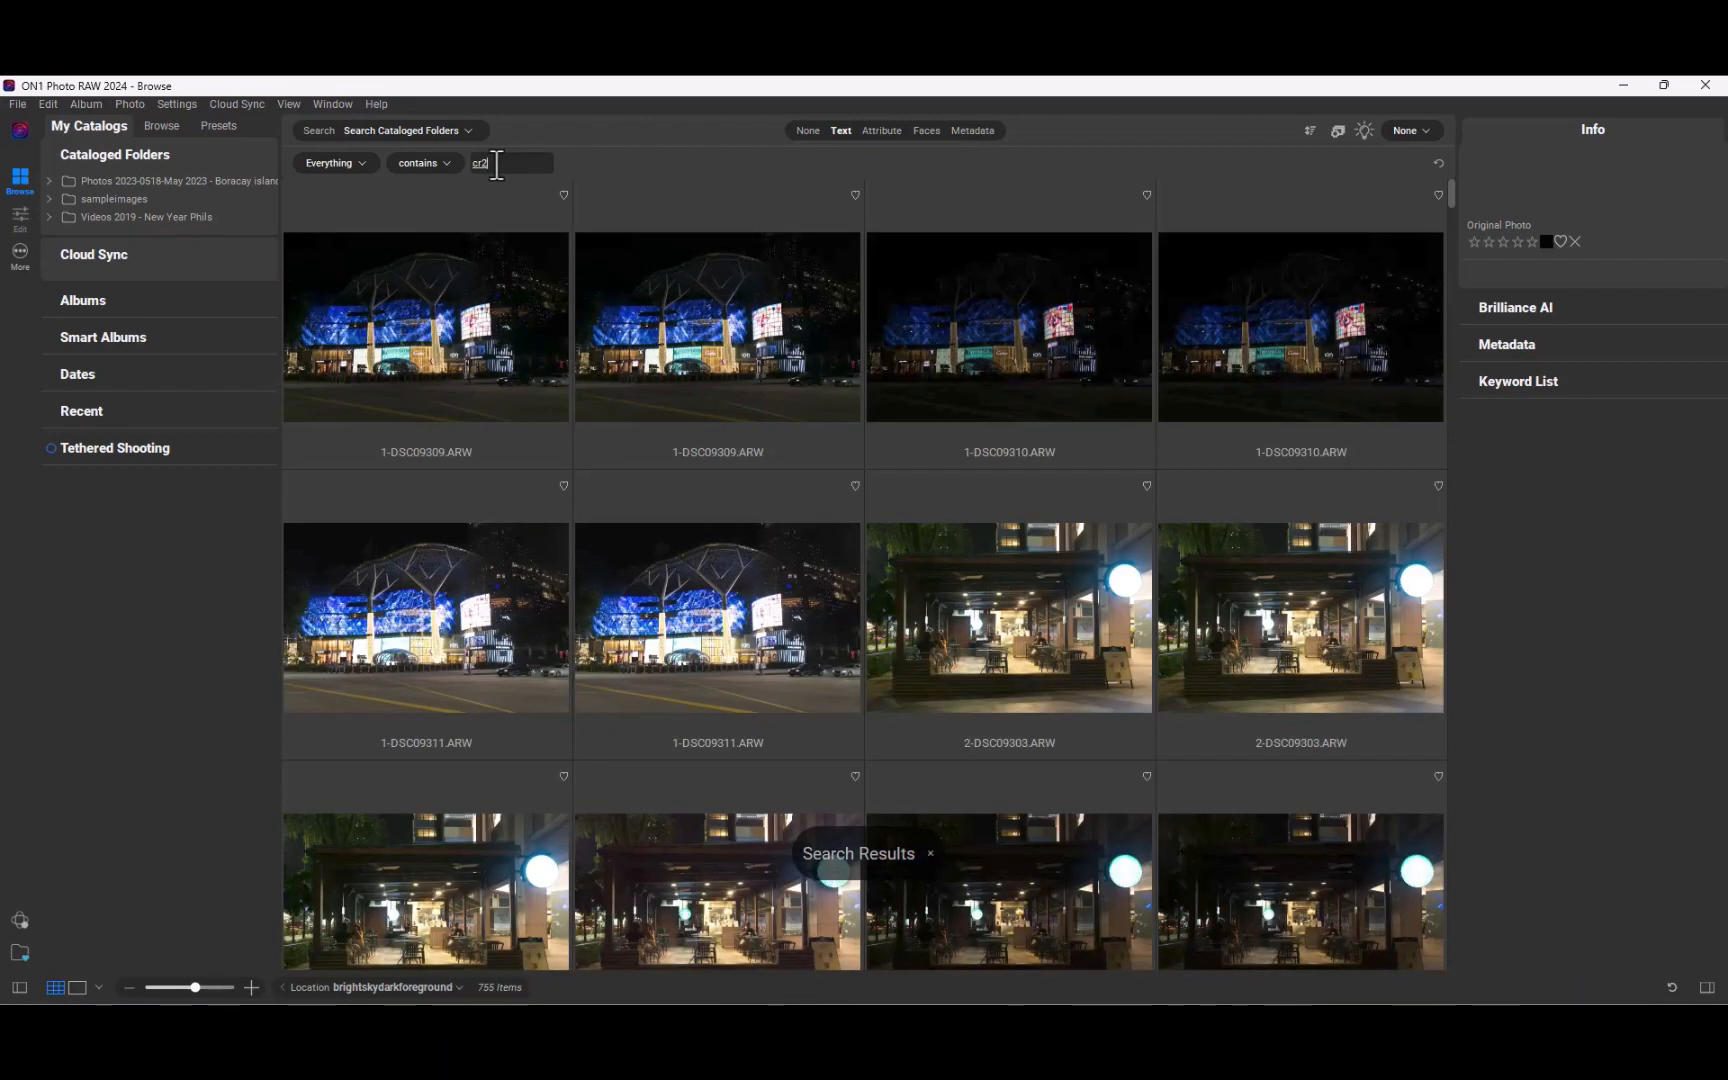
Enter 'cr2' as the text search query in ON1 Photo RAW 2024.
text(cr2)
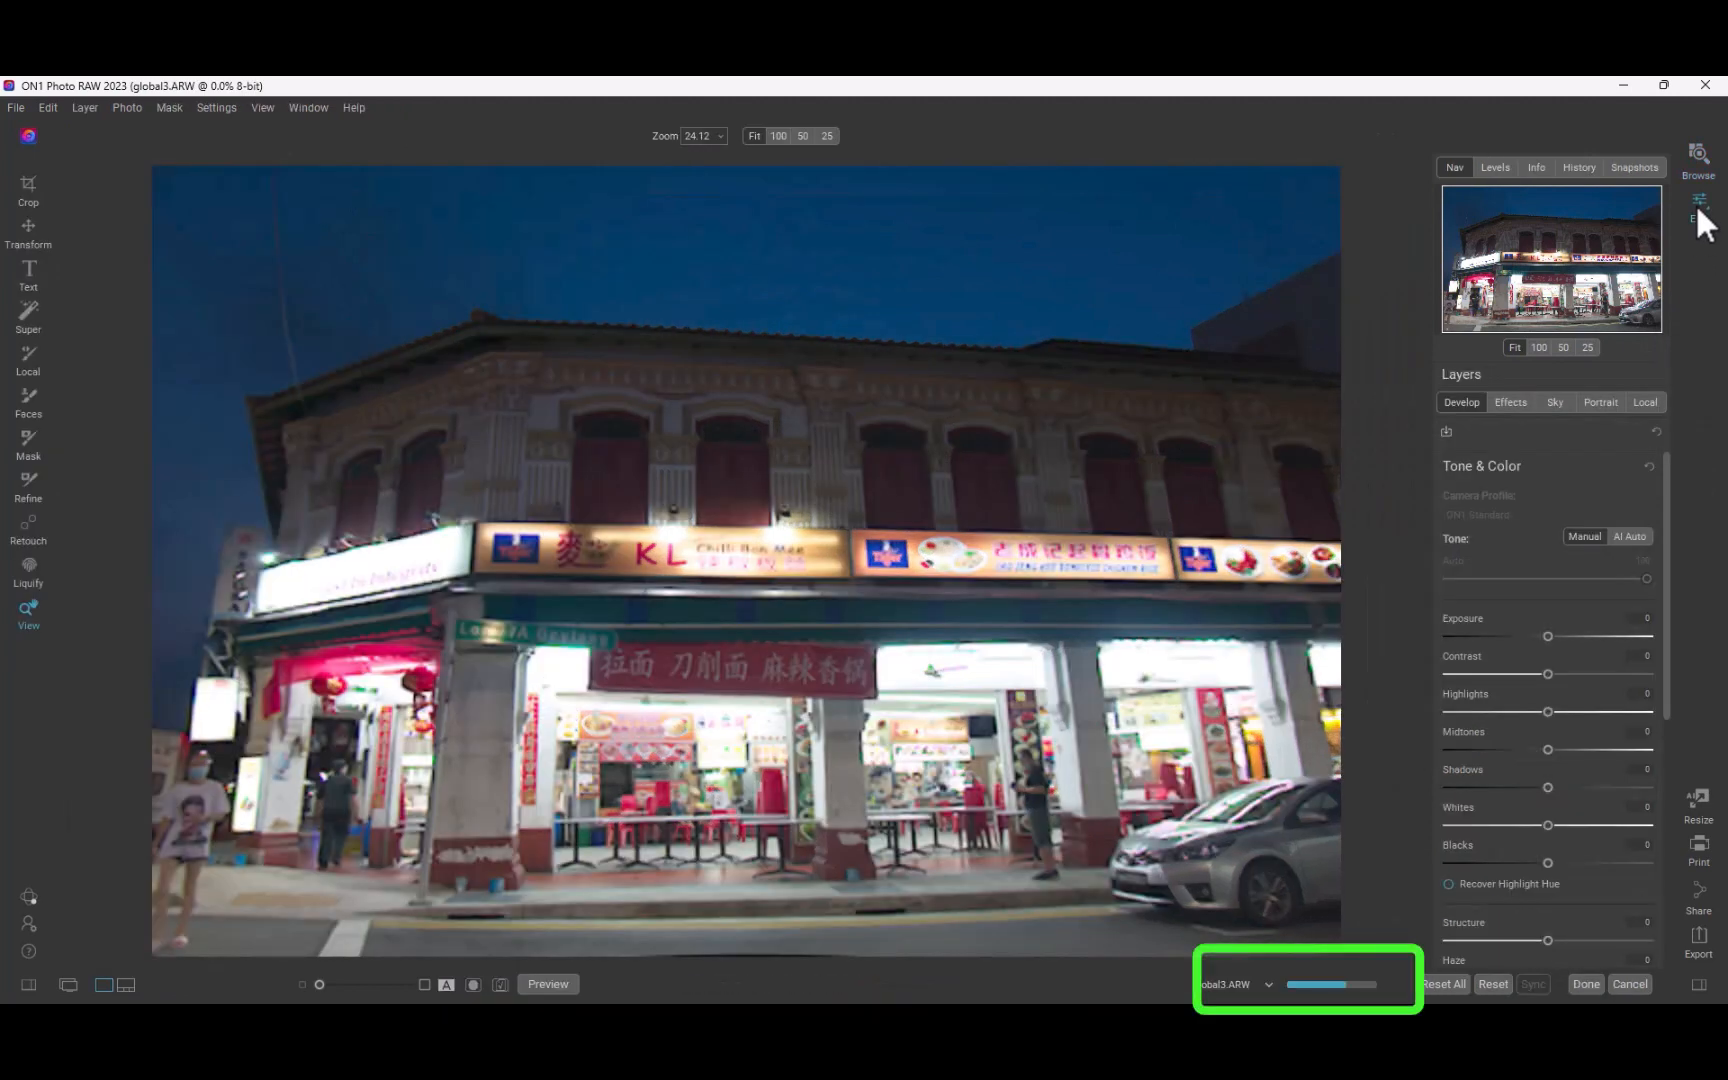
Return to Browse and open DSC02300.ARW, the seawall sunset photo, for editing.
click(1697, 160)
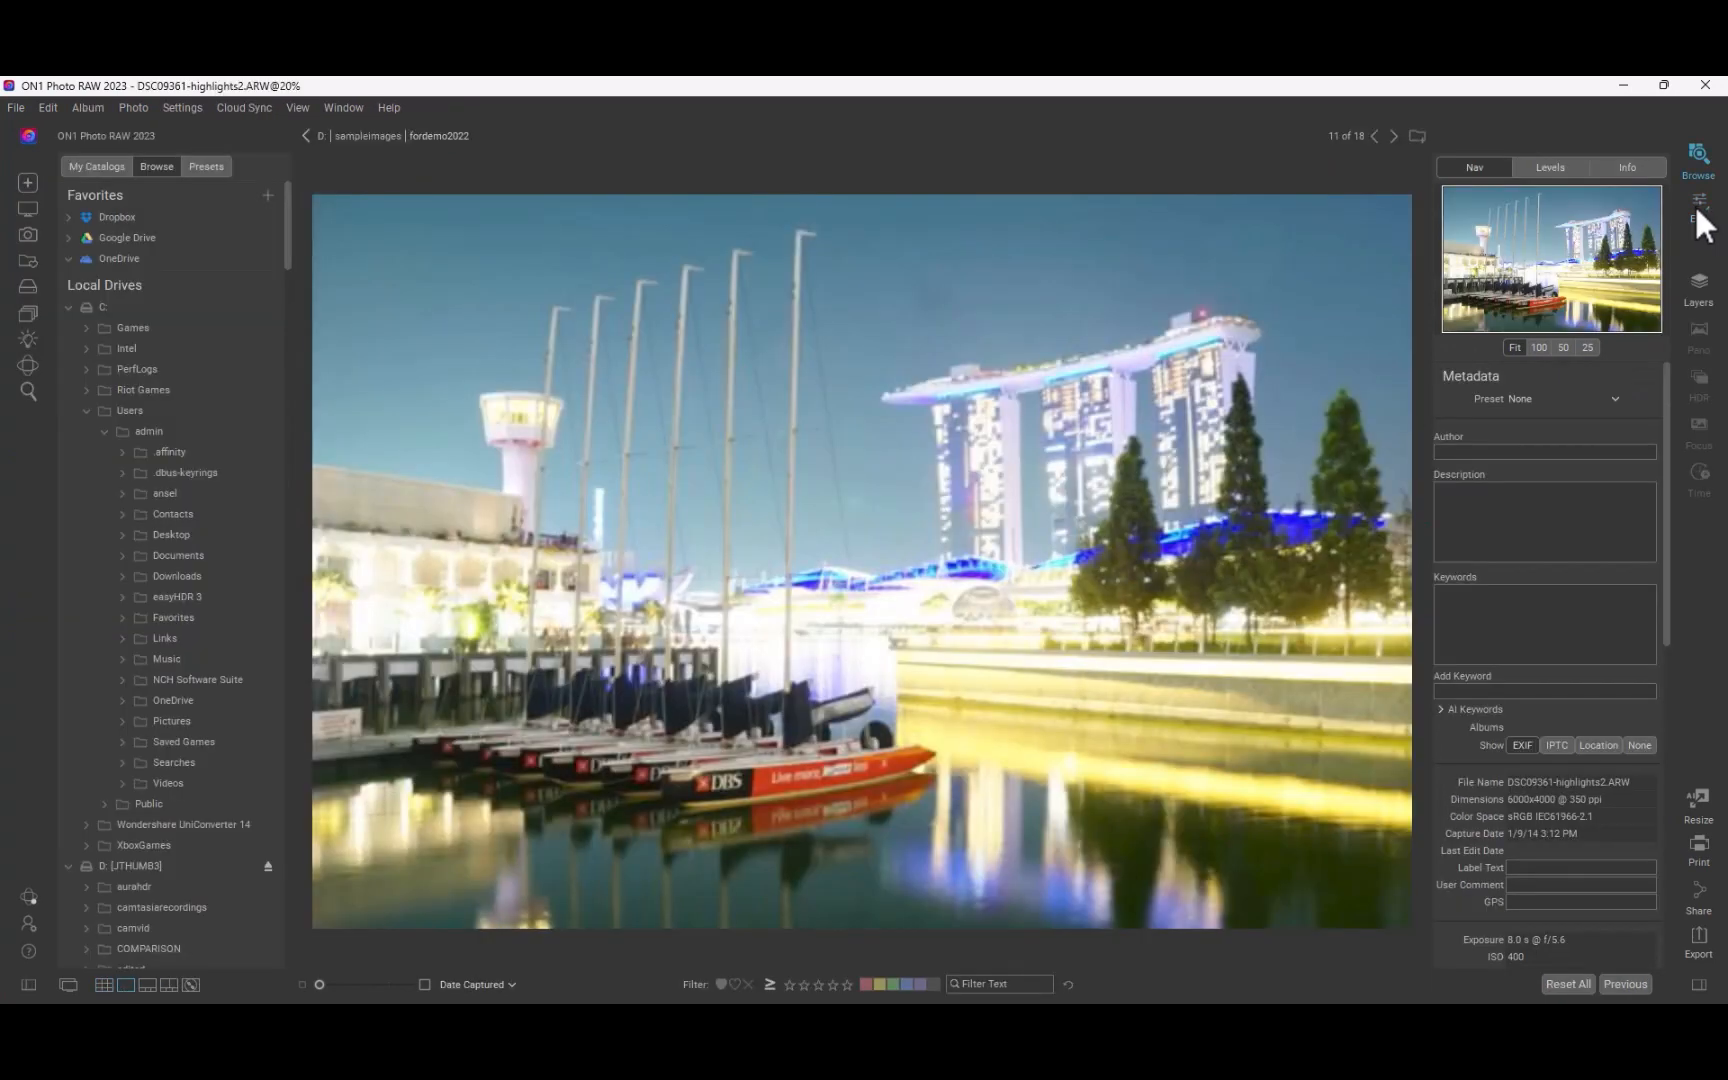
click(1698, 208)
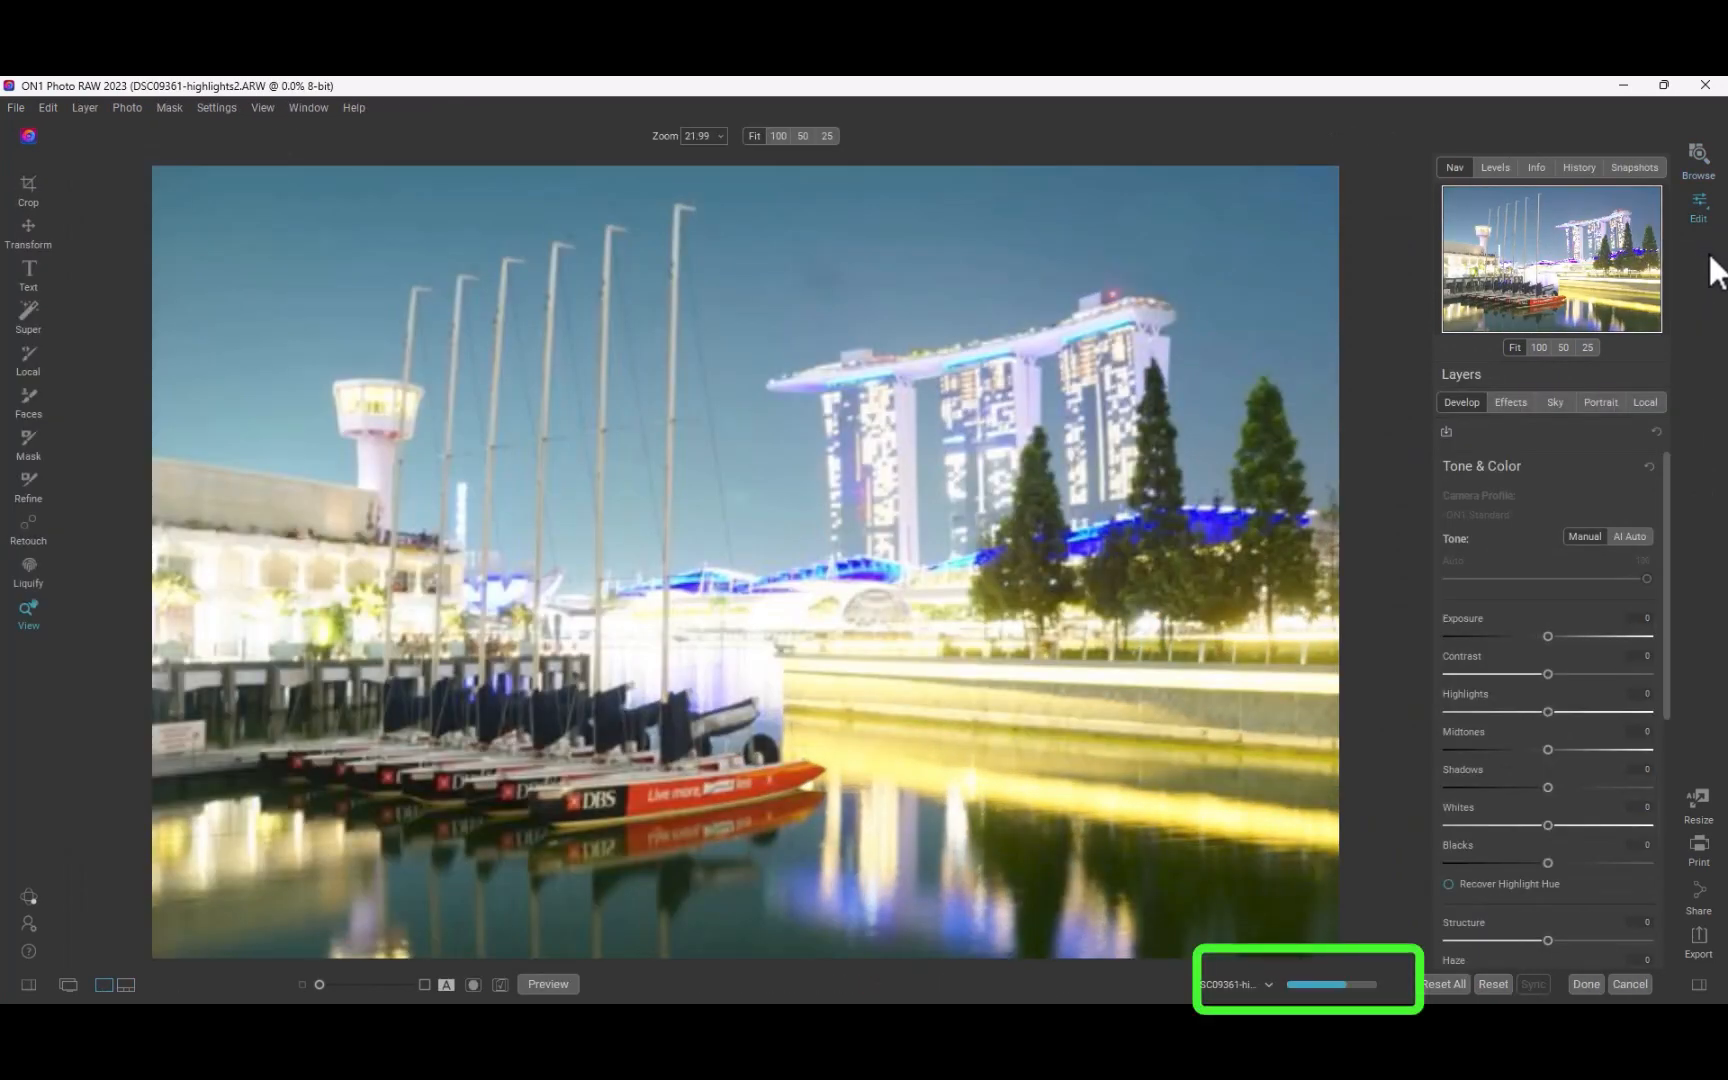
click(1698, 160)
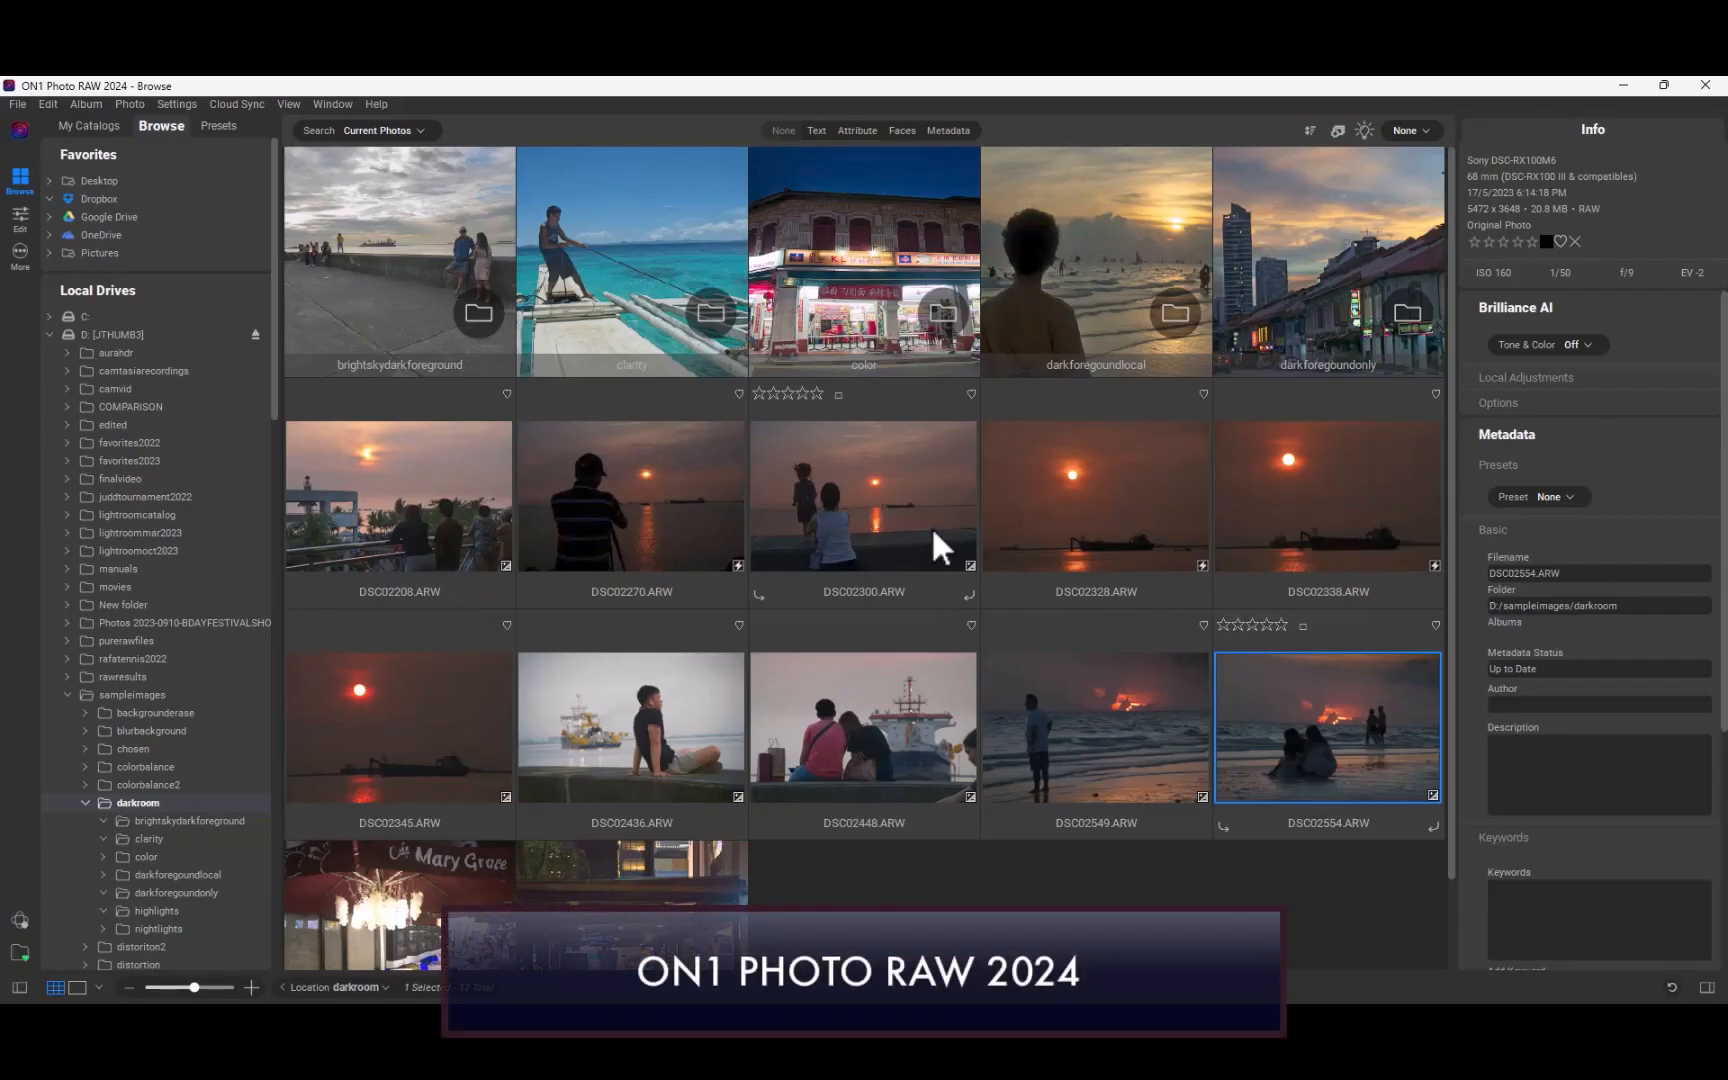
double_click(863, 496)
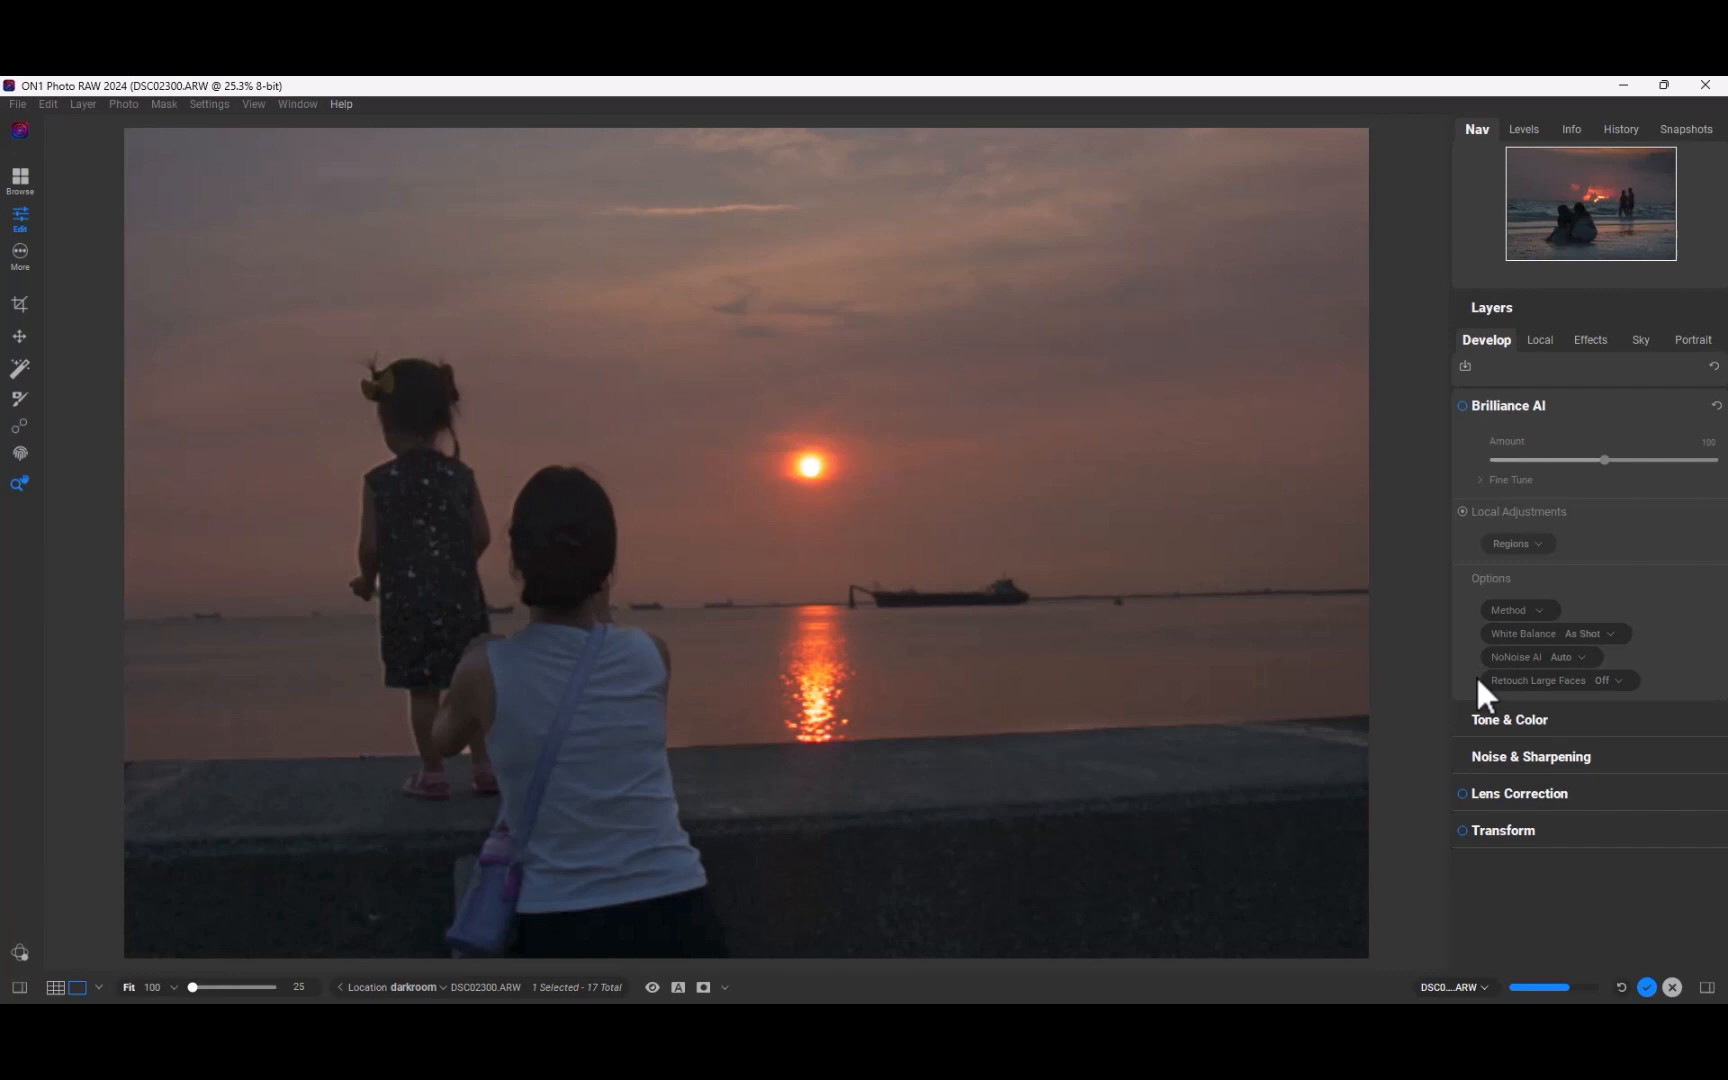
click(20, 176)
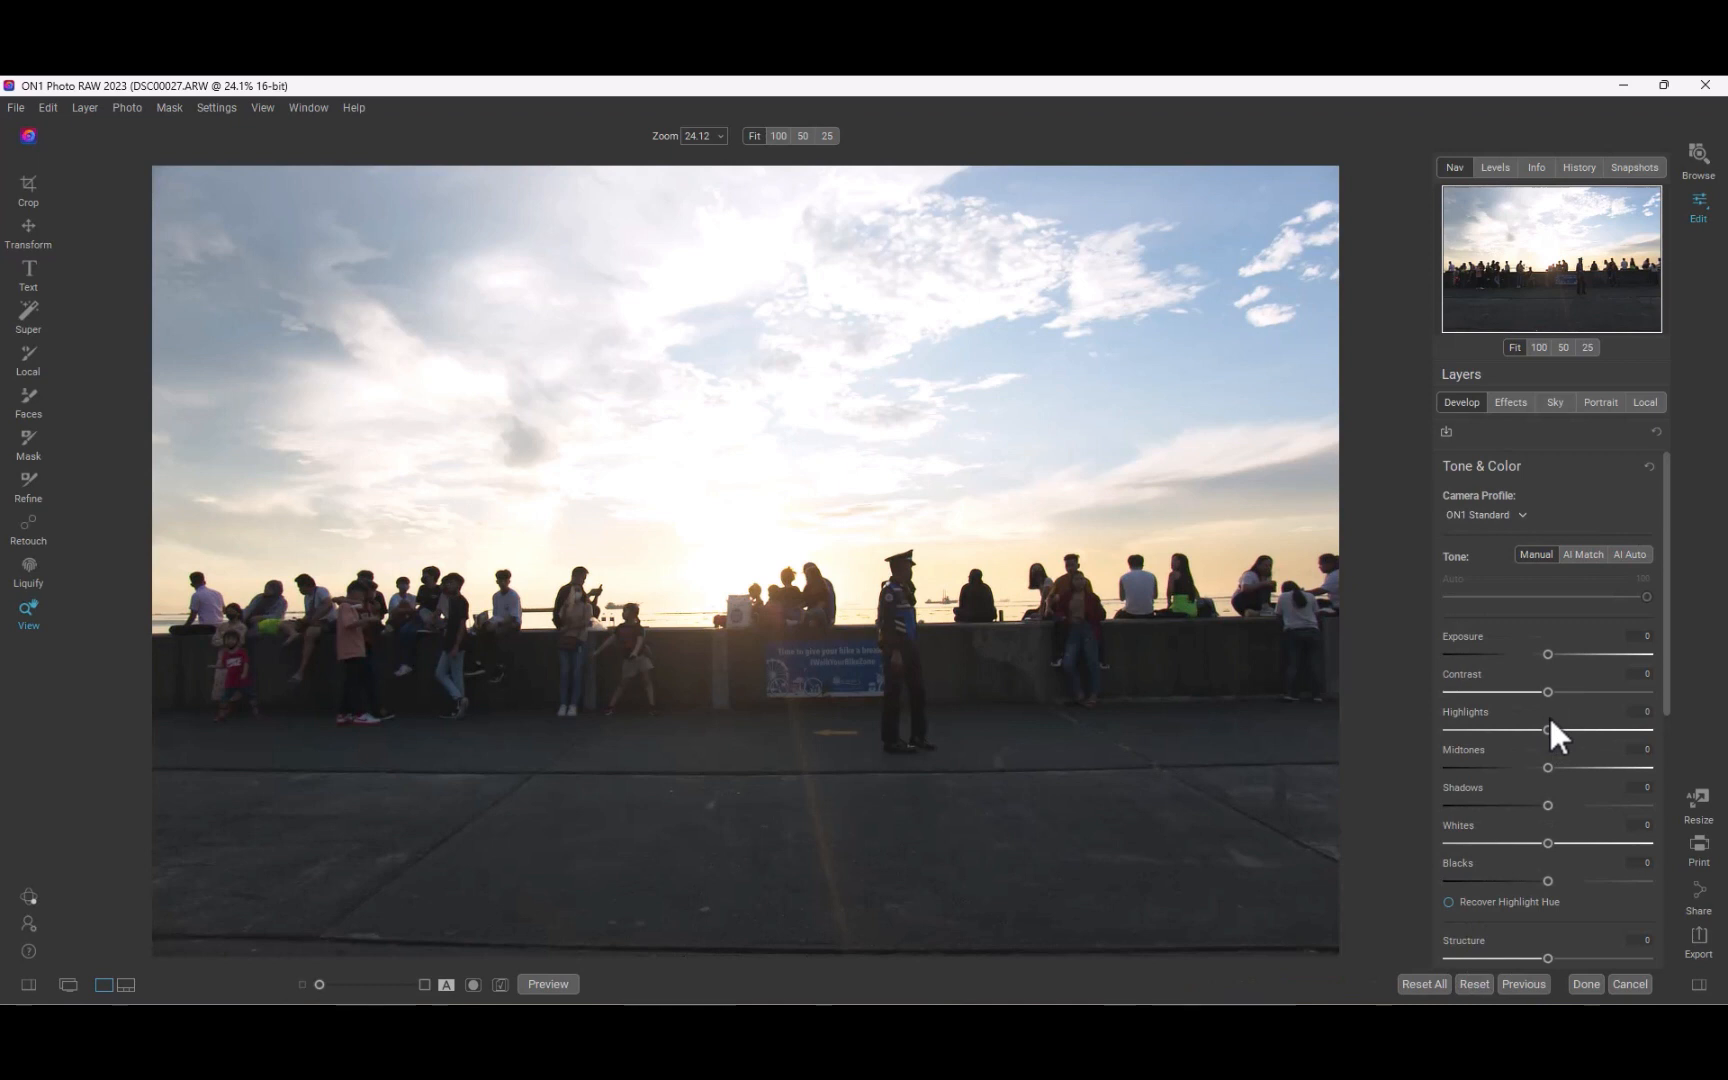
mouse_move(1554, 746)
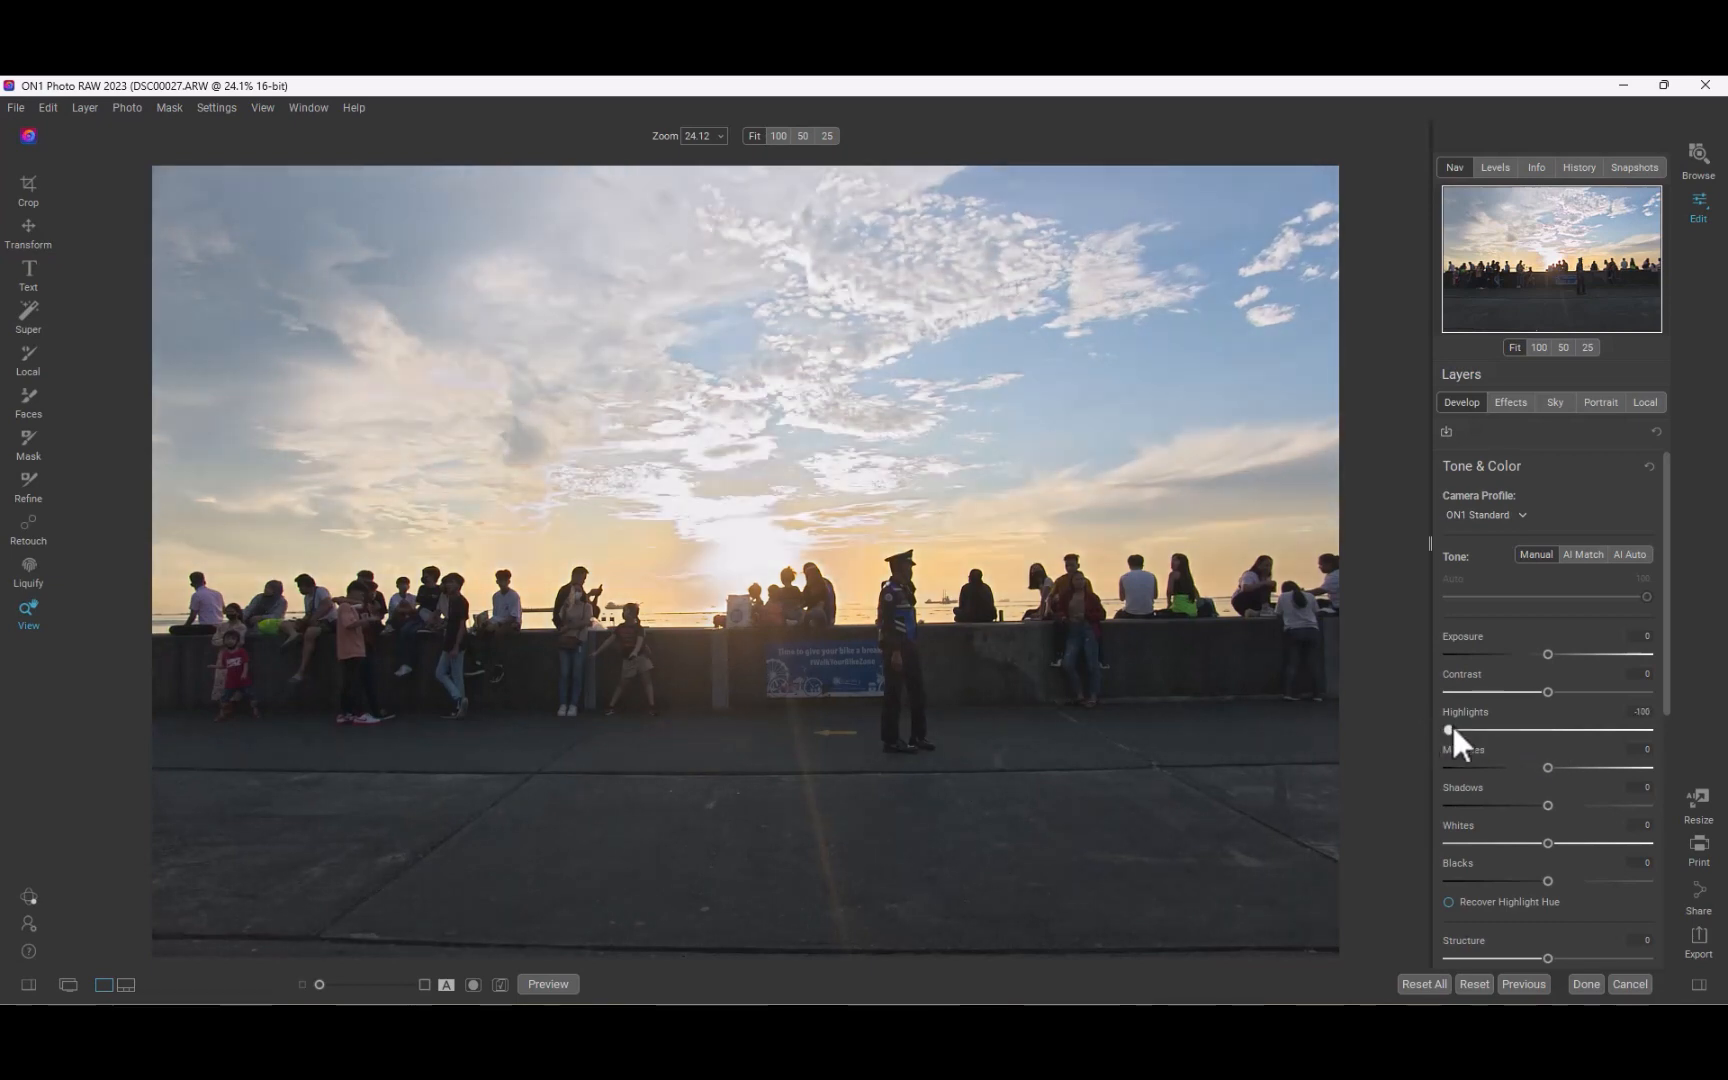
mouse_move(1396, 733)
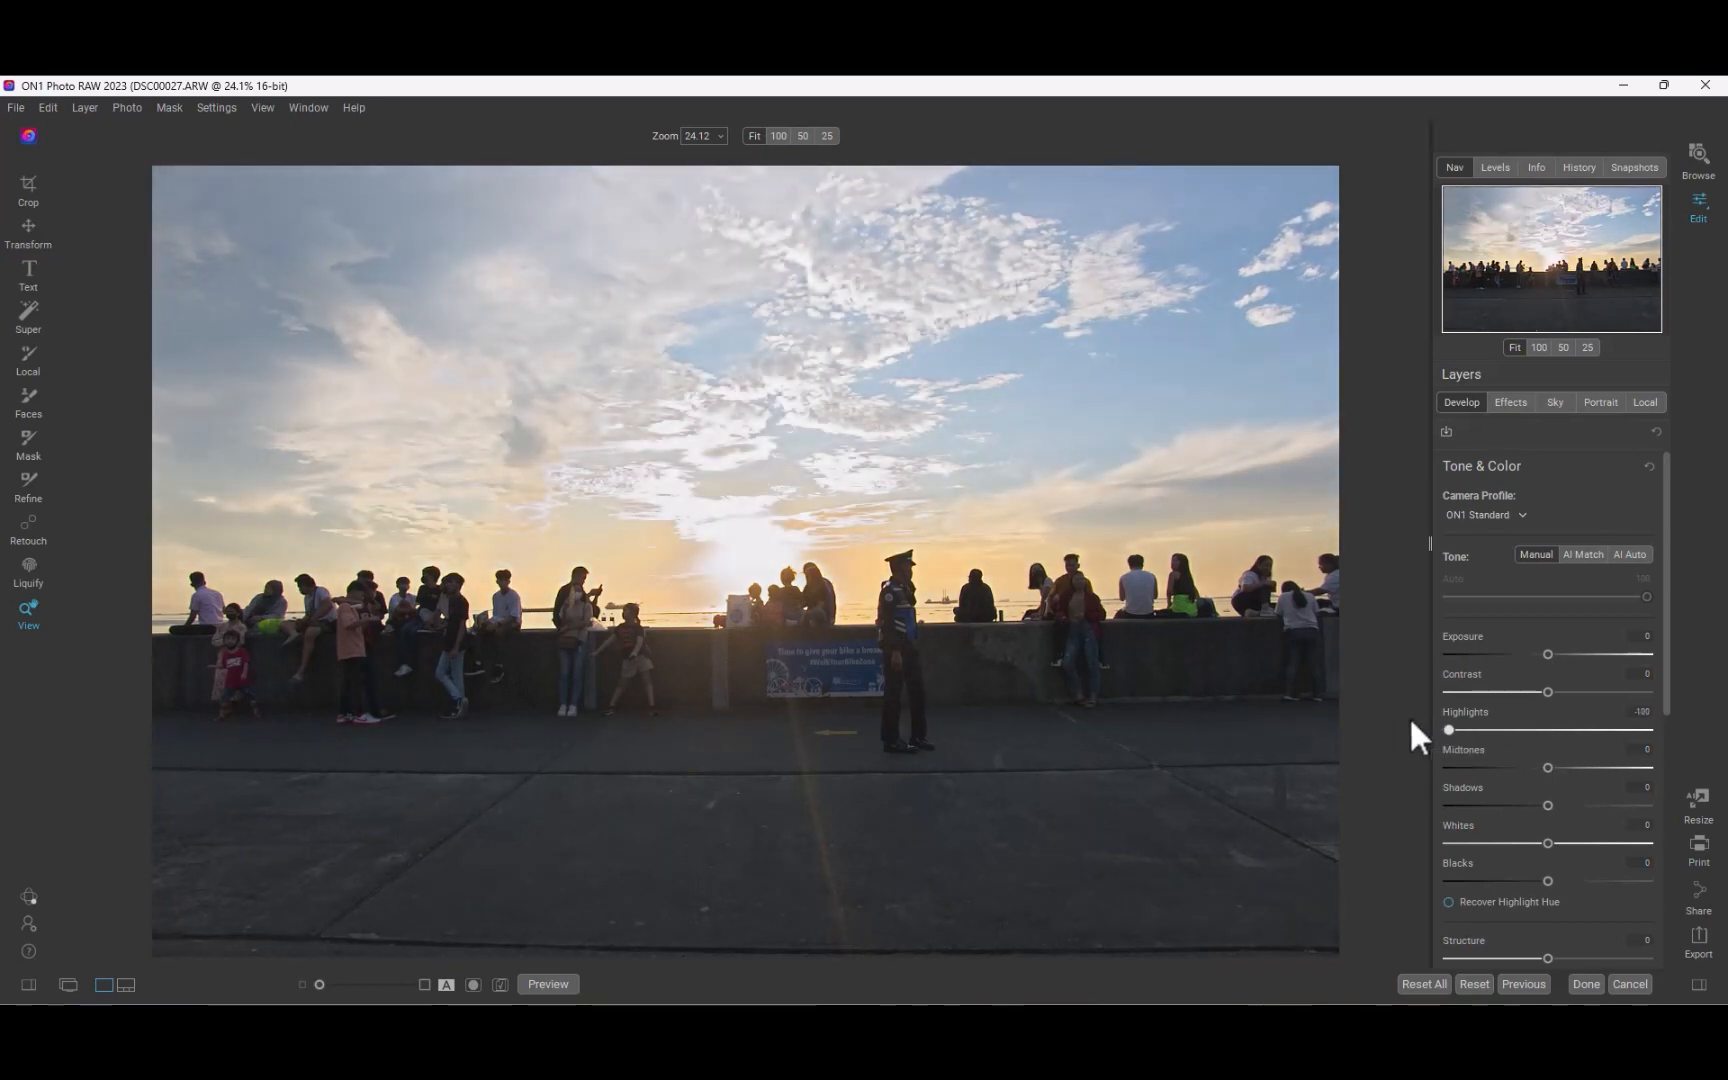
mouse_move(1378, 727)
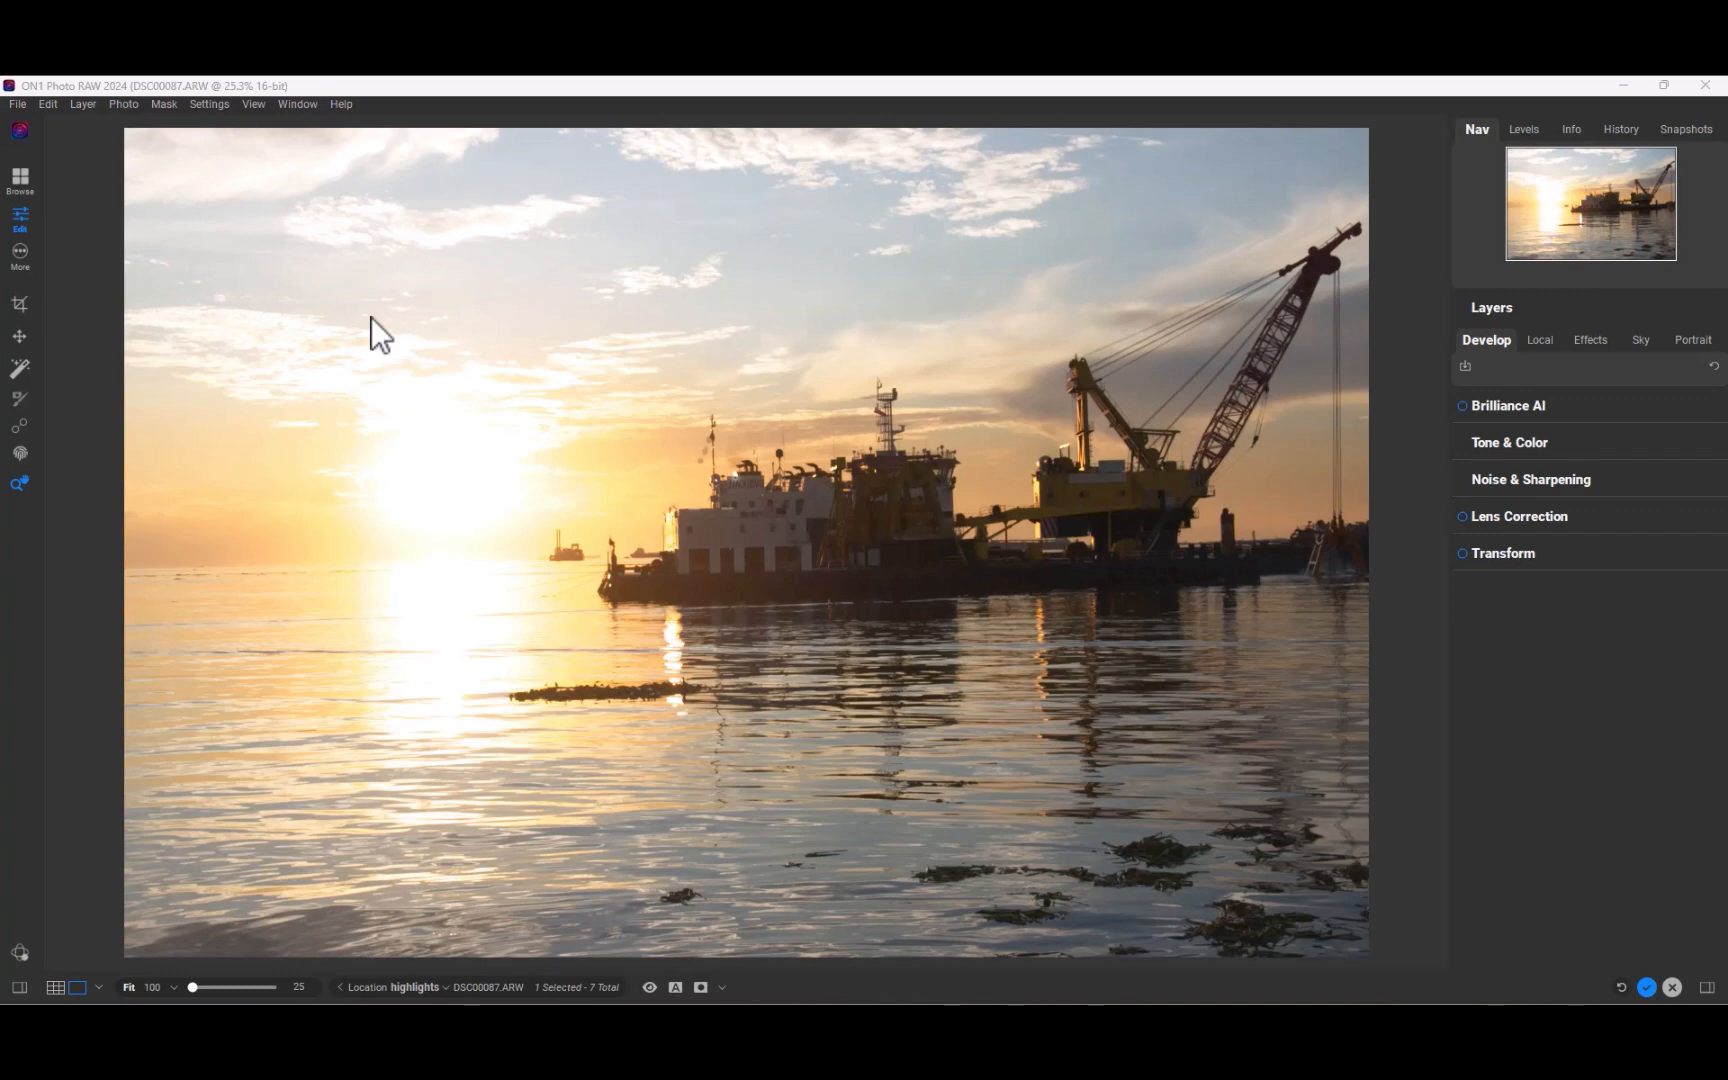
mouse_move(1471, 428)
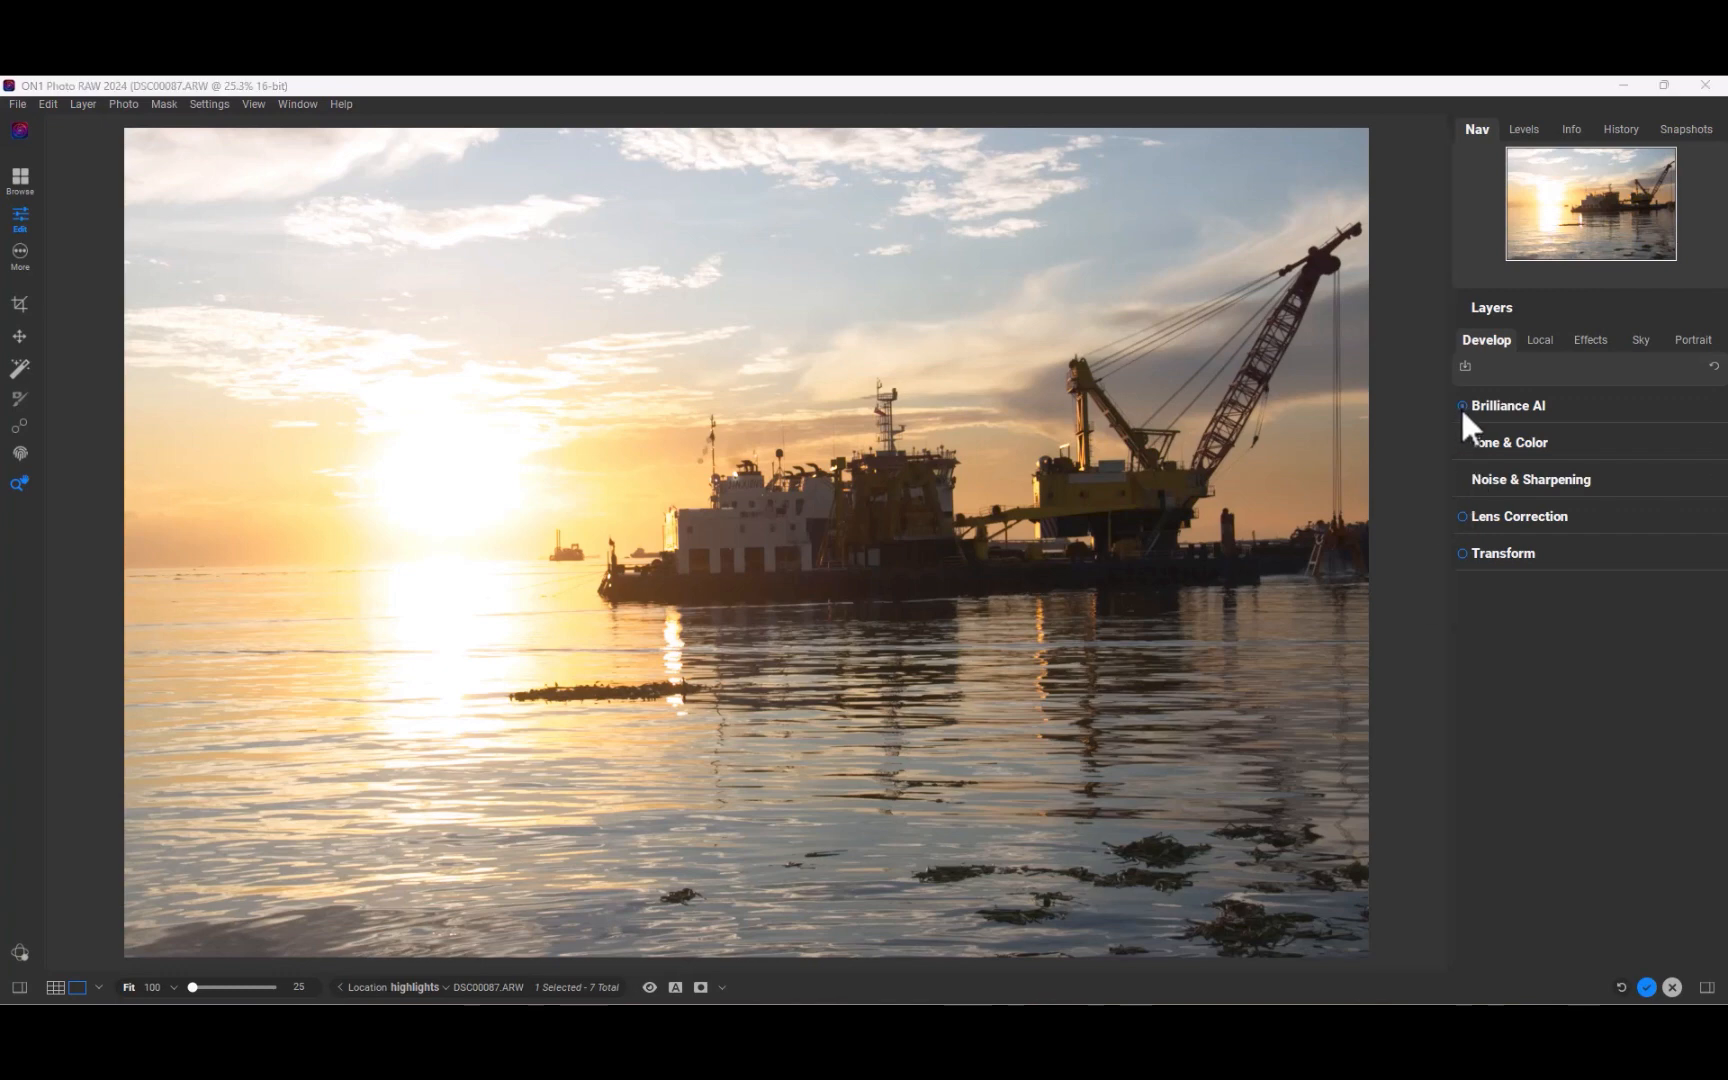
Turn on Brilliance AI for the crane ship sunset photo.
click(1462, 404)
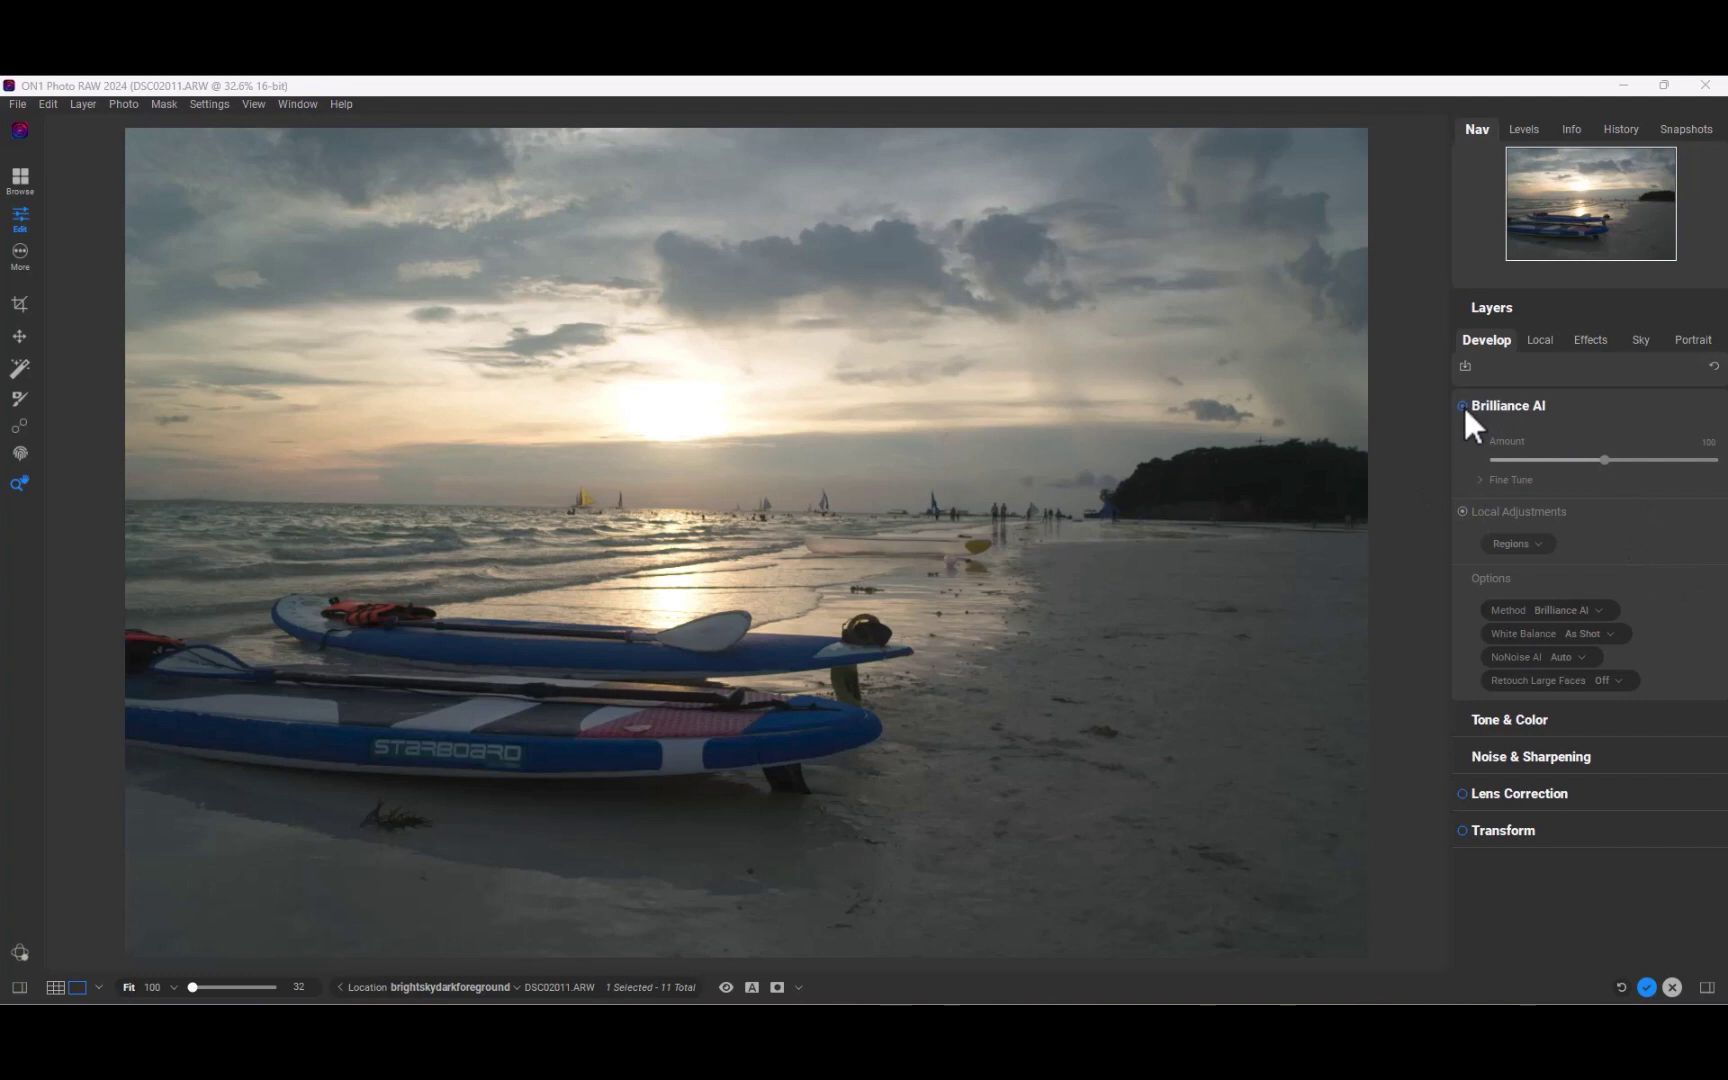
Expand Tone & Color to review Brilliance AI's automatic values on the paddleboard photo.
click(1509, 720)
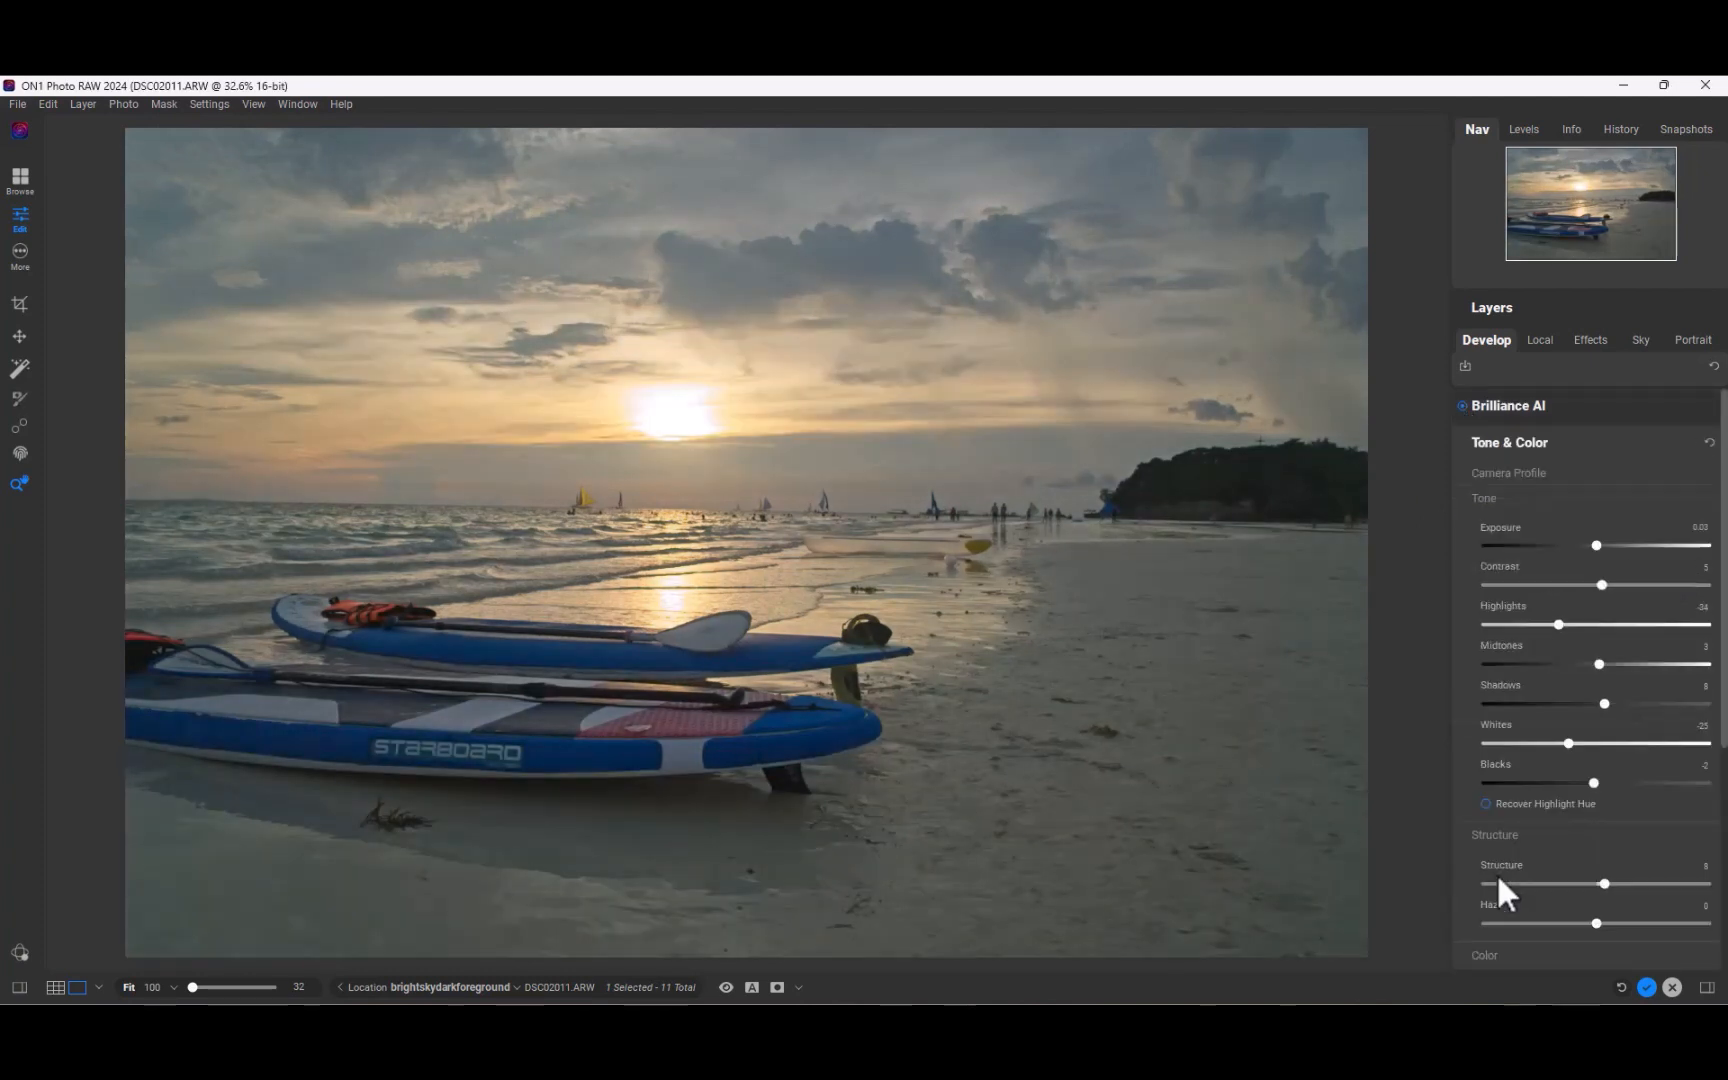
scroll(down, 3)
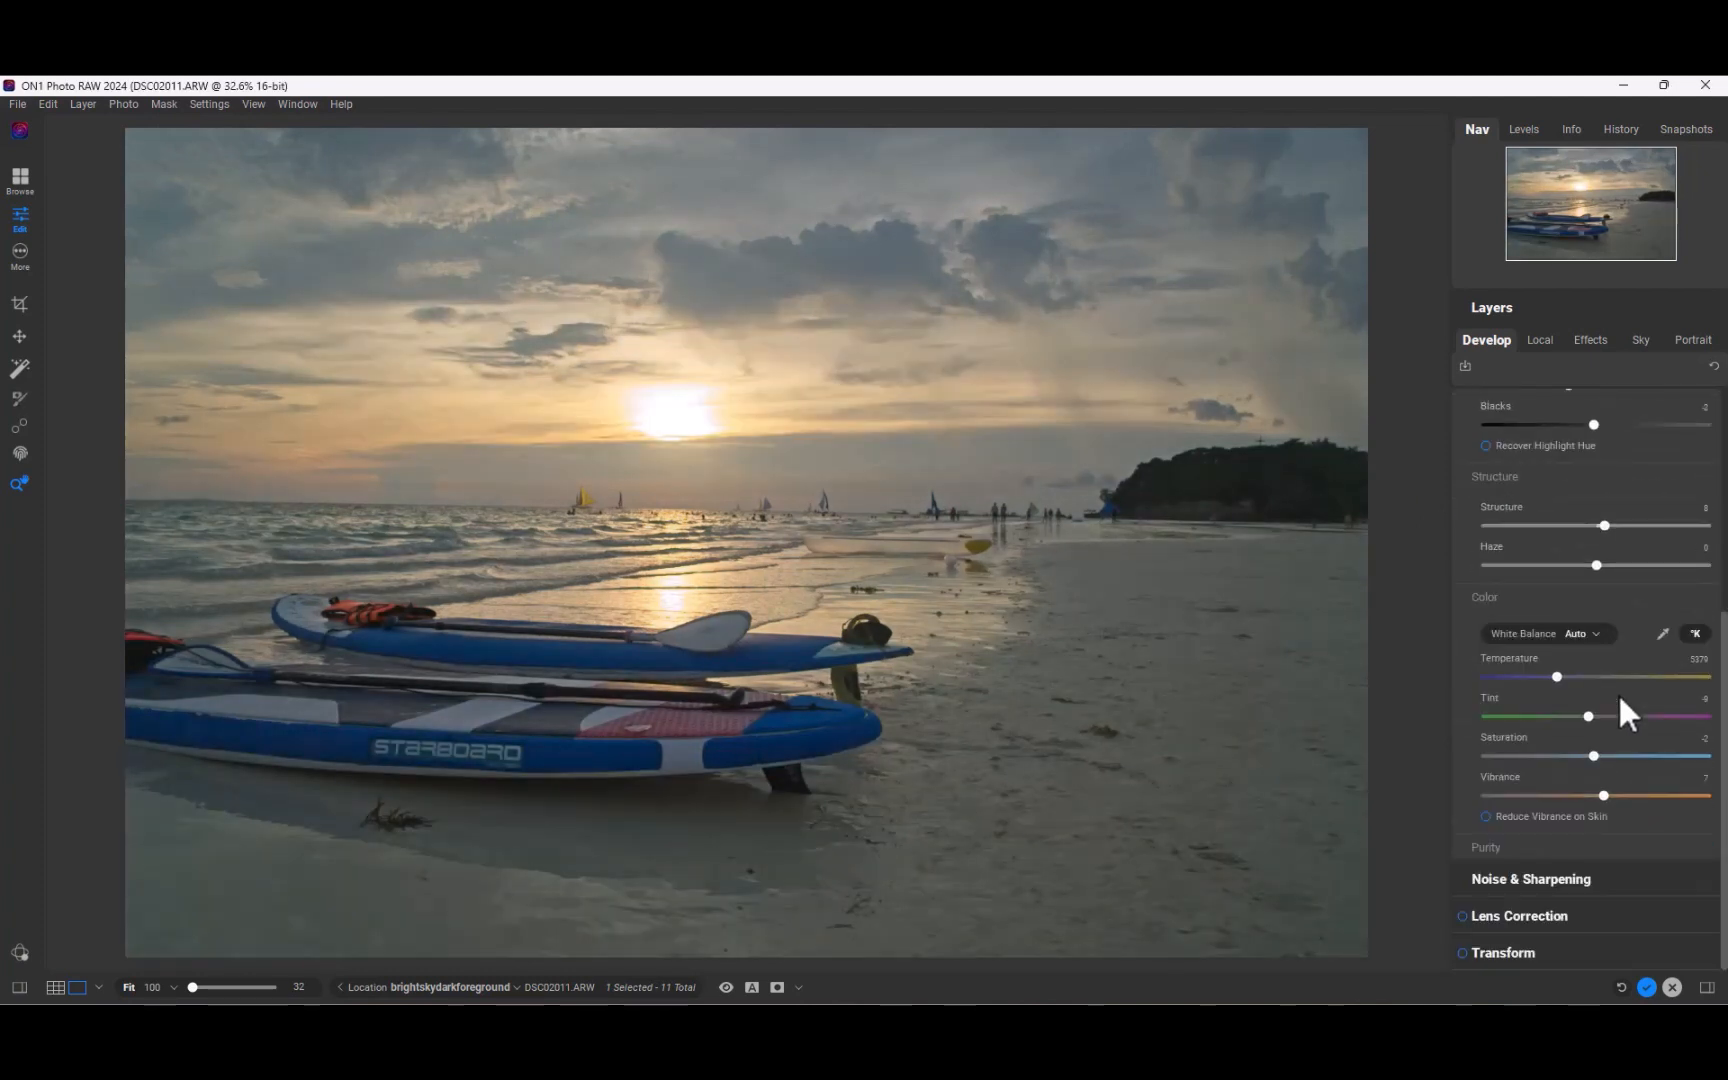
mouse_move(1469, 935)
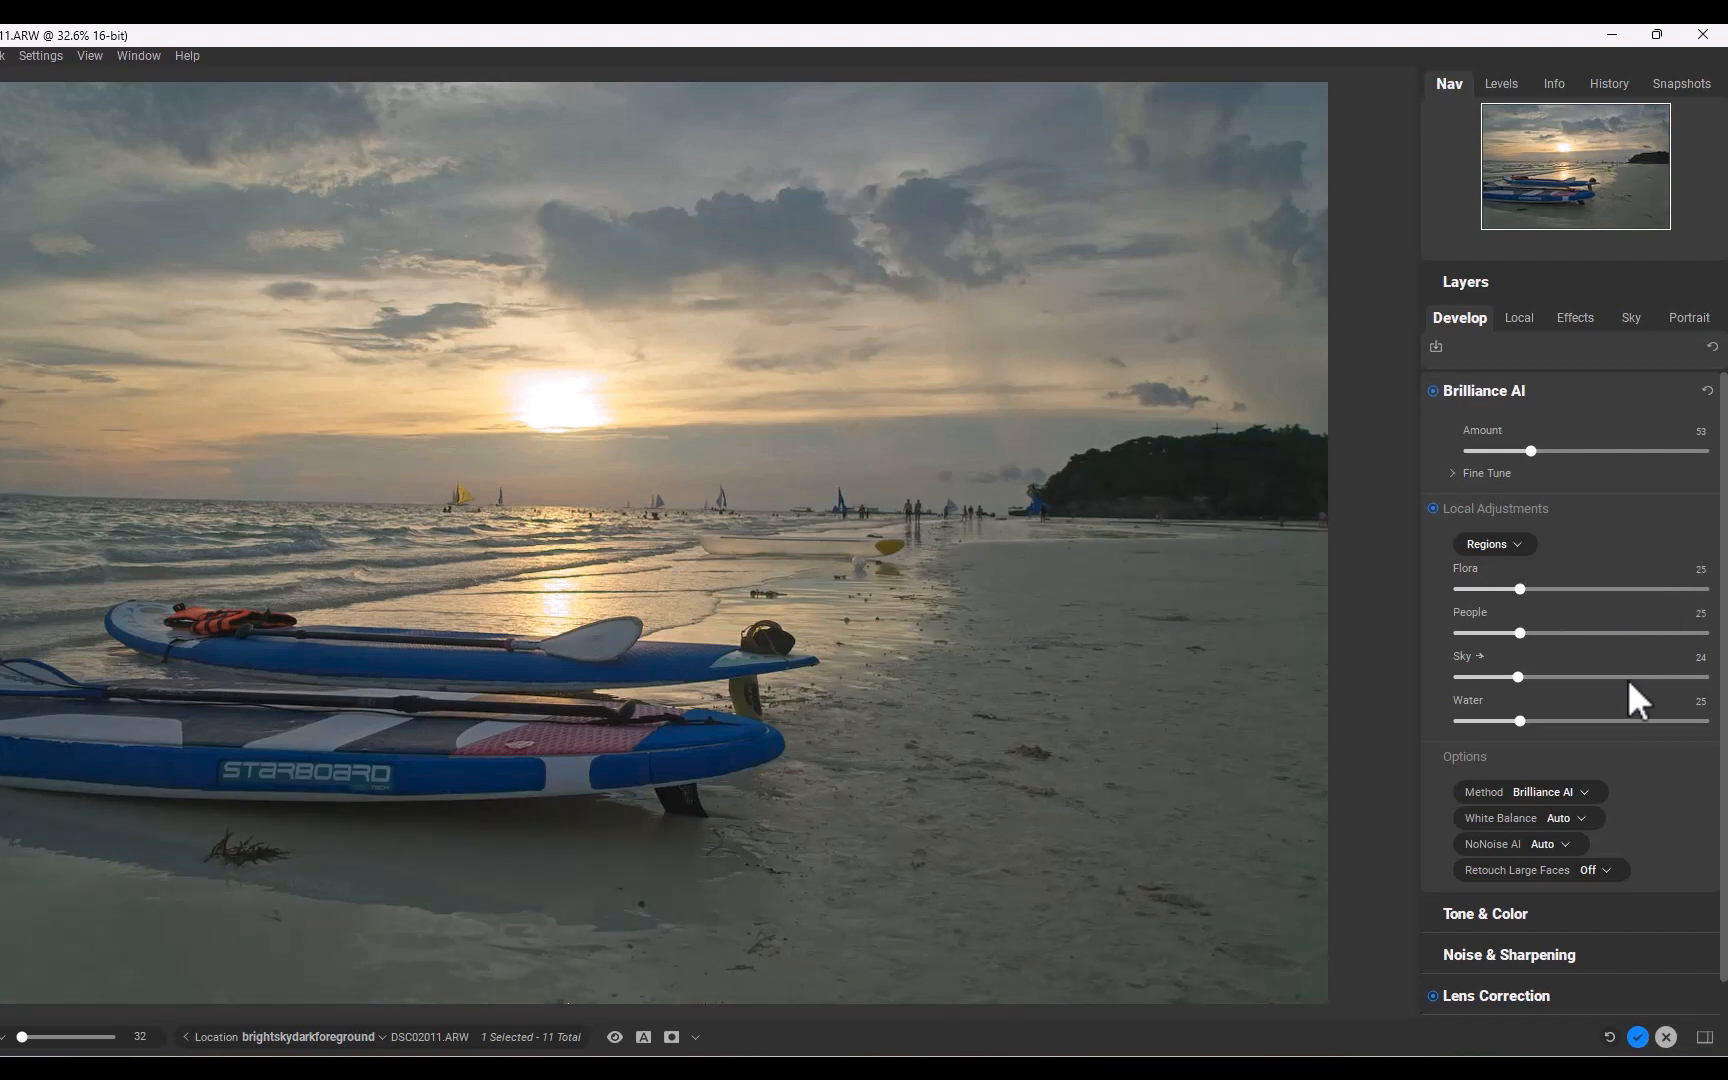
mouse_move(1664, 733)
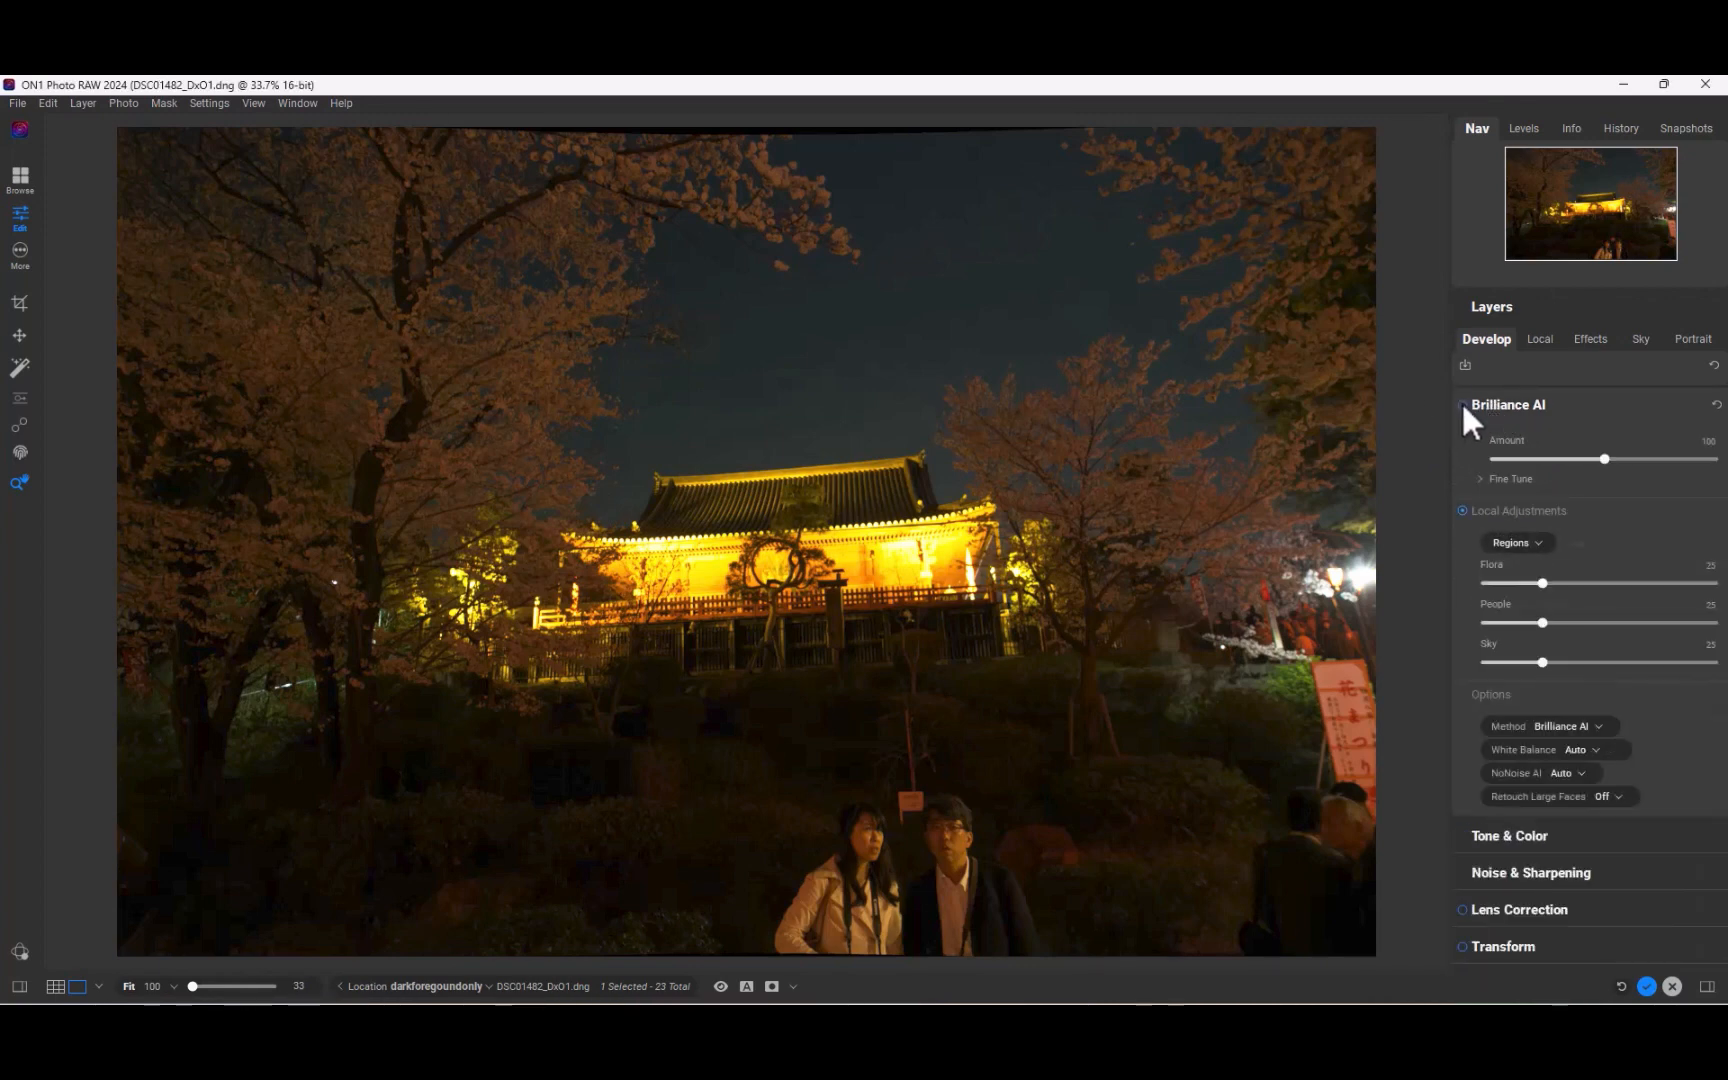
Toggle Brilliance AI off and back on to compare the night temple photo.
click(1579, 749)
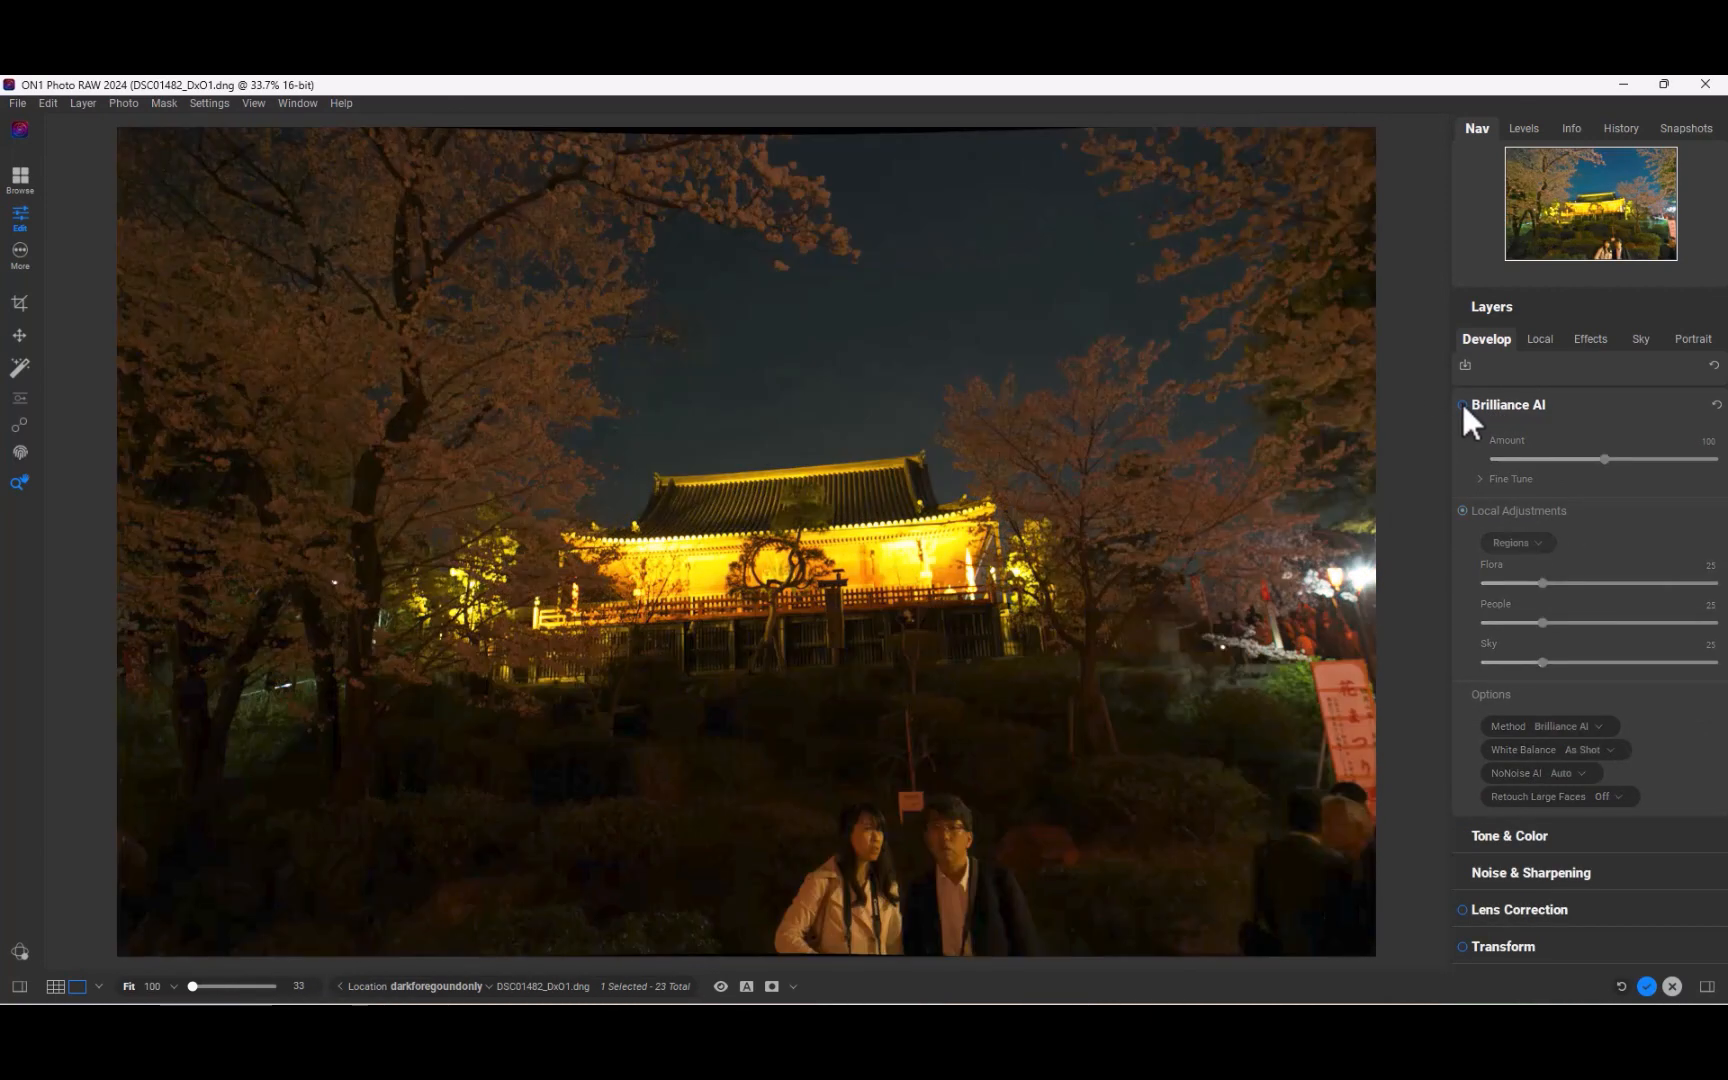
click(1465, 404)
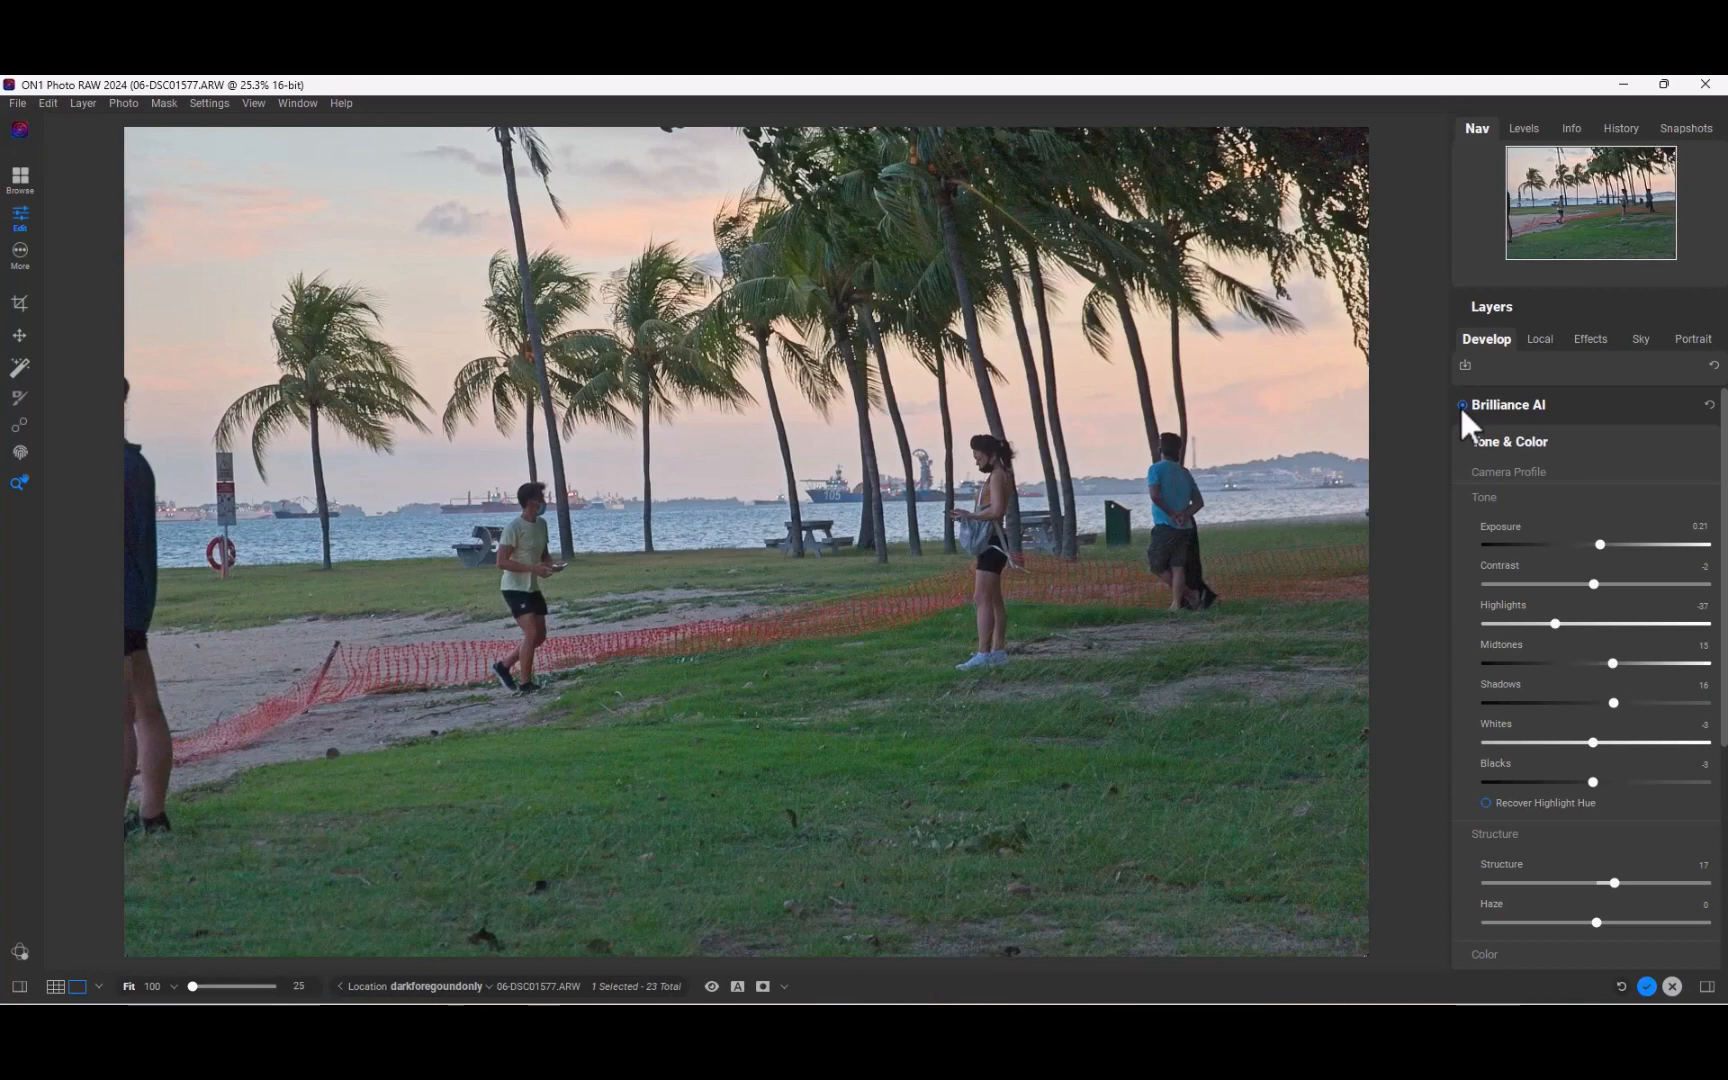
mouse_move(1472, 426)
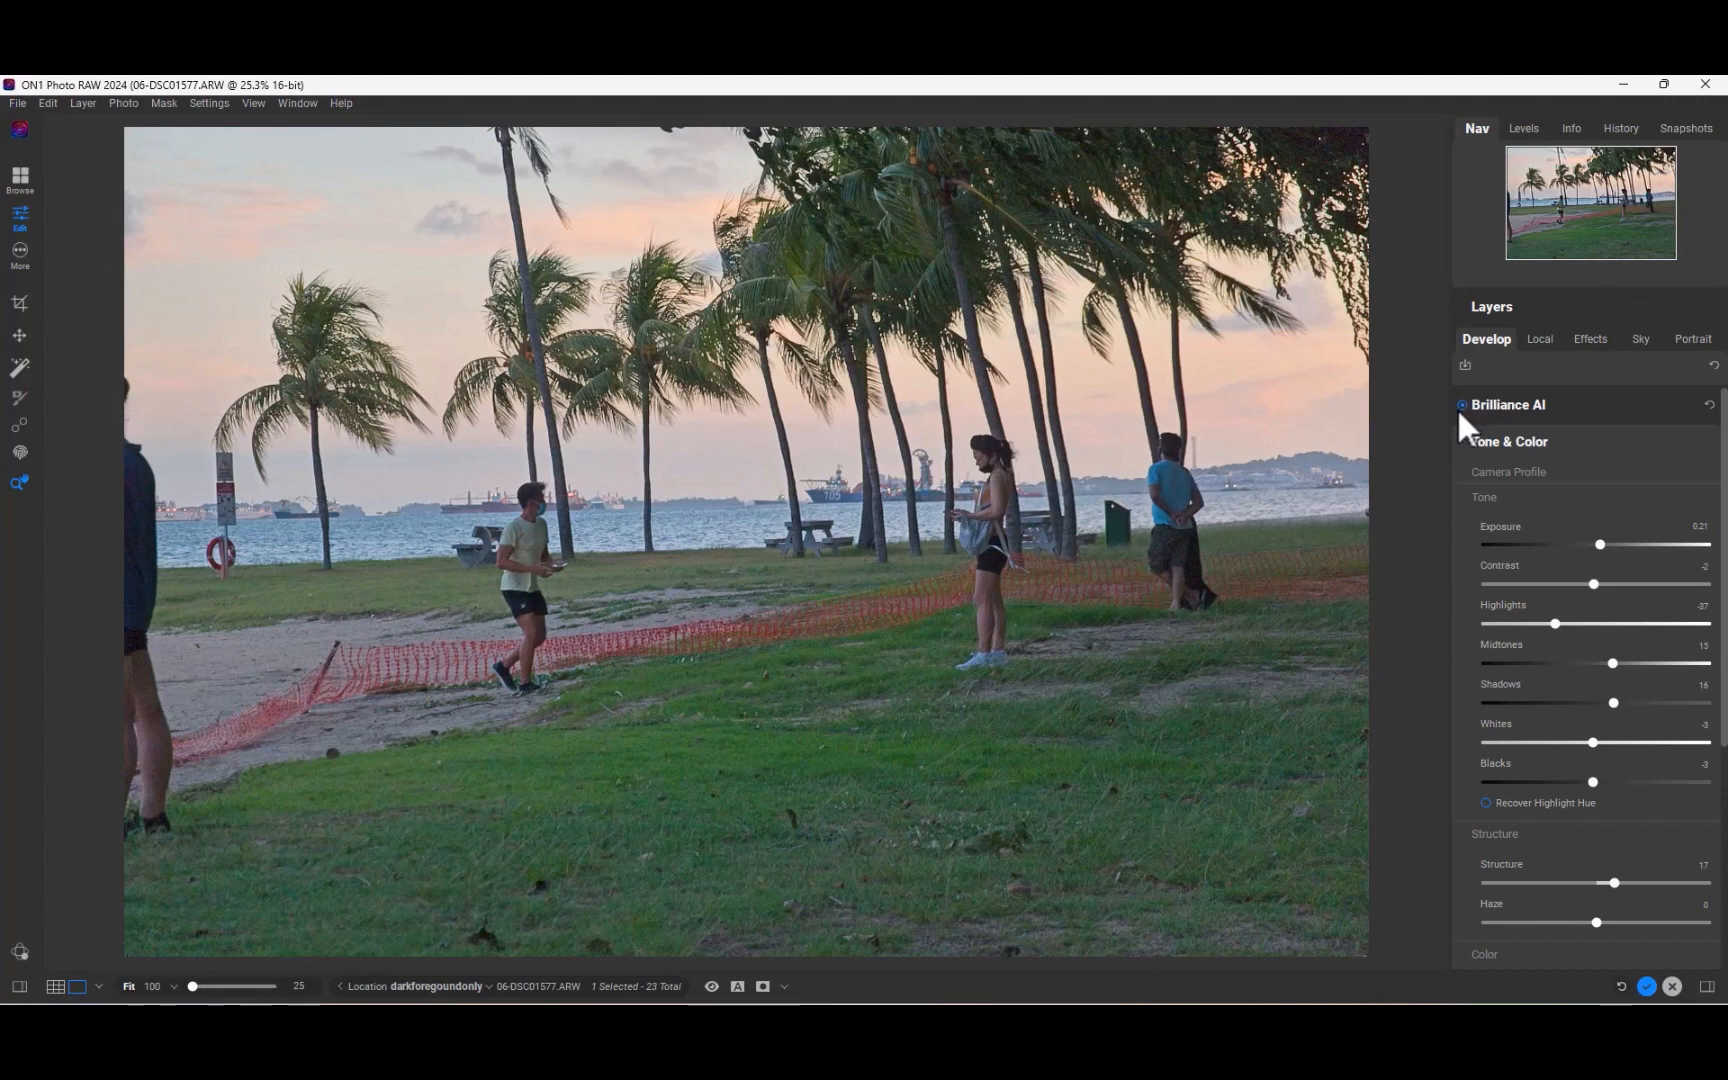
mouse_move(28, 744)
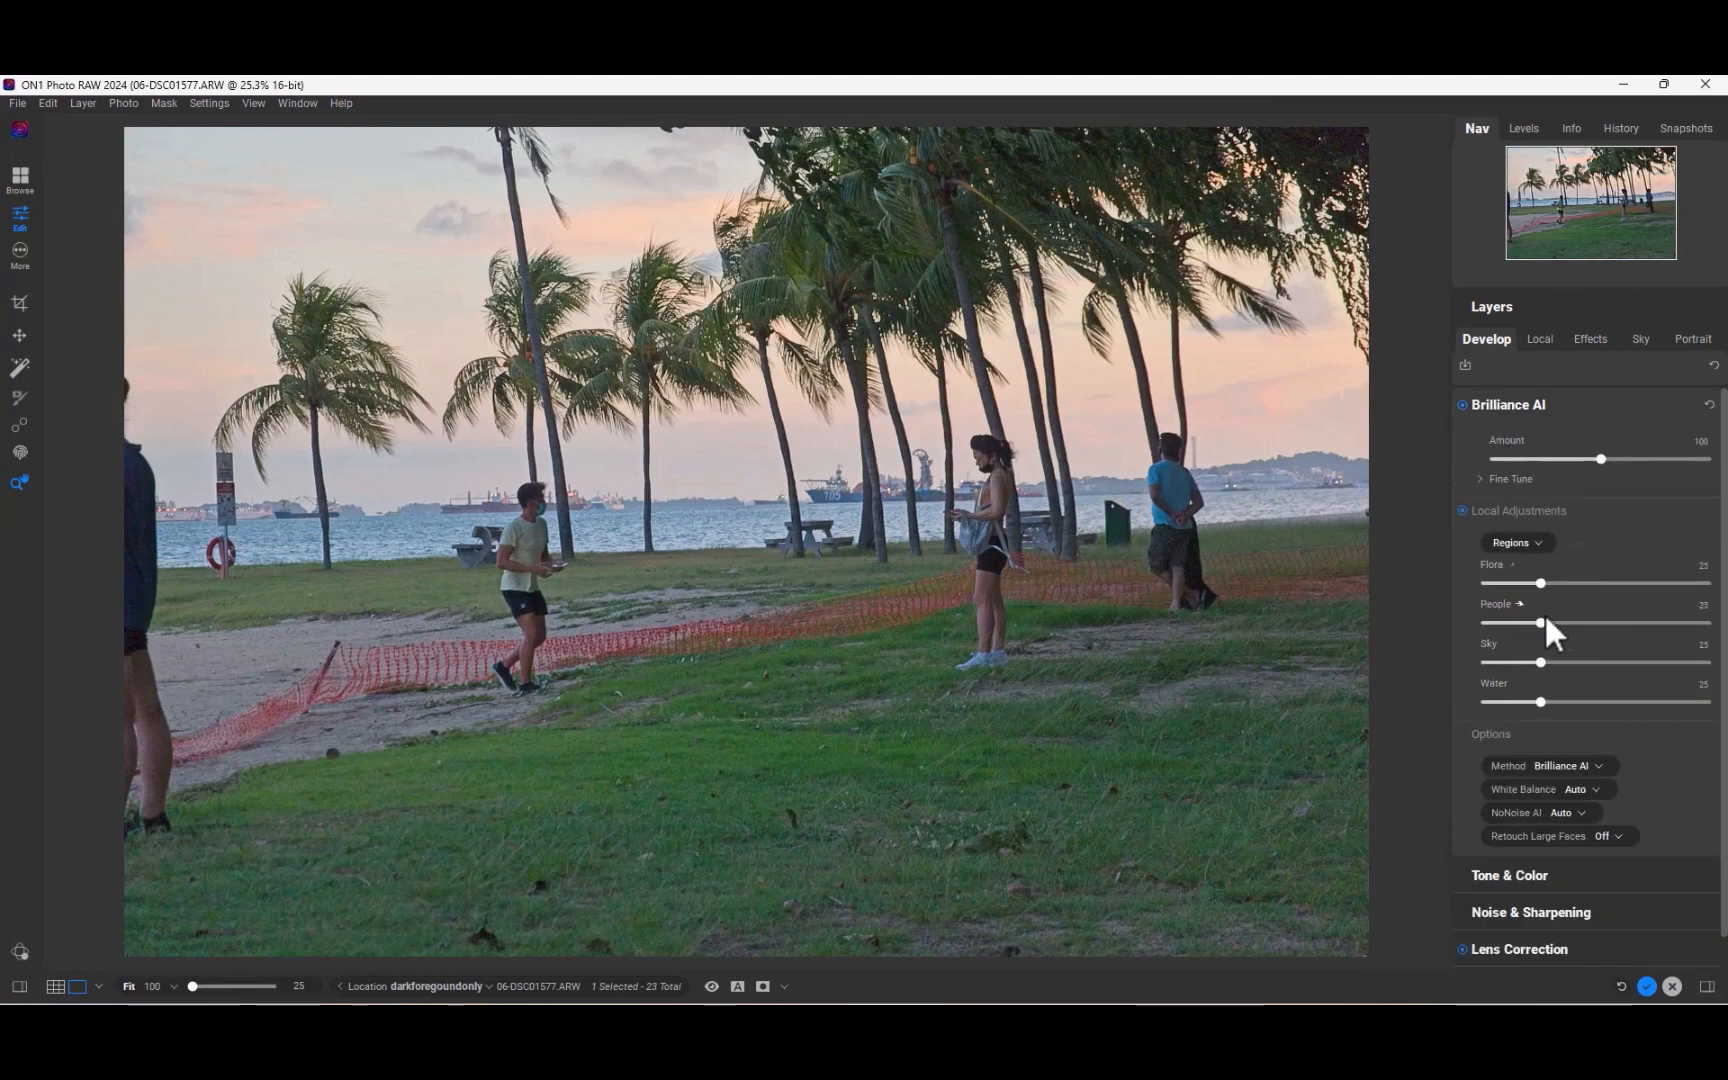
mouse_move(1521, 683)
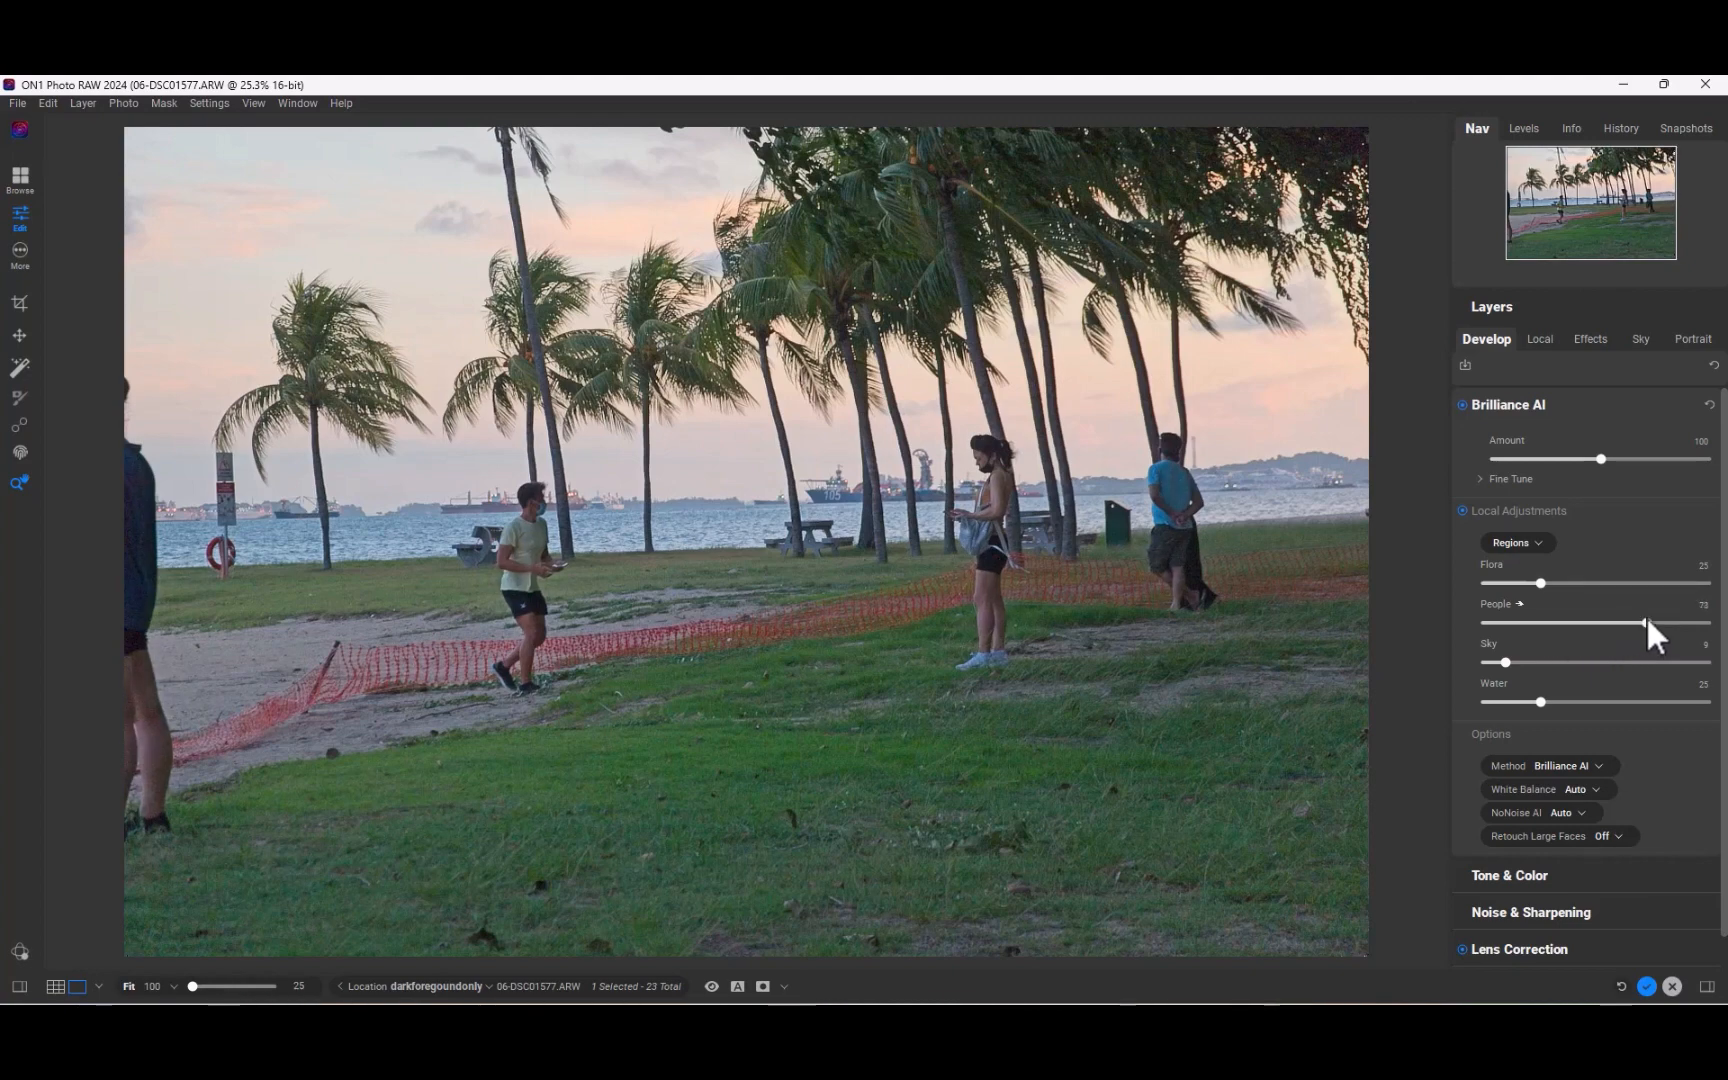
mouse_move(1620, 672)
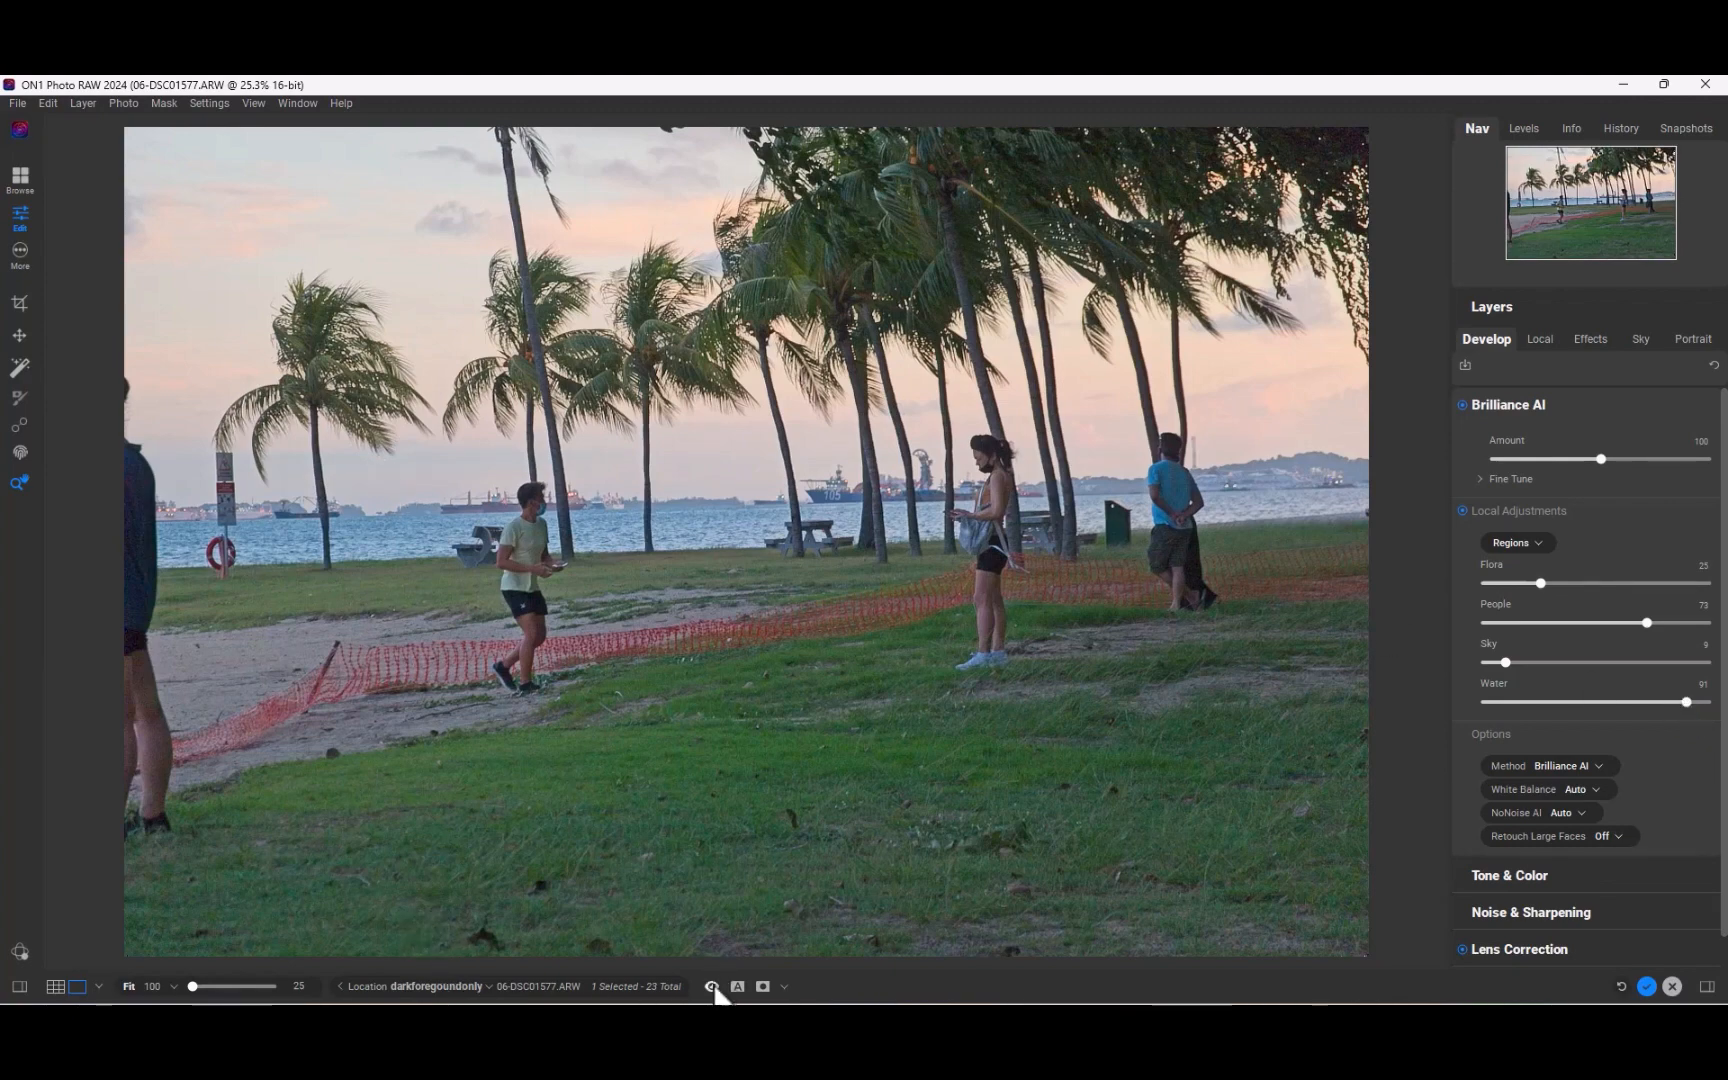
Toggle Preview off and on to compare the park photo's edit with the original.
click(712, 986)
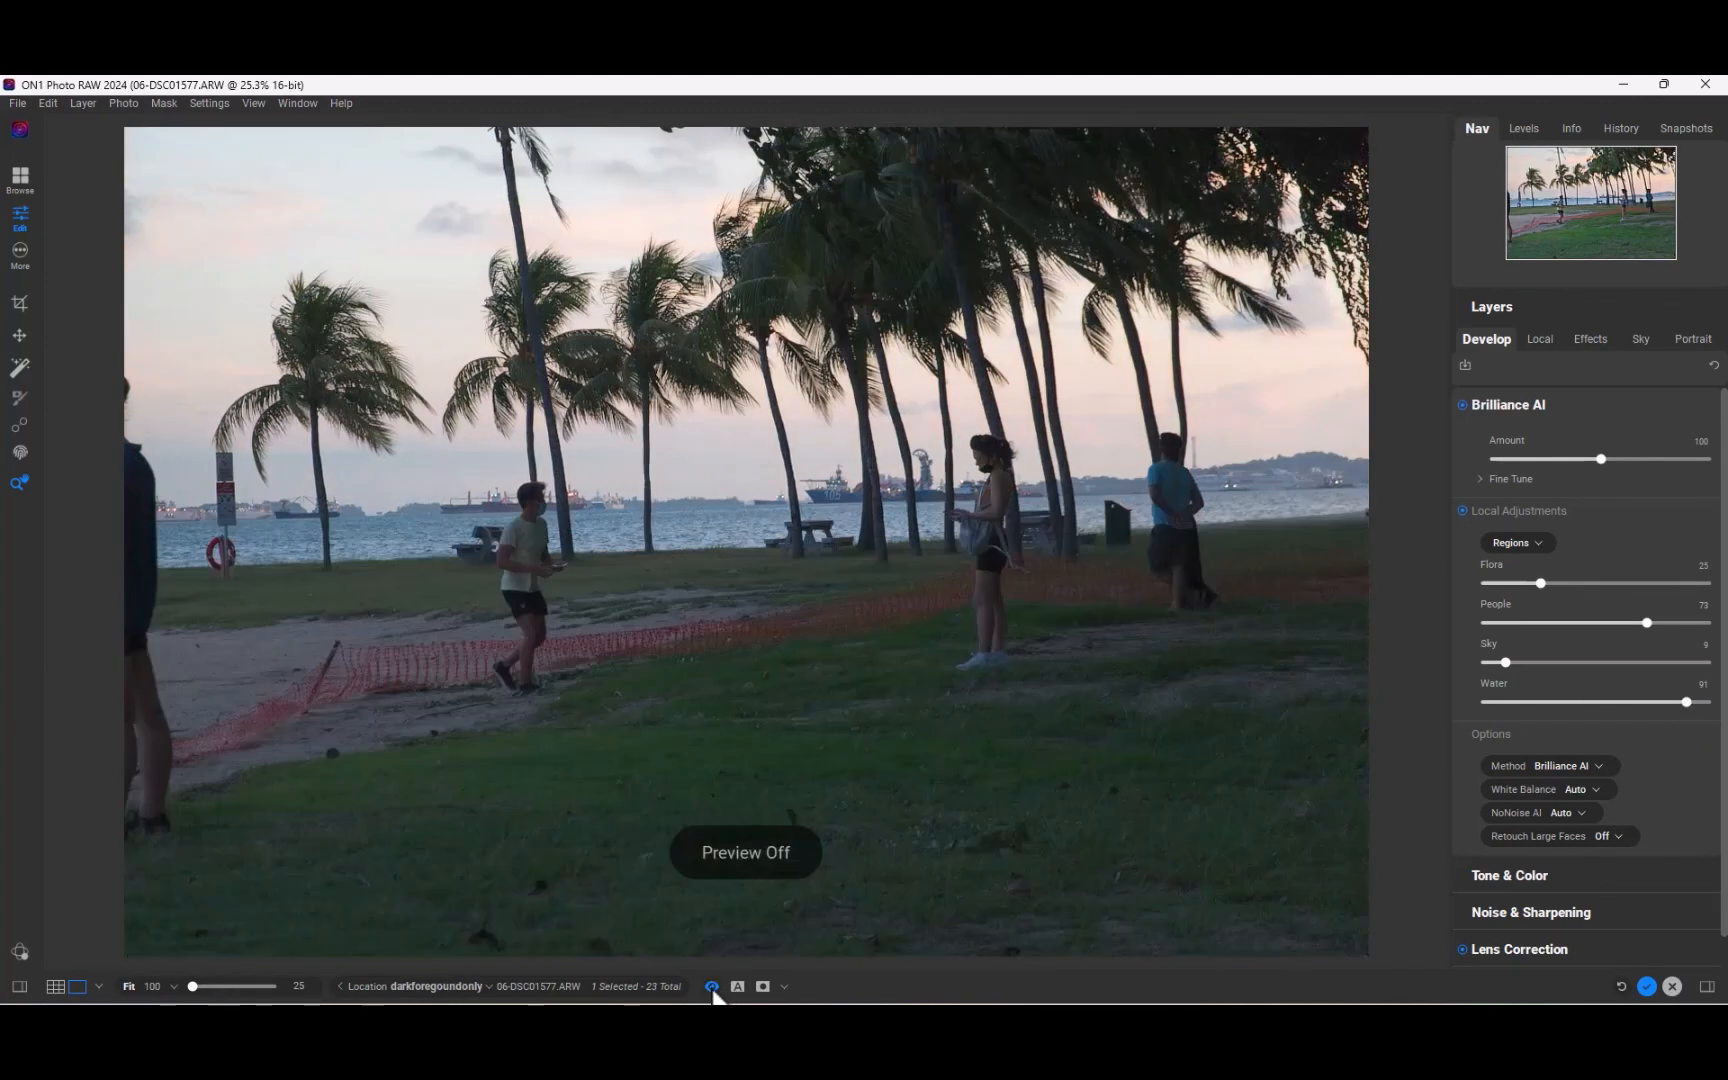
click(711, 986)
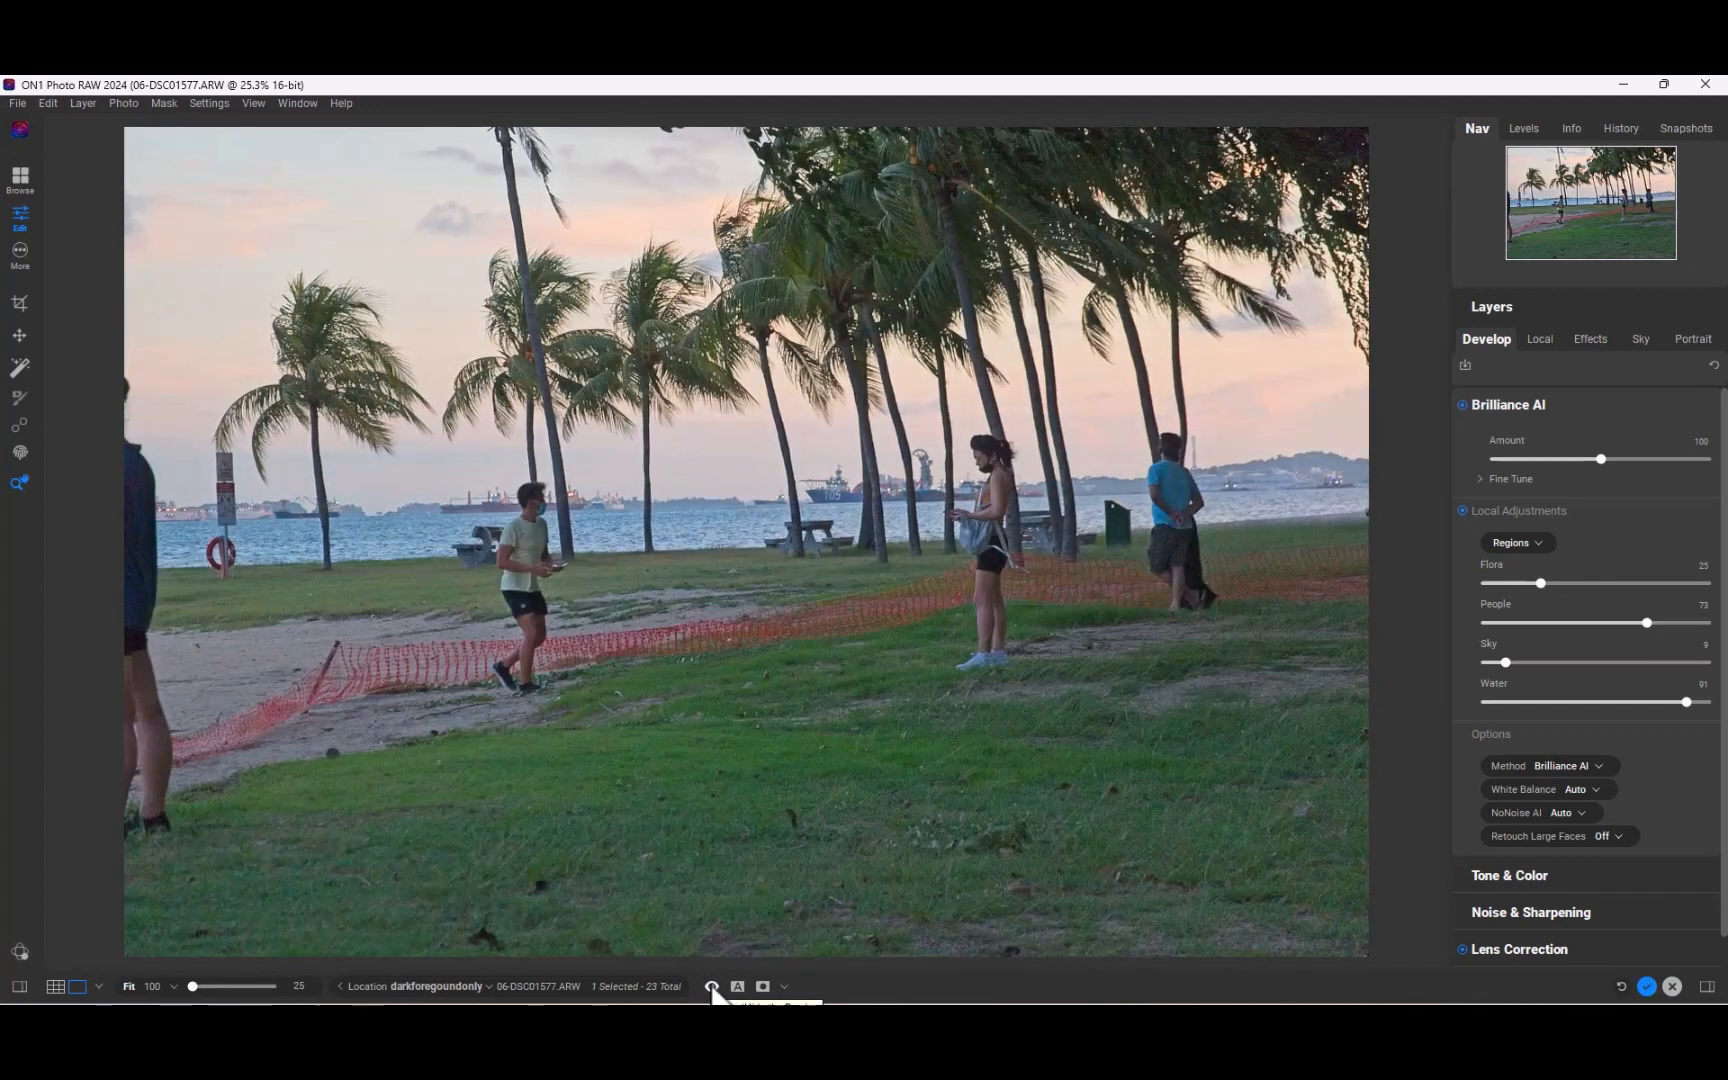